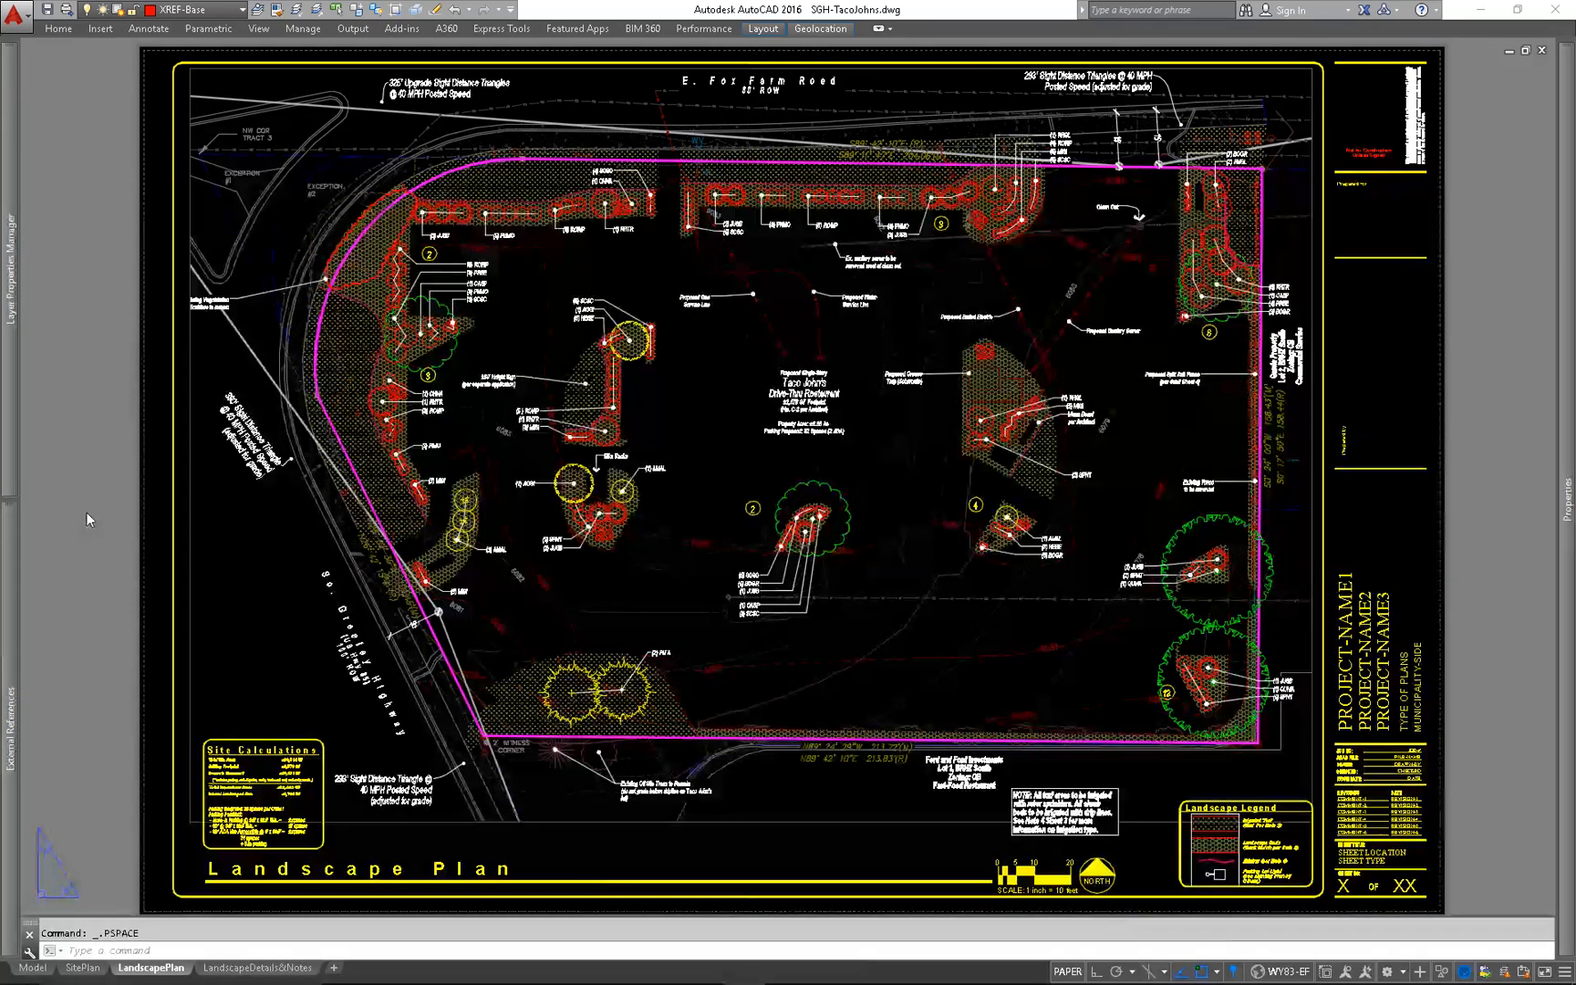
mouse_move(63, 563)
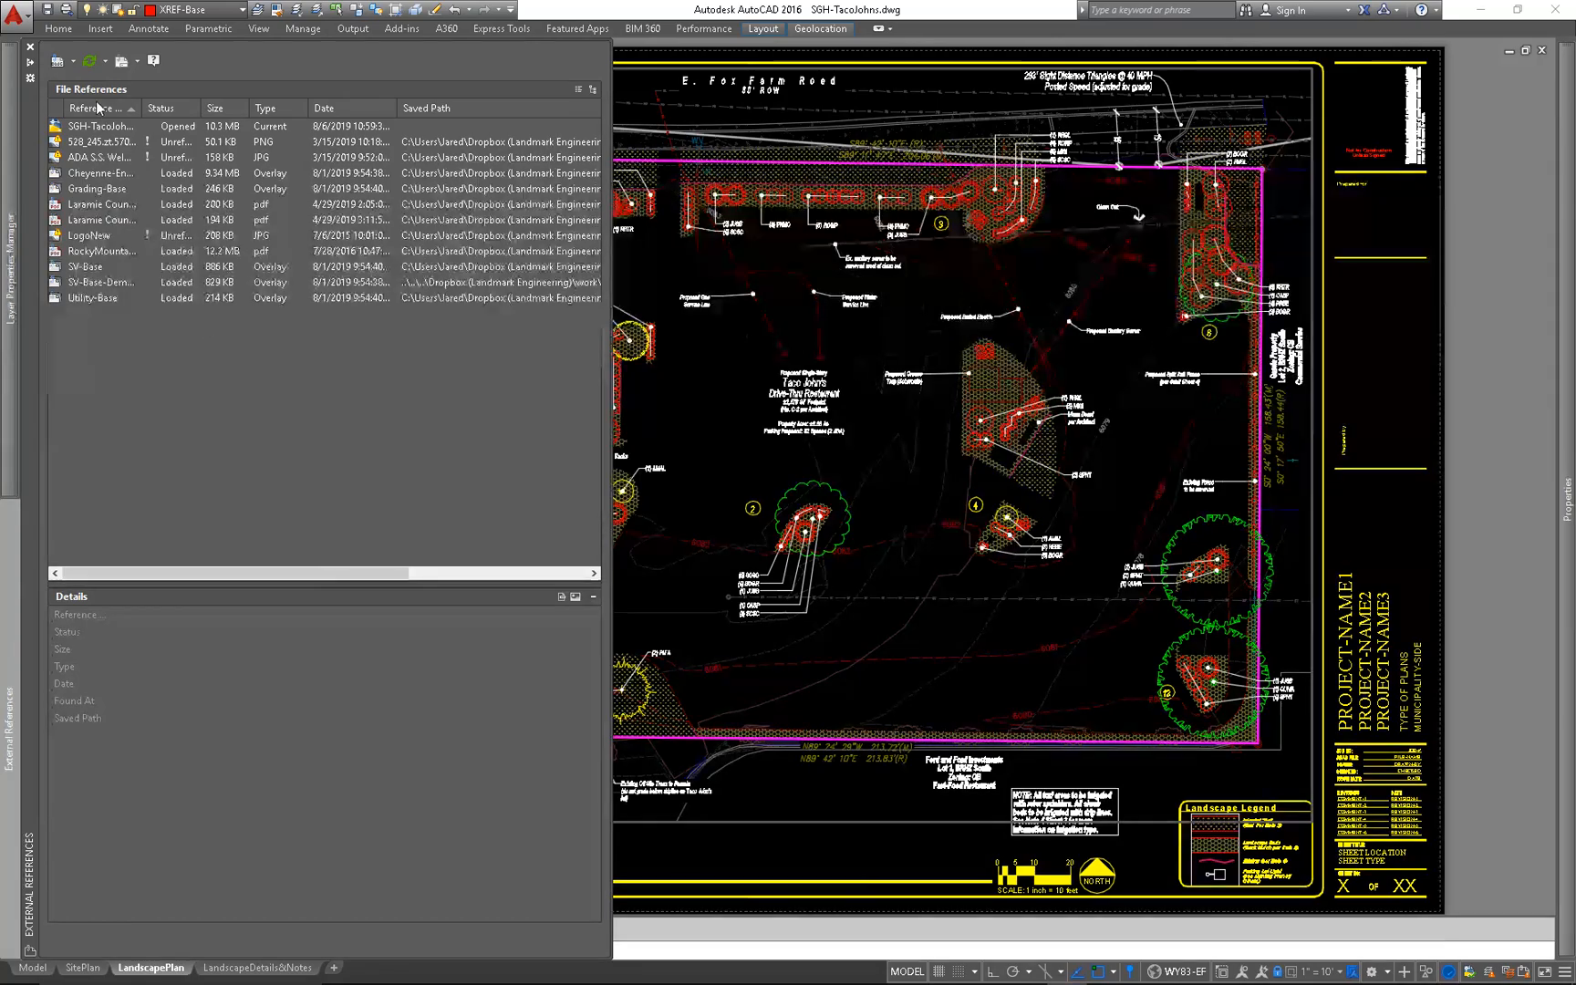
mouse_move(317, 170)
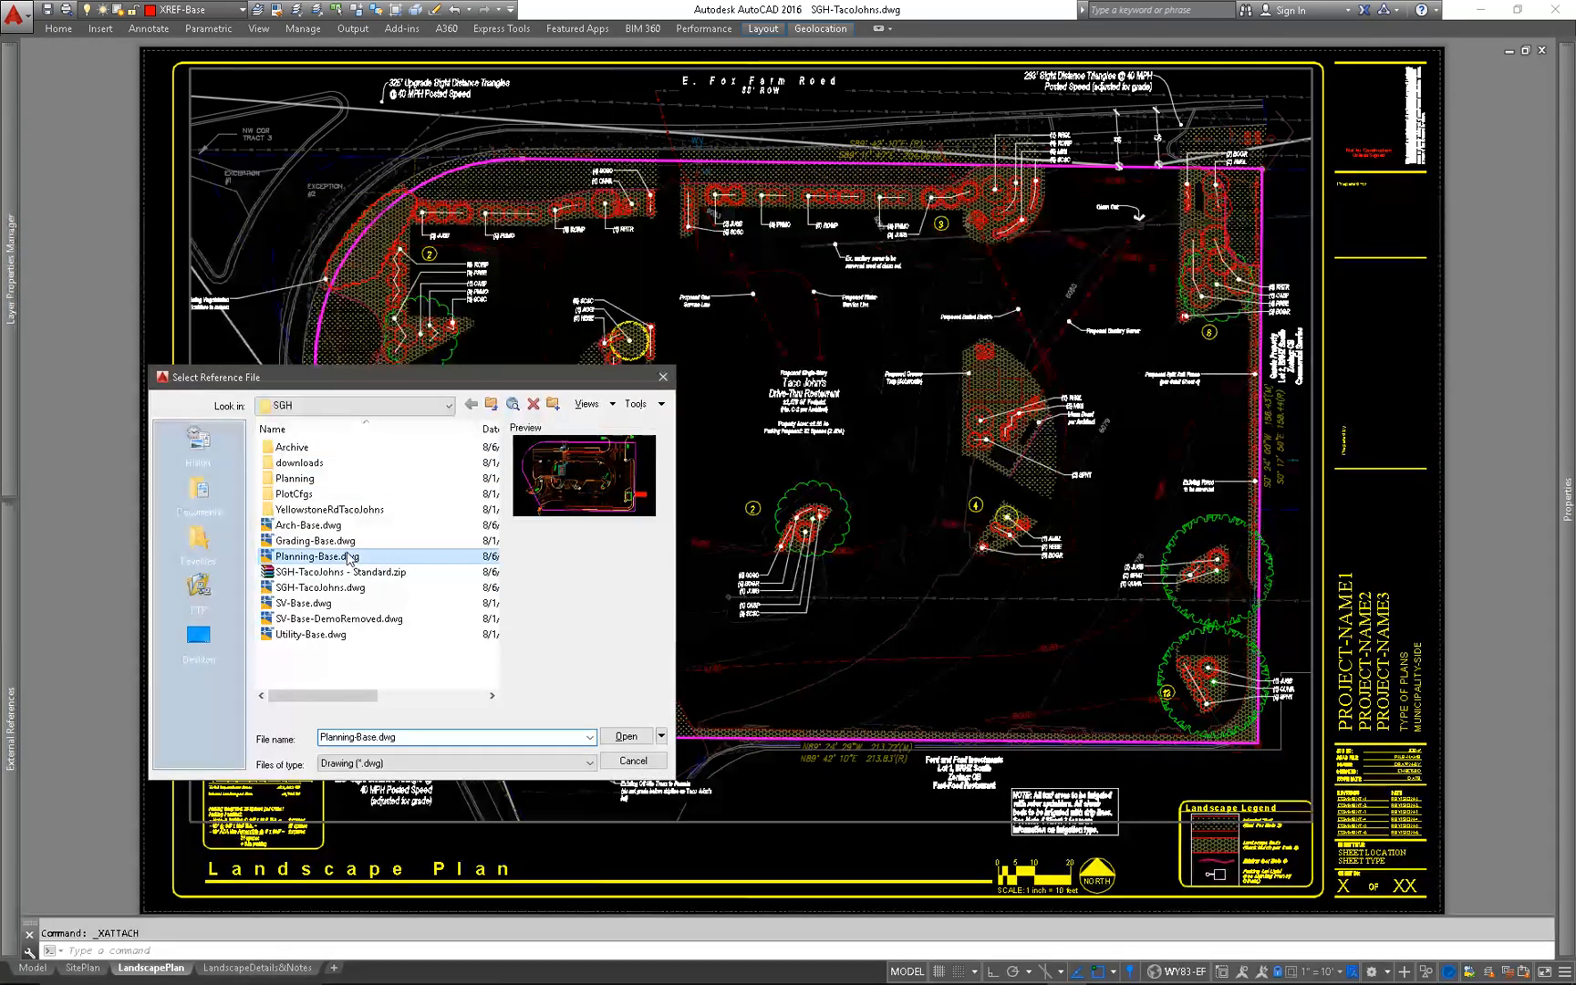
Overlay Planning-Base.dwg at 0,0,0 with scale 1
click(625, 736)
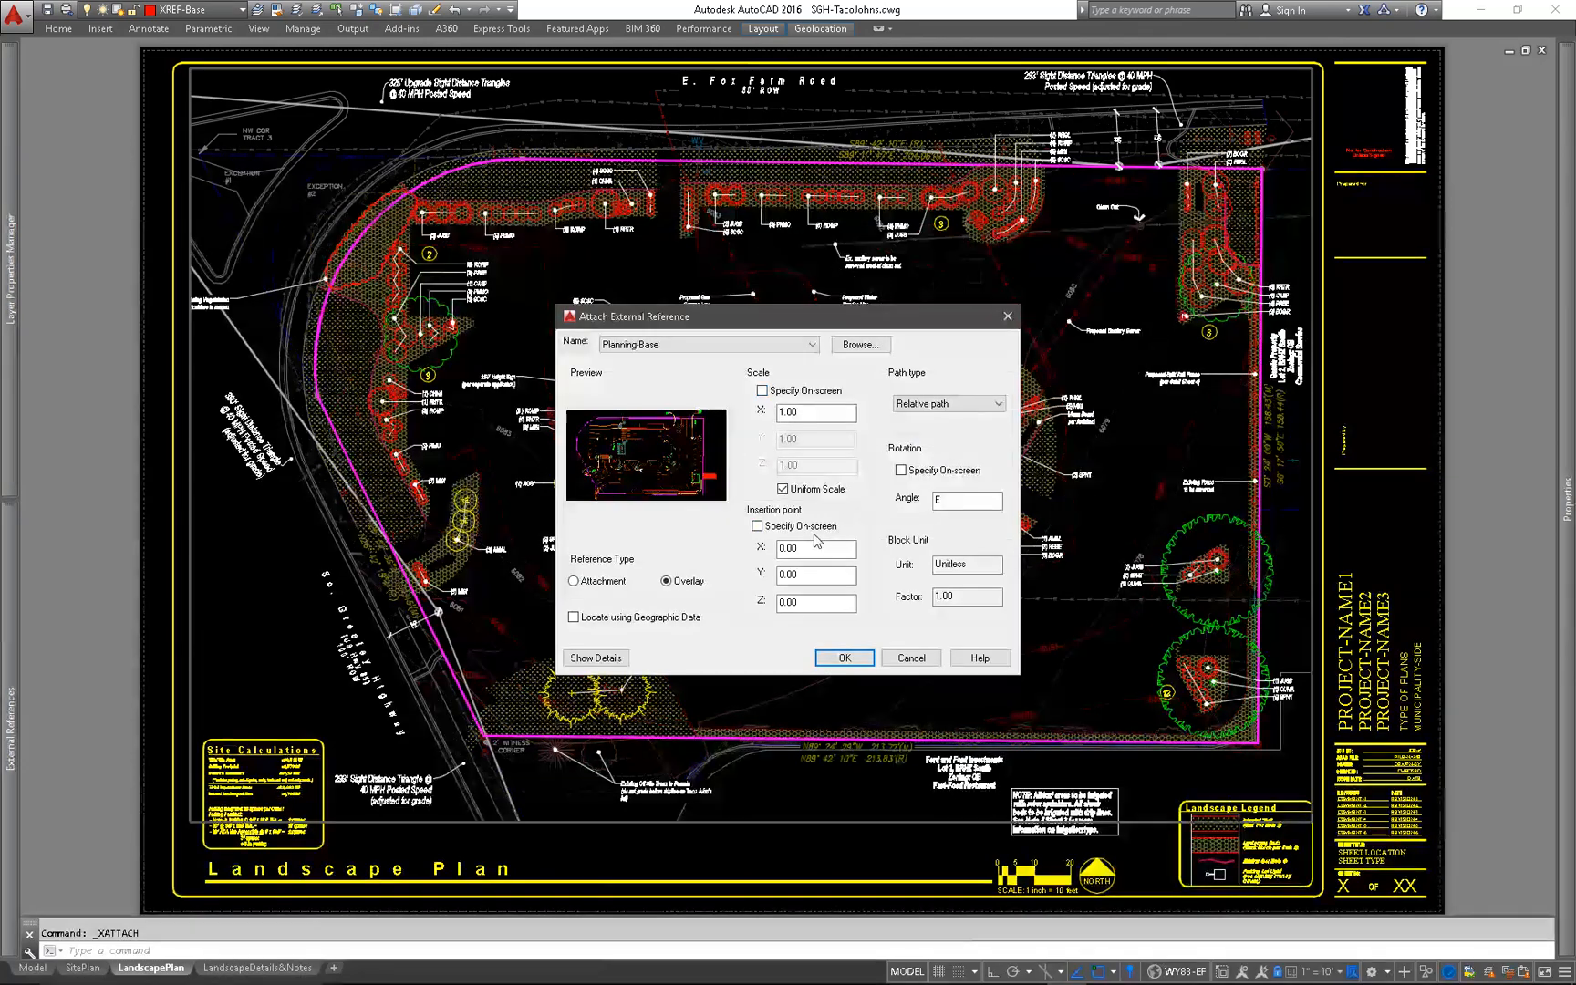
mouse_move(859, 583)
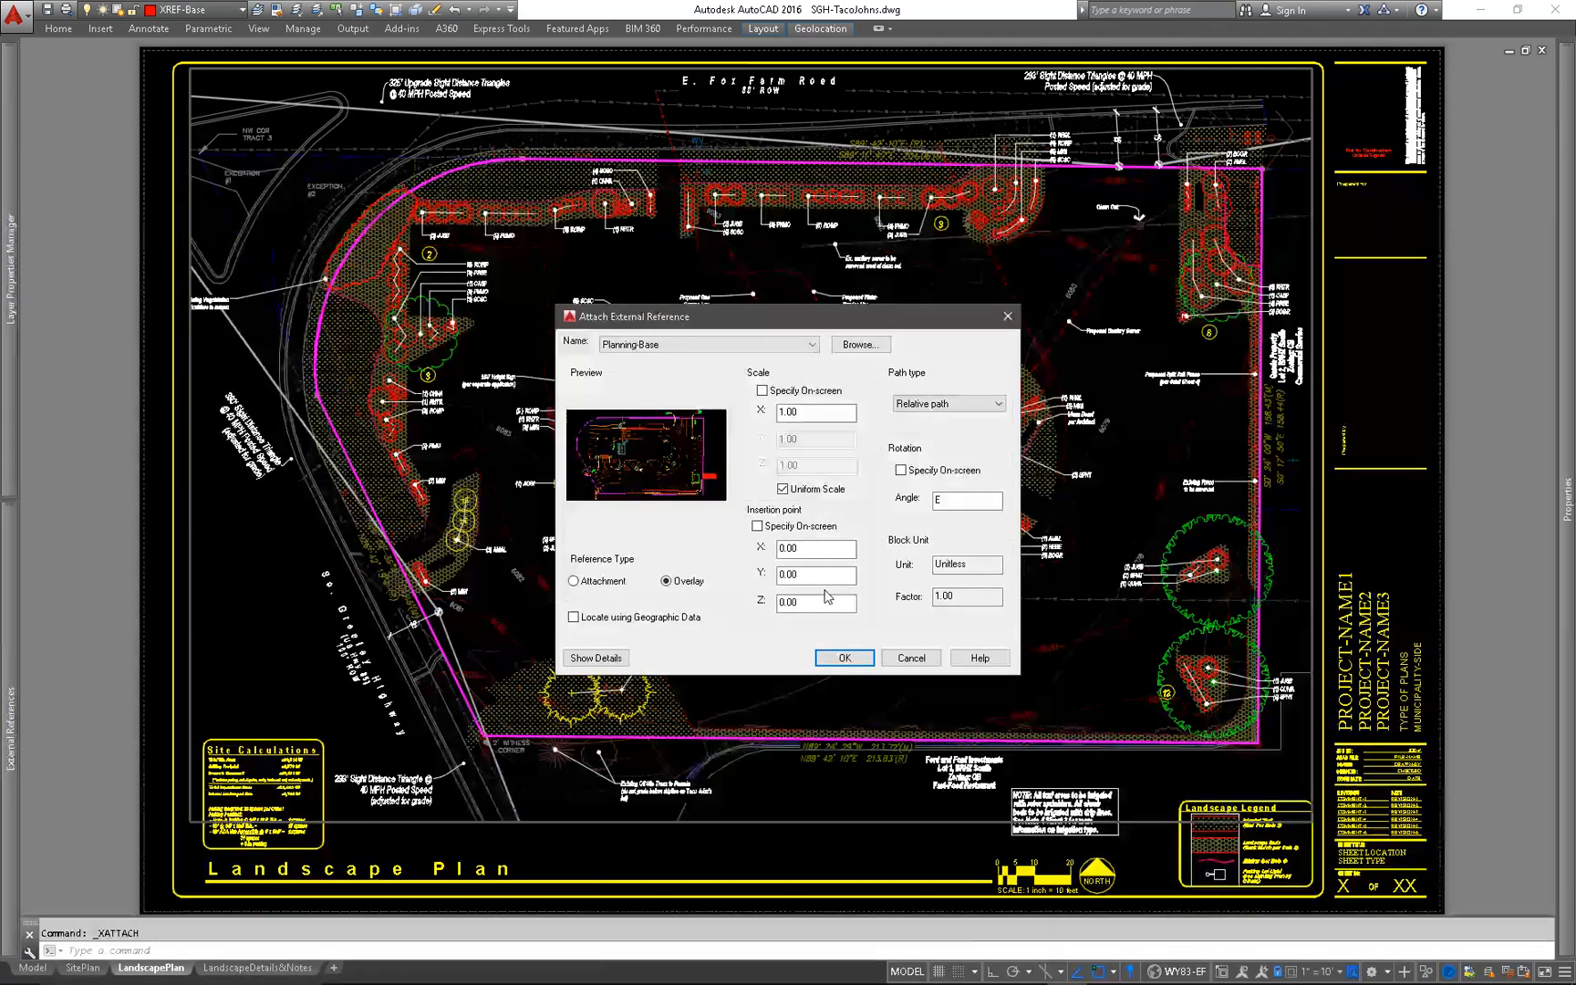
mouse_move(691, 482)
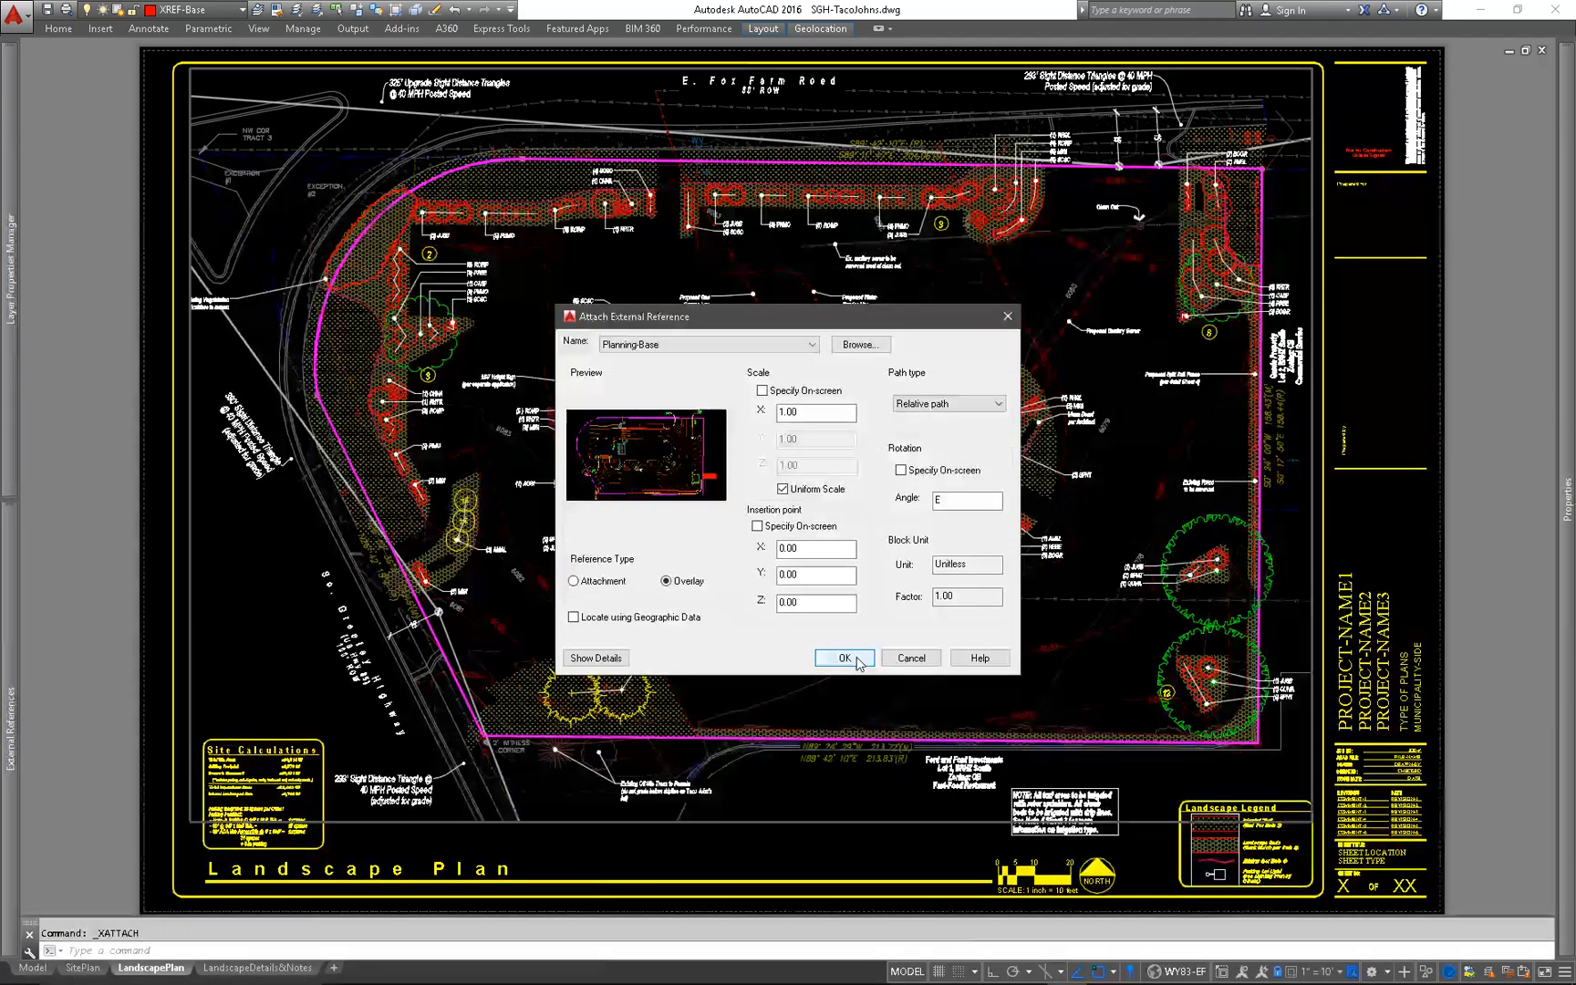
click(843, 658)
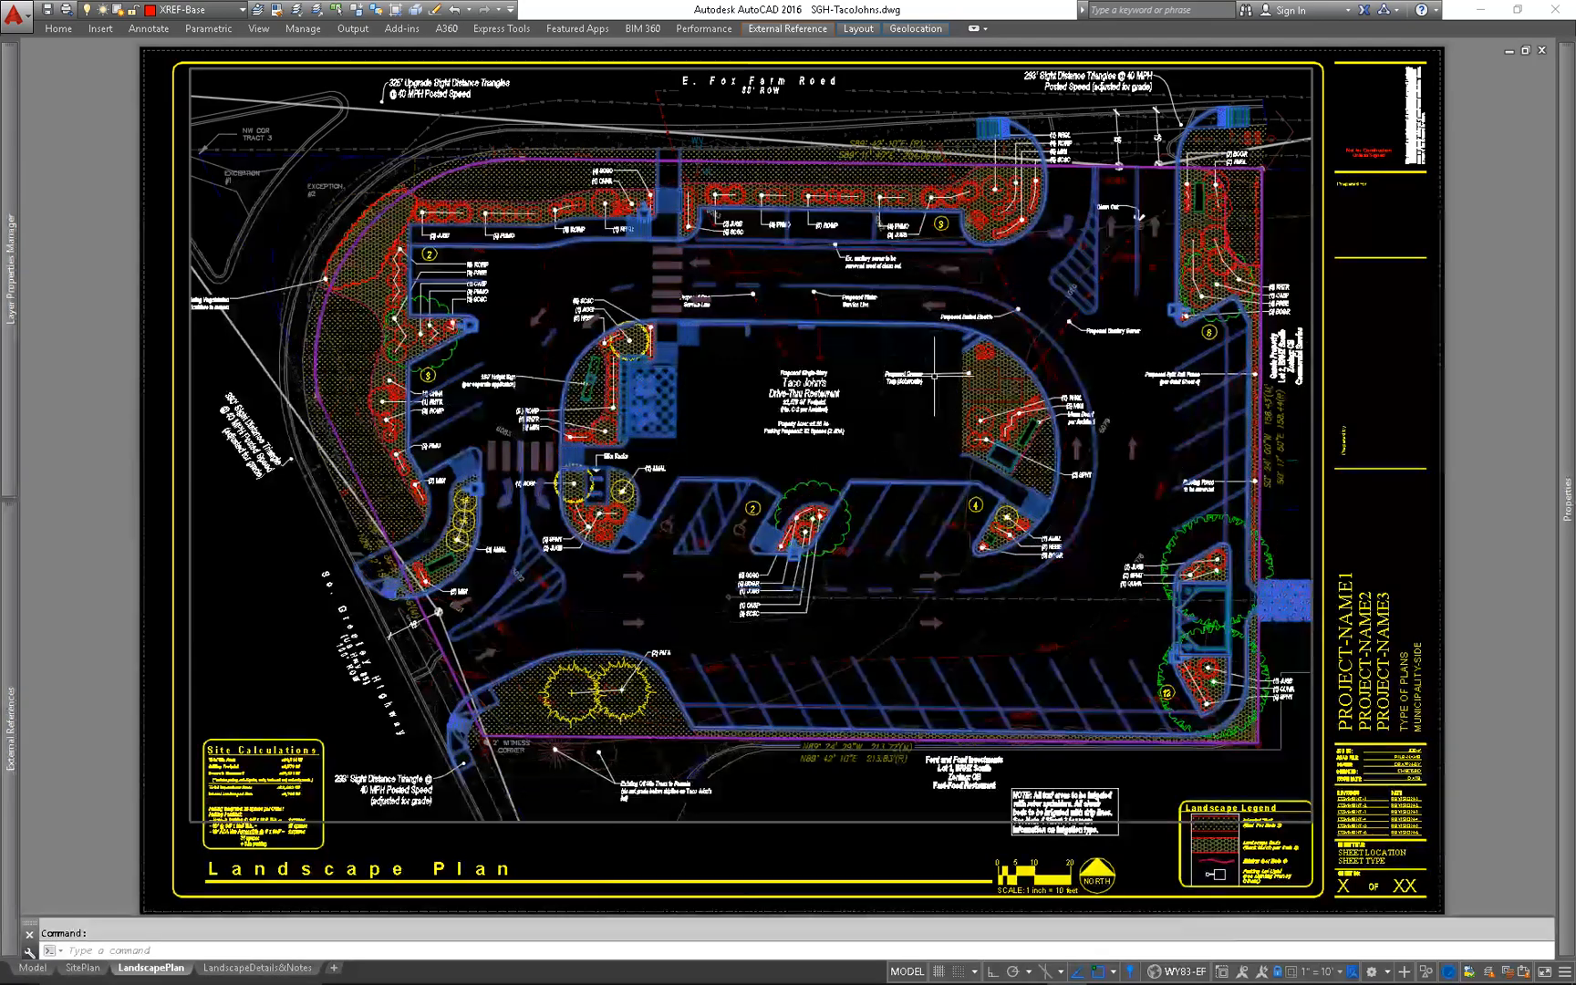
Open the Planning-Base xref on its own and dismiss the proxy notice
right_click(895, 381)
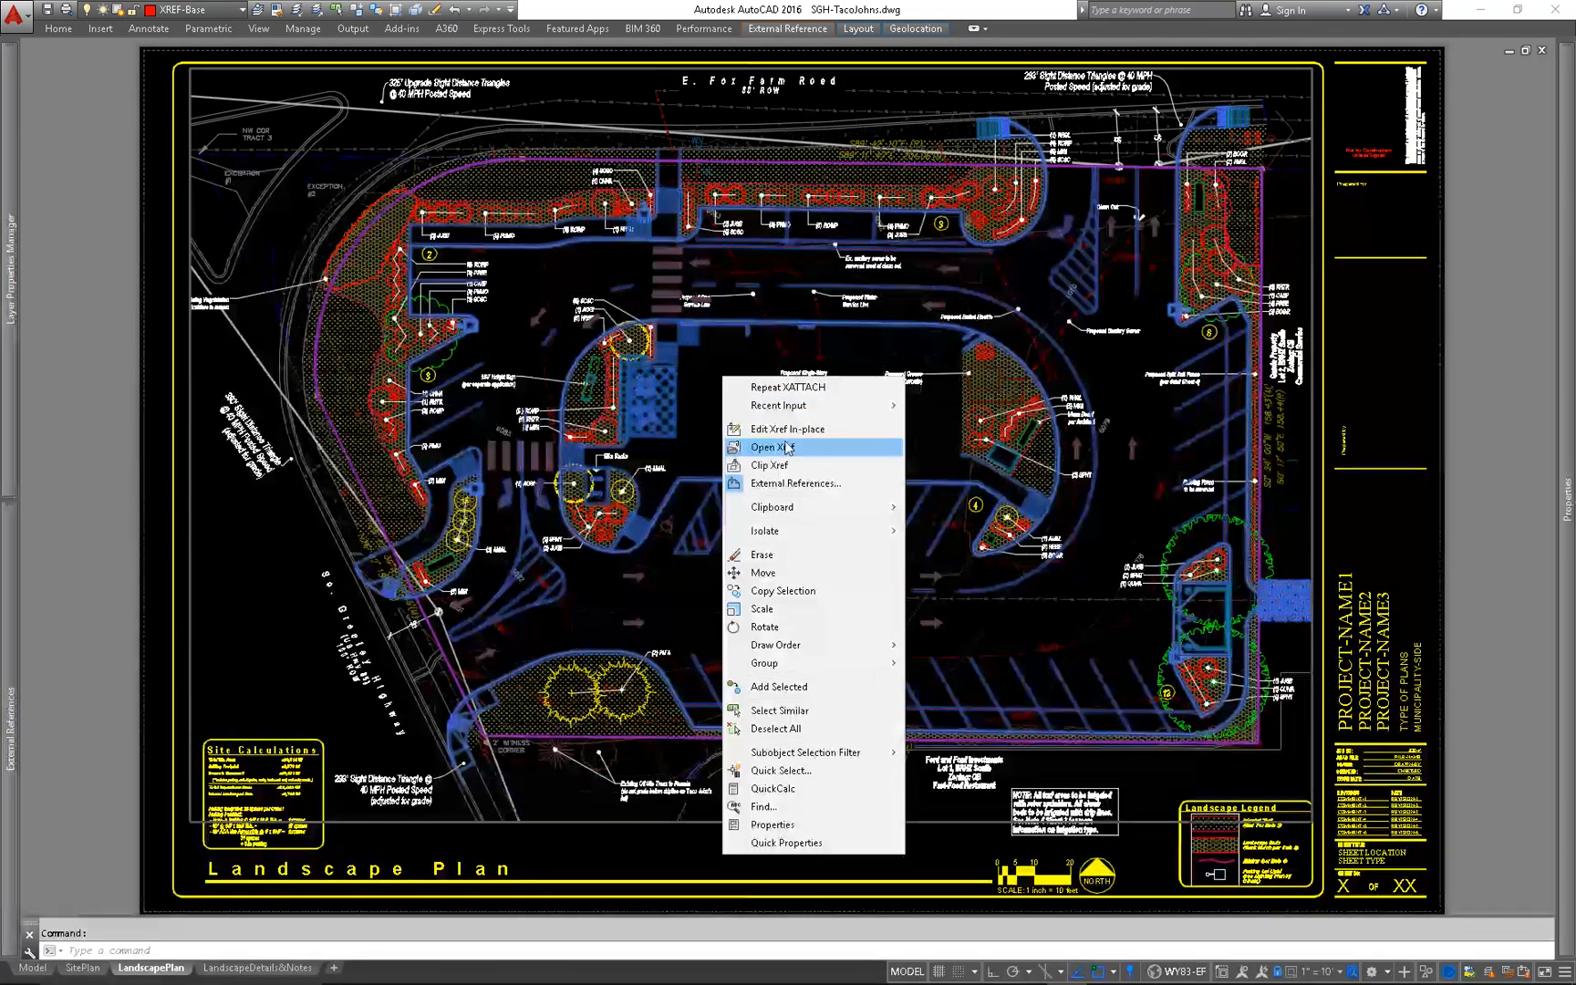
click(772, 447)
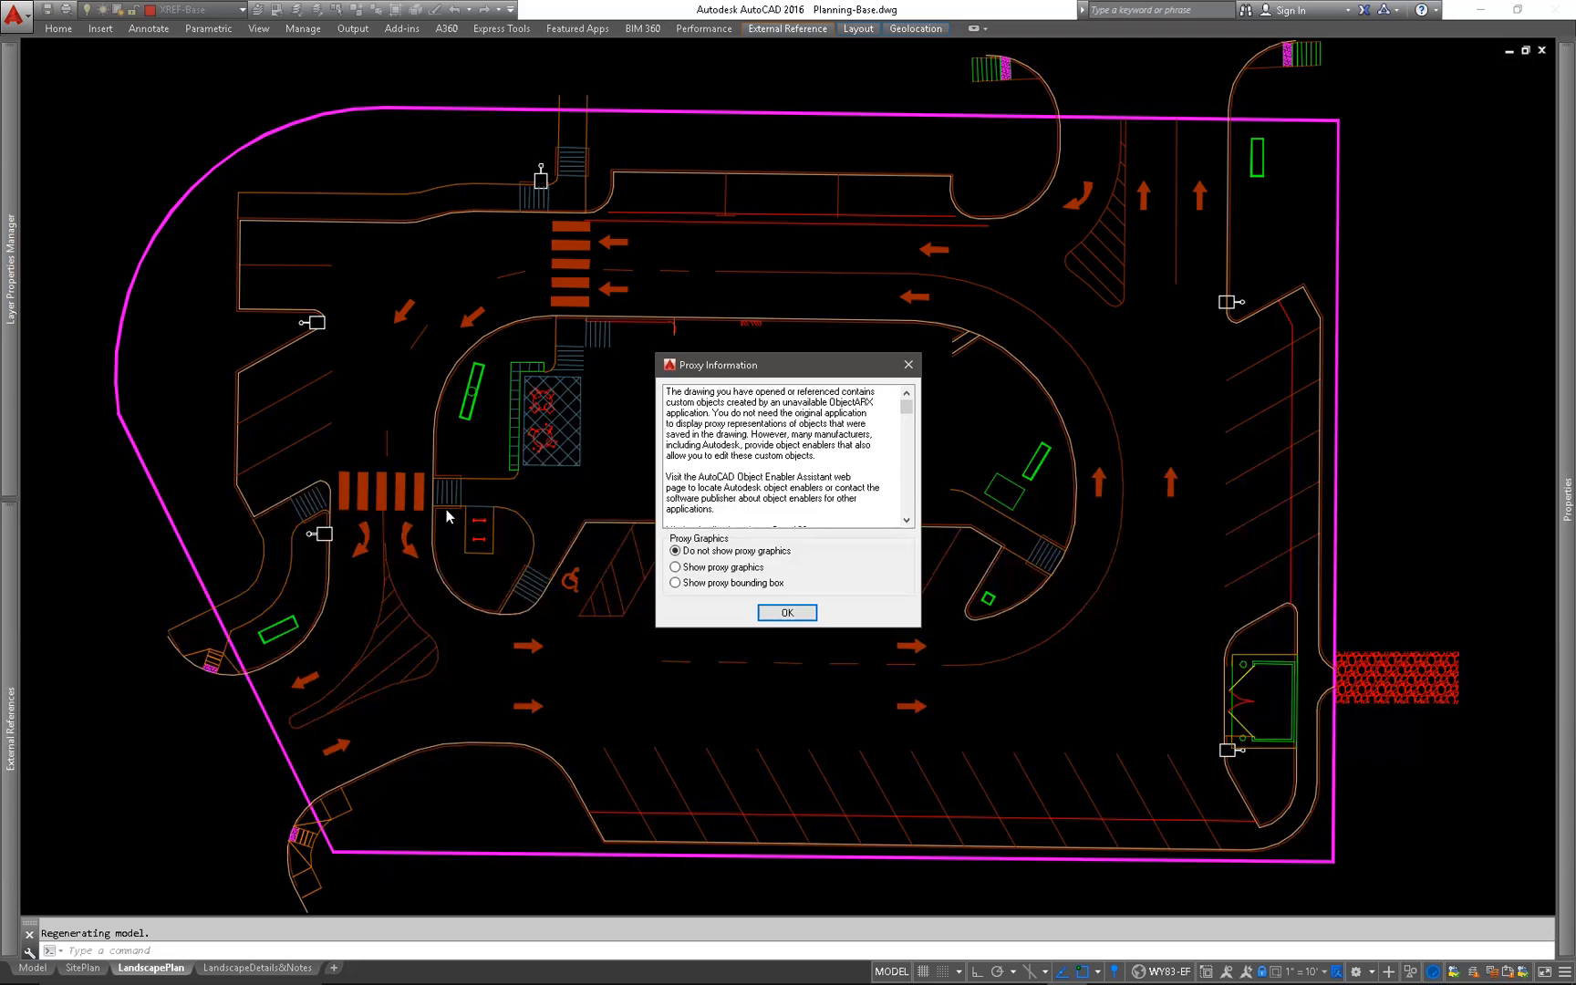
click(787, 612)
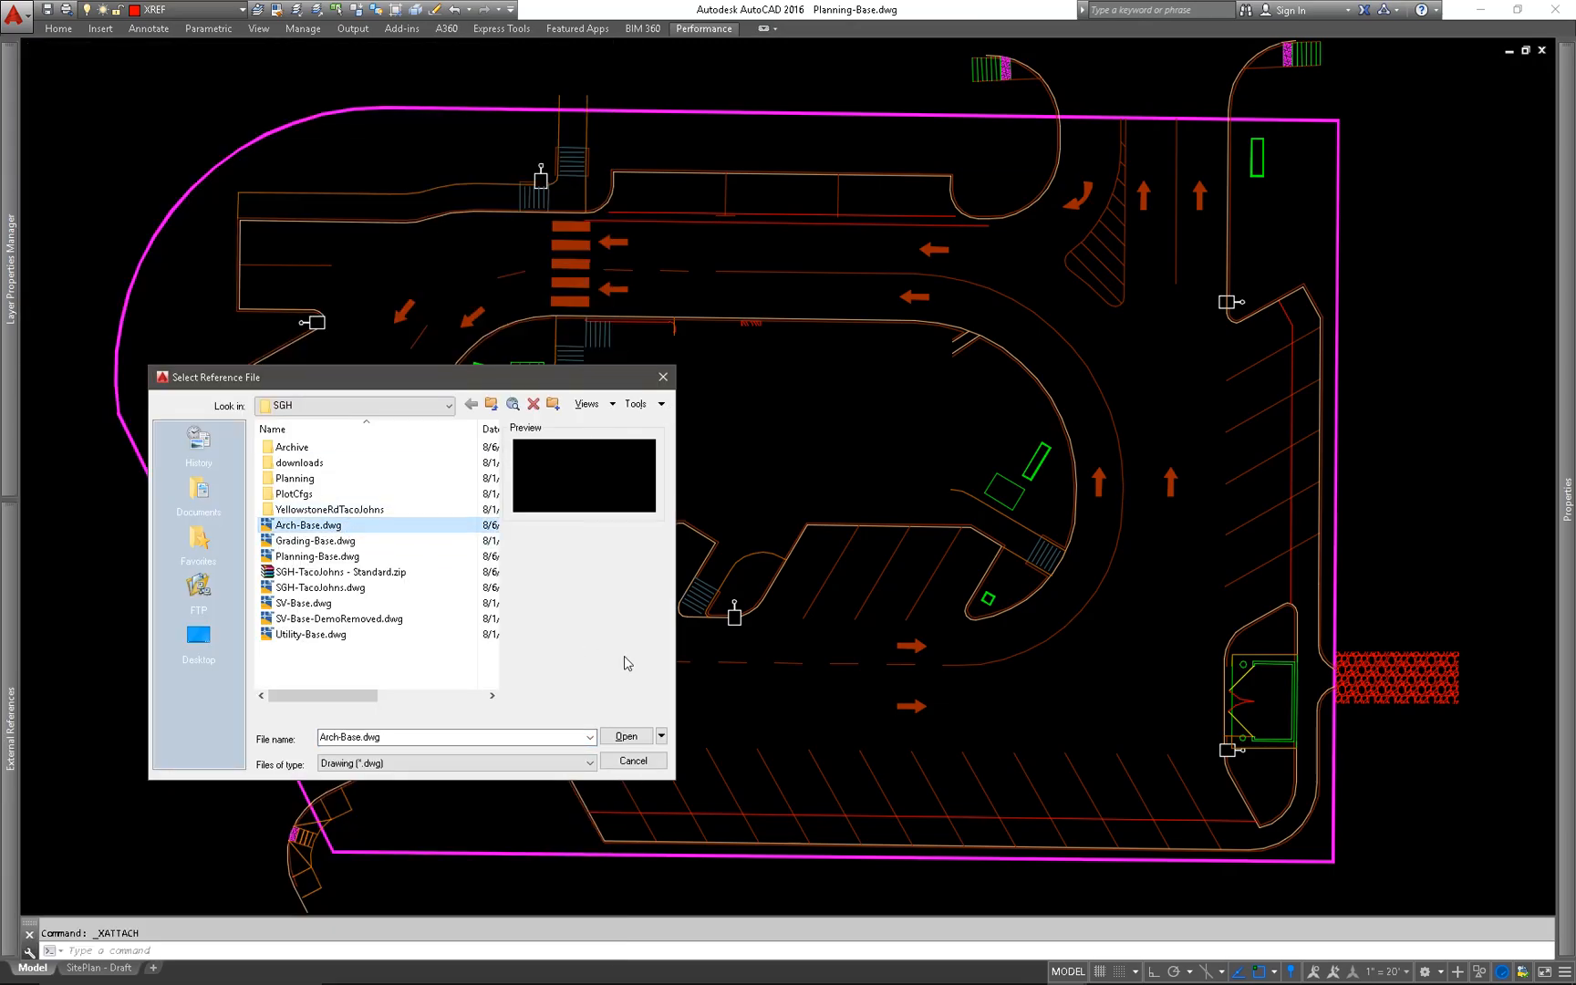
Attach Arch-Base.dwg as an Attachment-type reference at 0,0,0
click(623, 736)
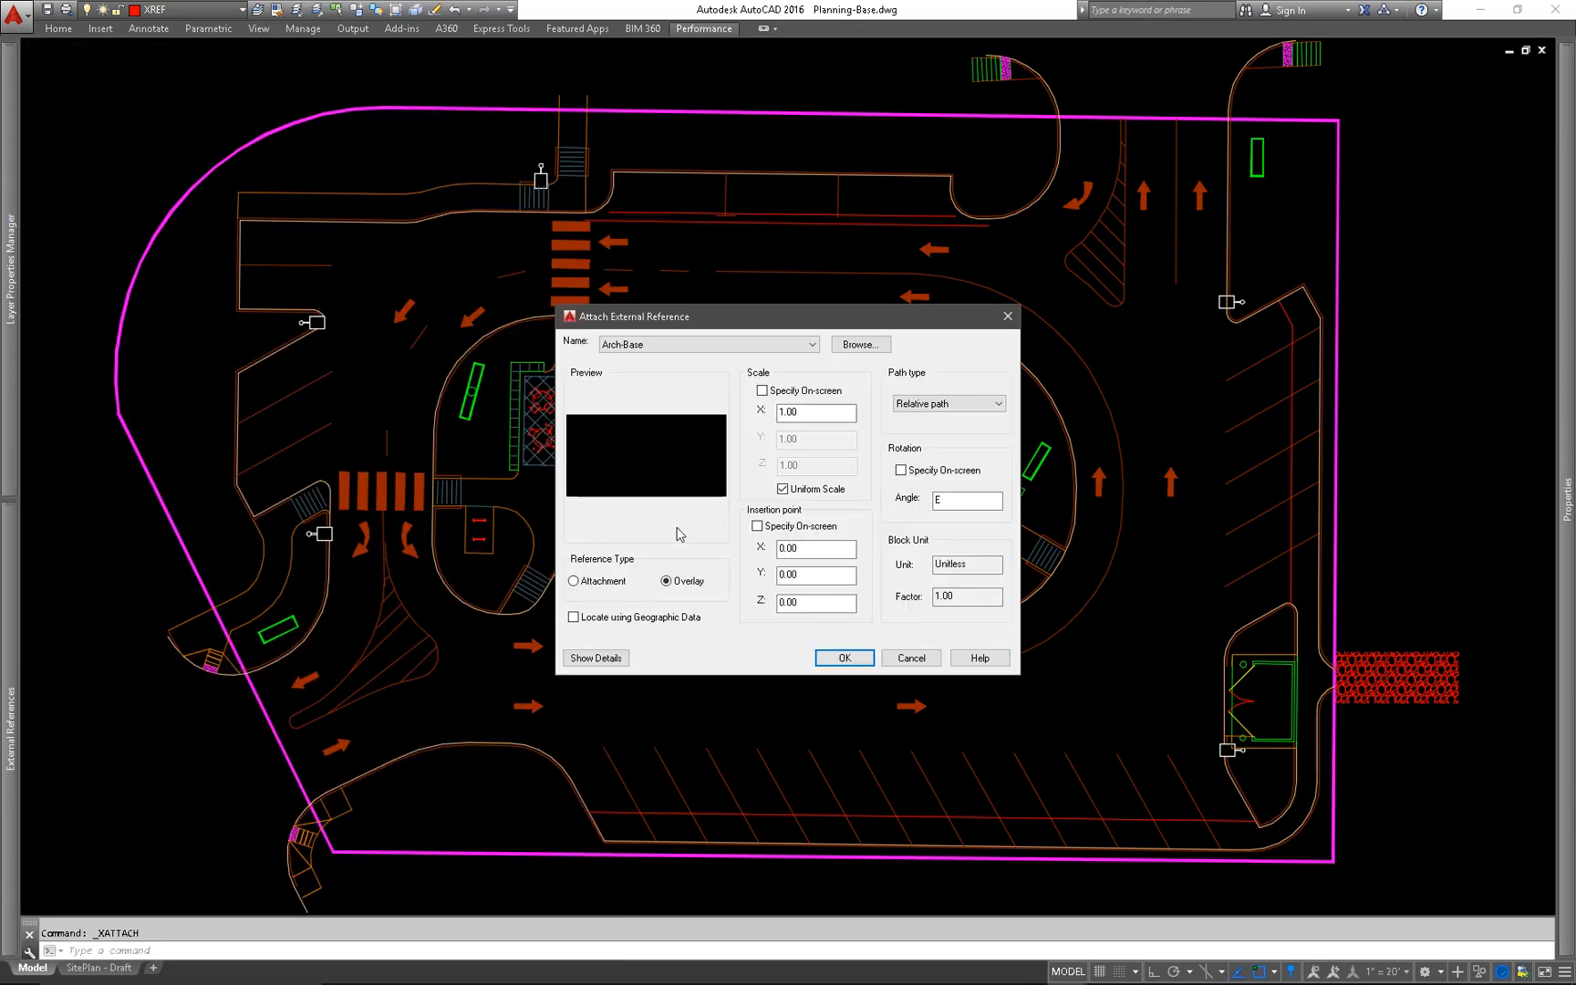
click(574, 581)
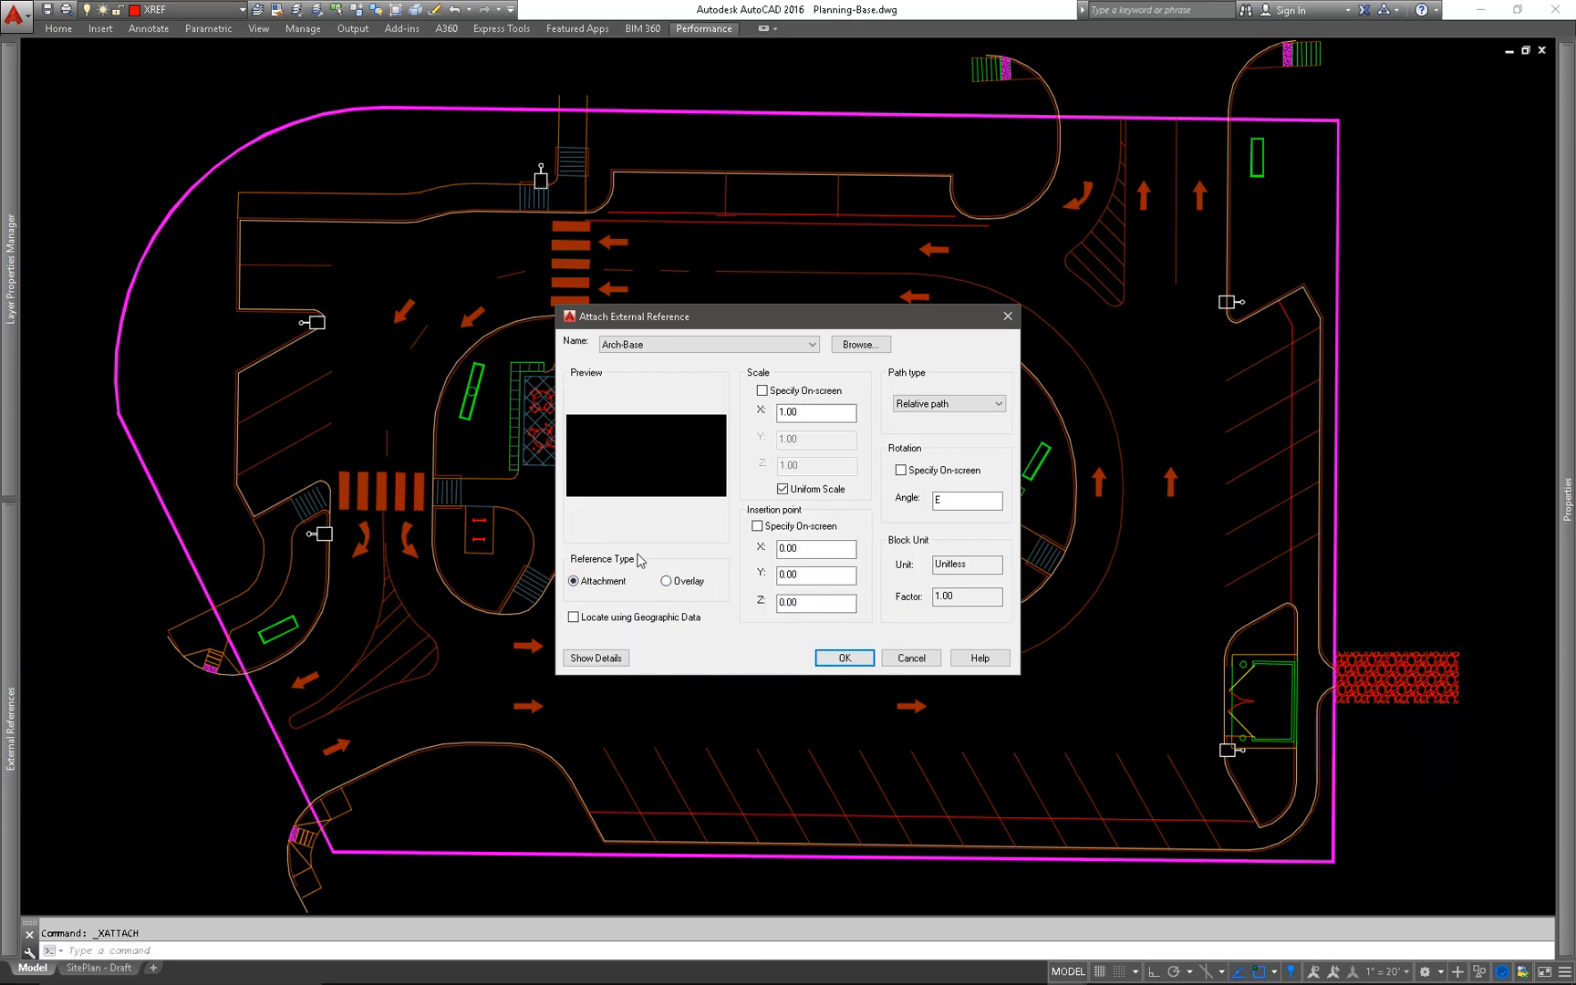
mouse_move(982, 365)
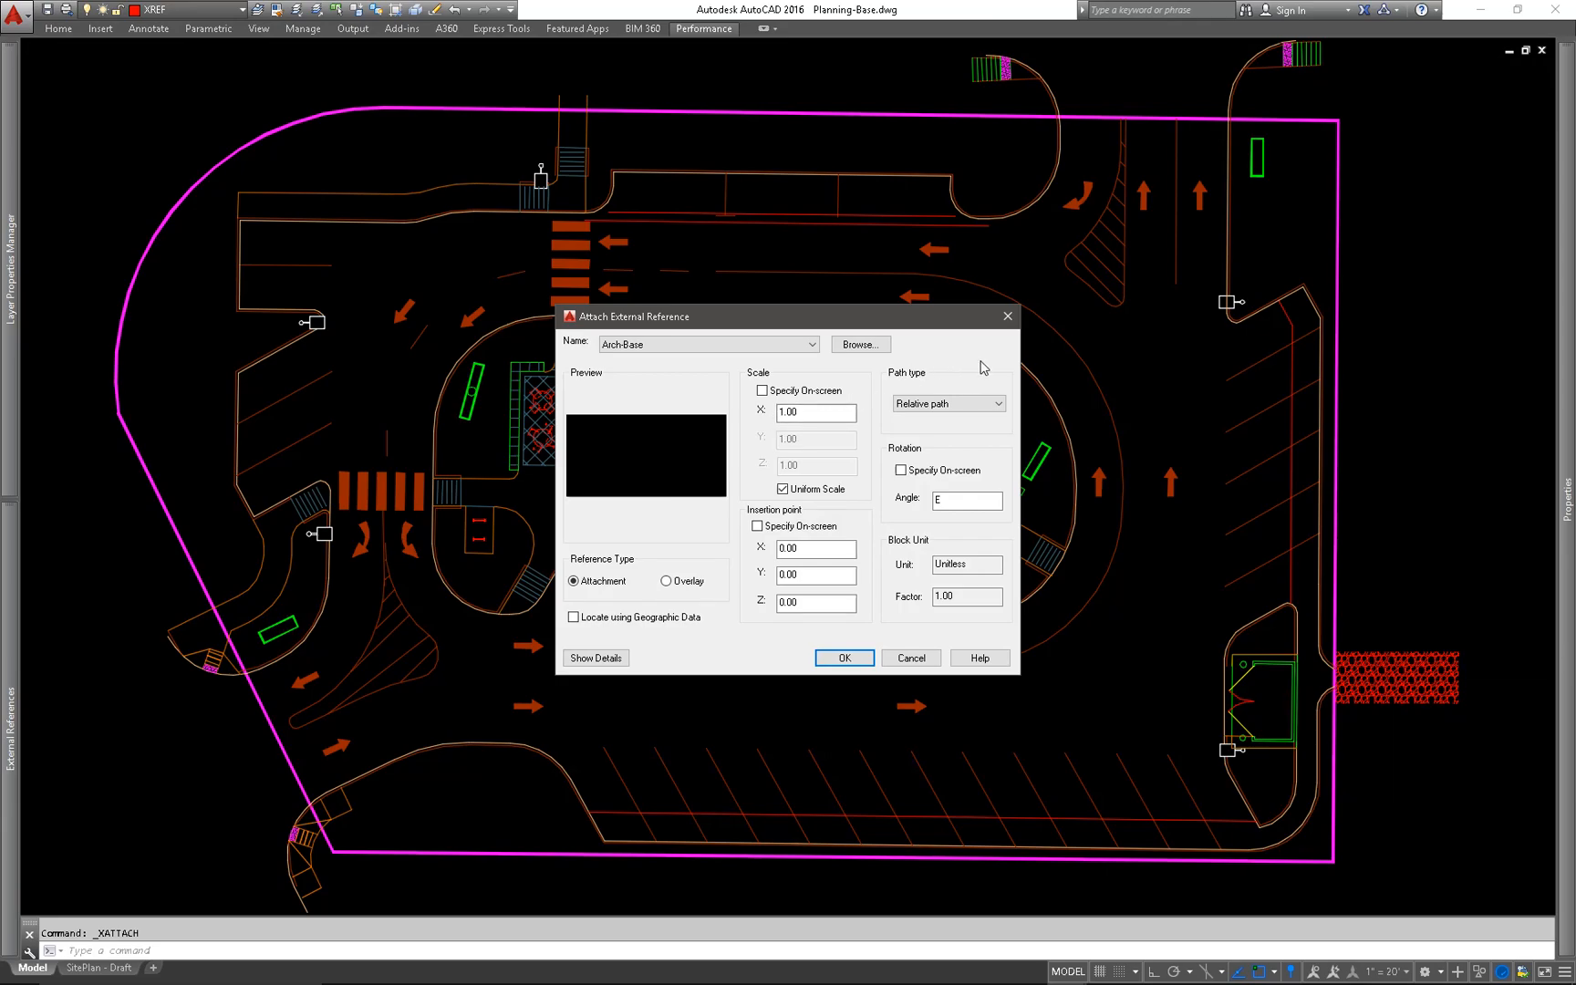
mouse_move(842, 922)
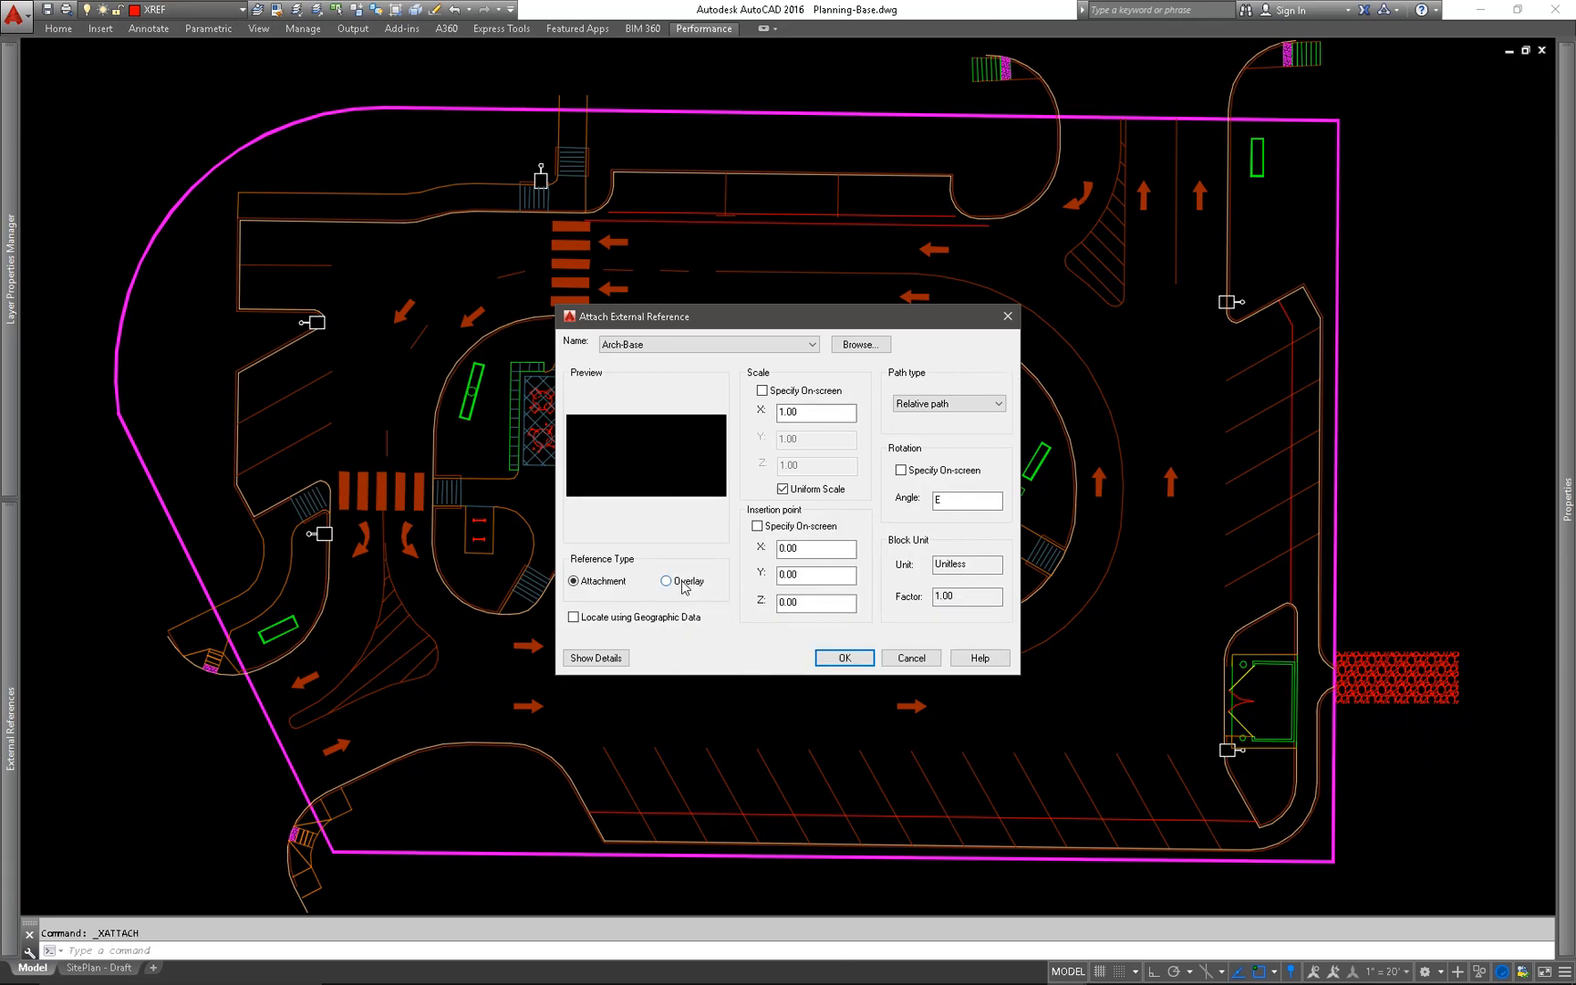
click(573, 581)
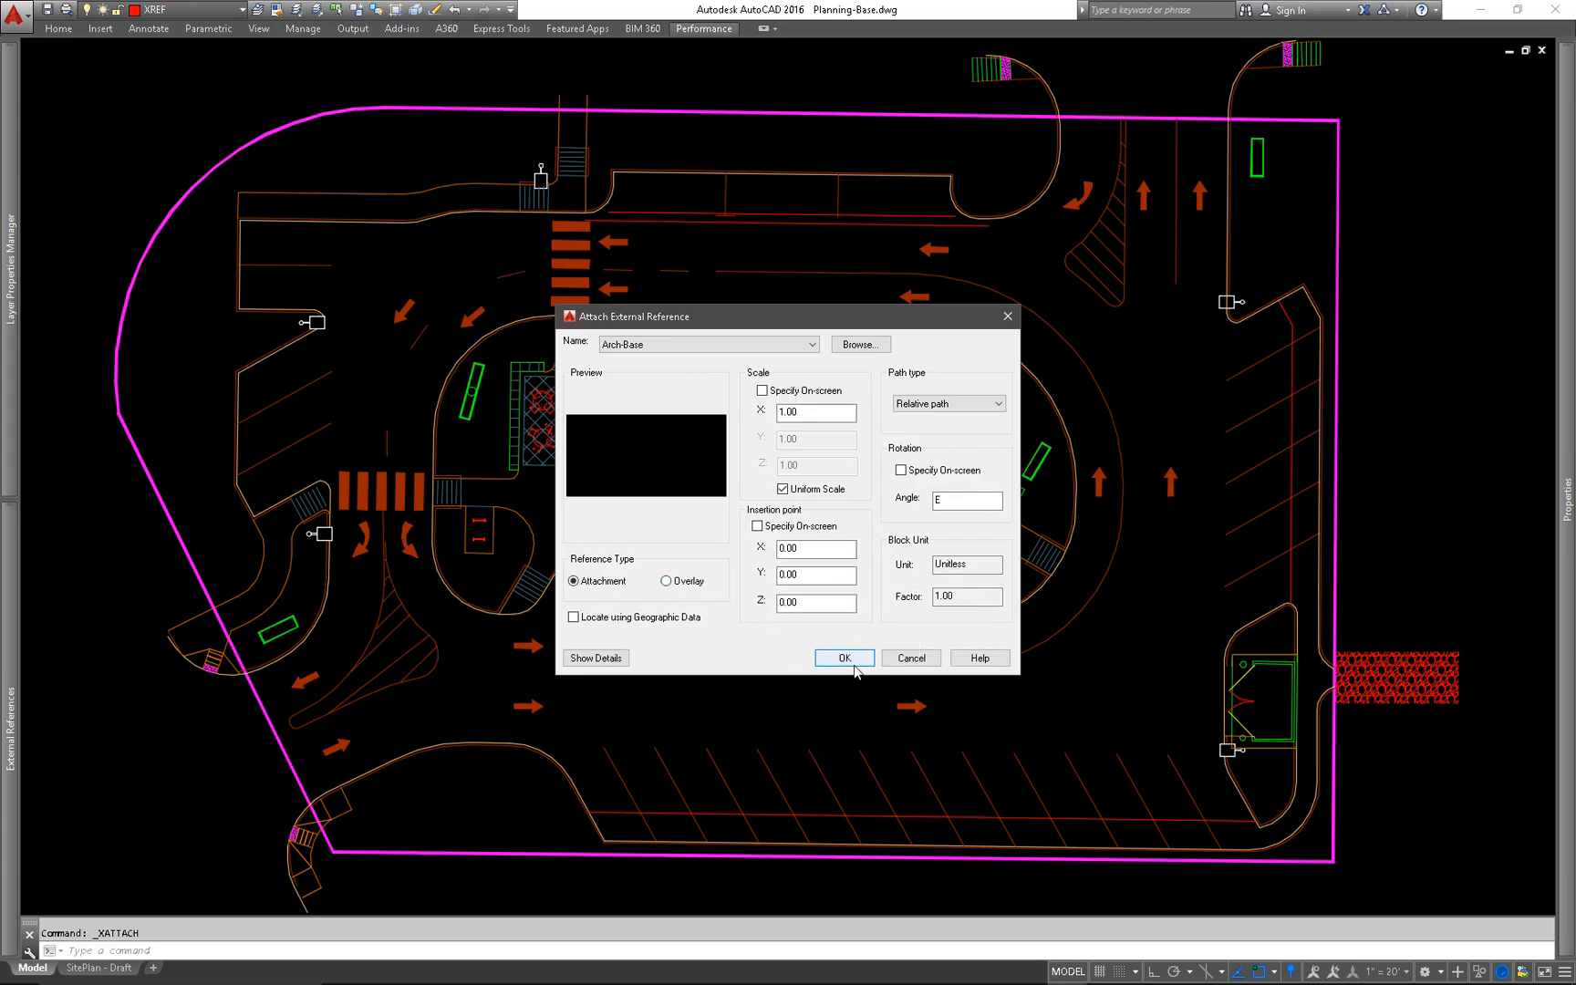
click(843, 657)
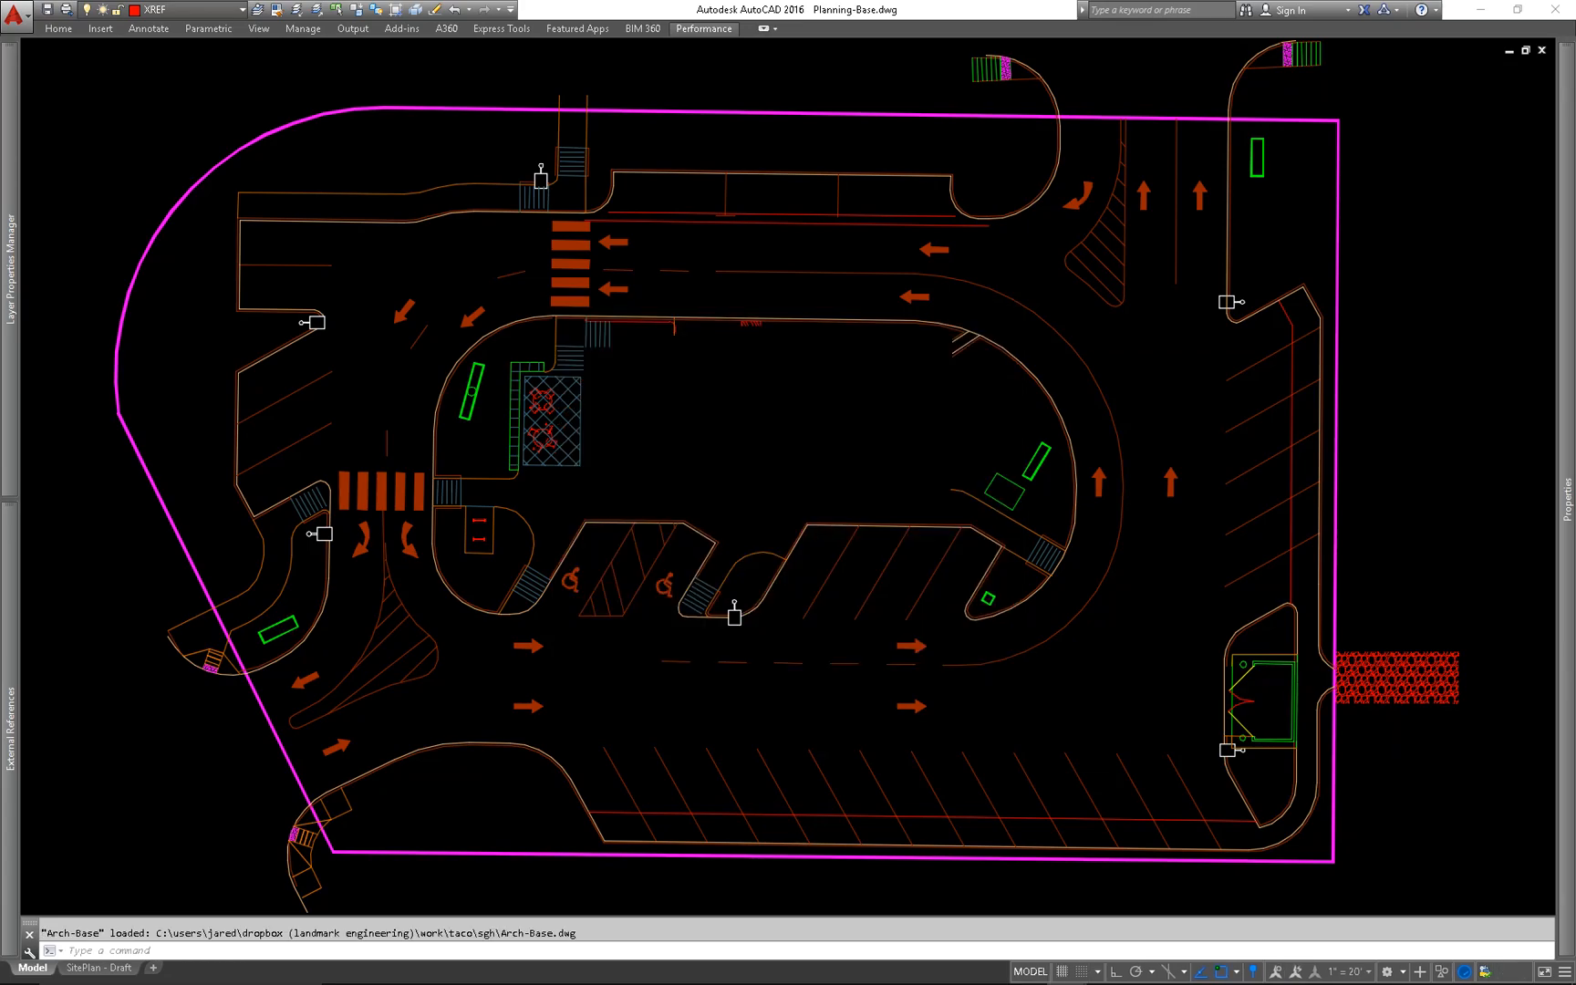
mouse_move(748, 508)
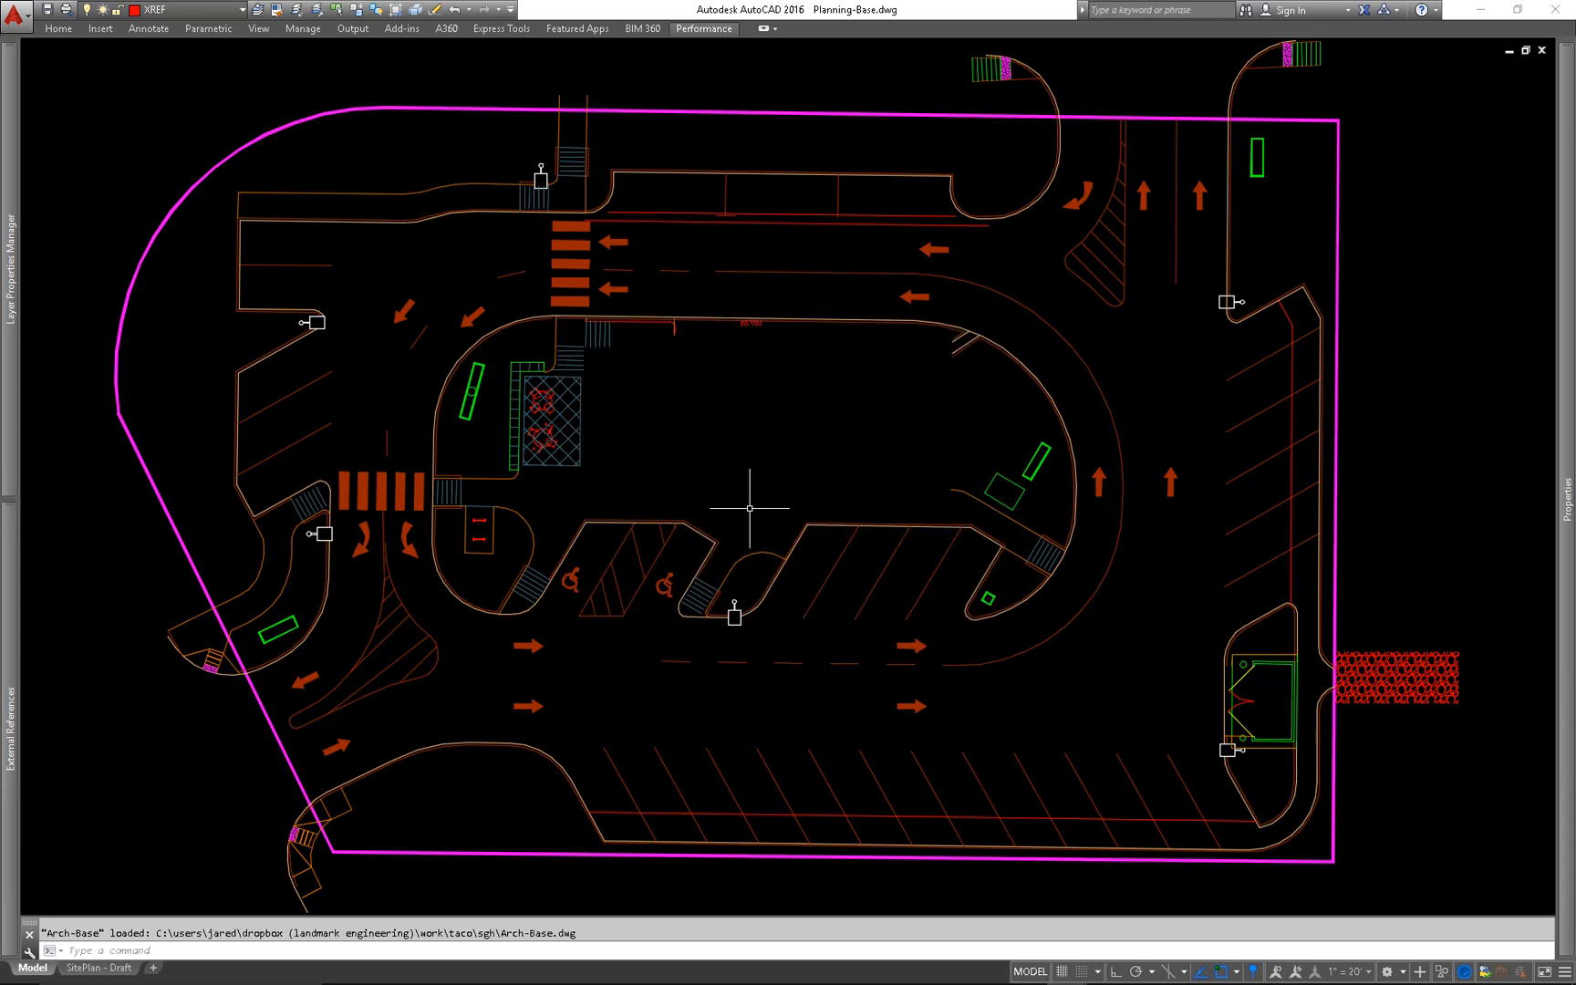
mouse_move(48, 538)
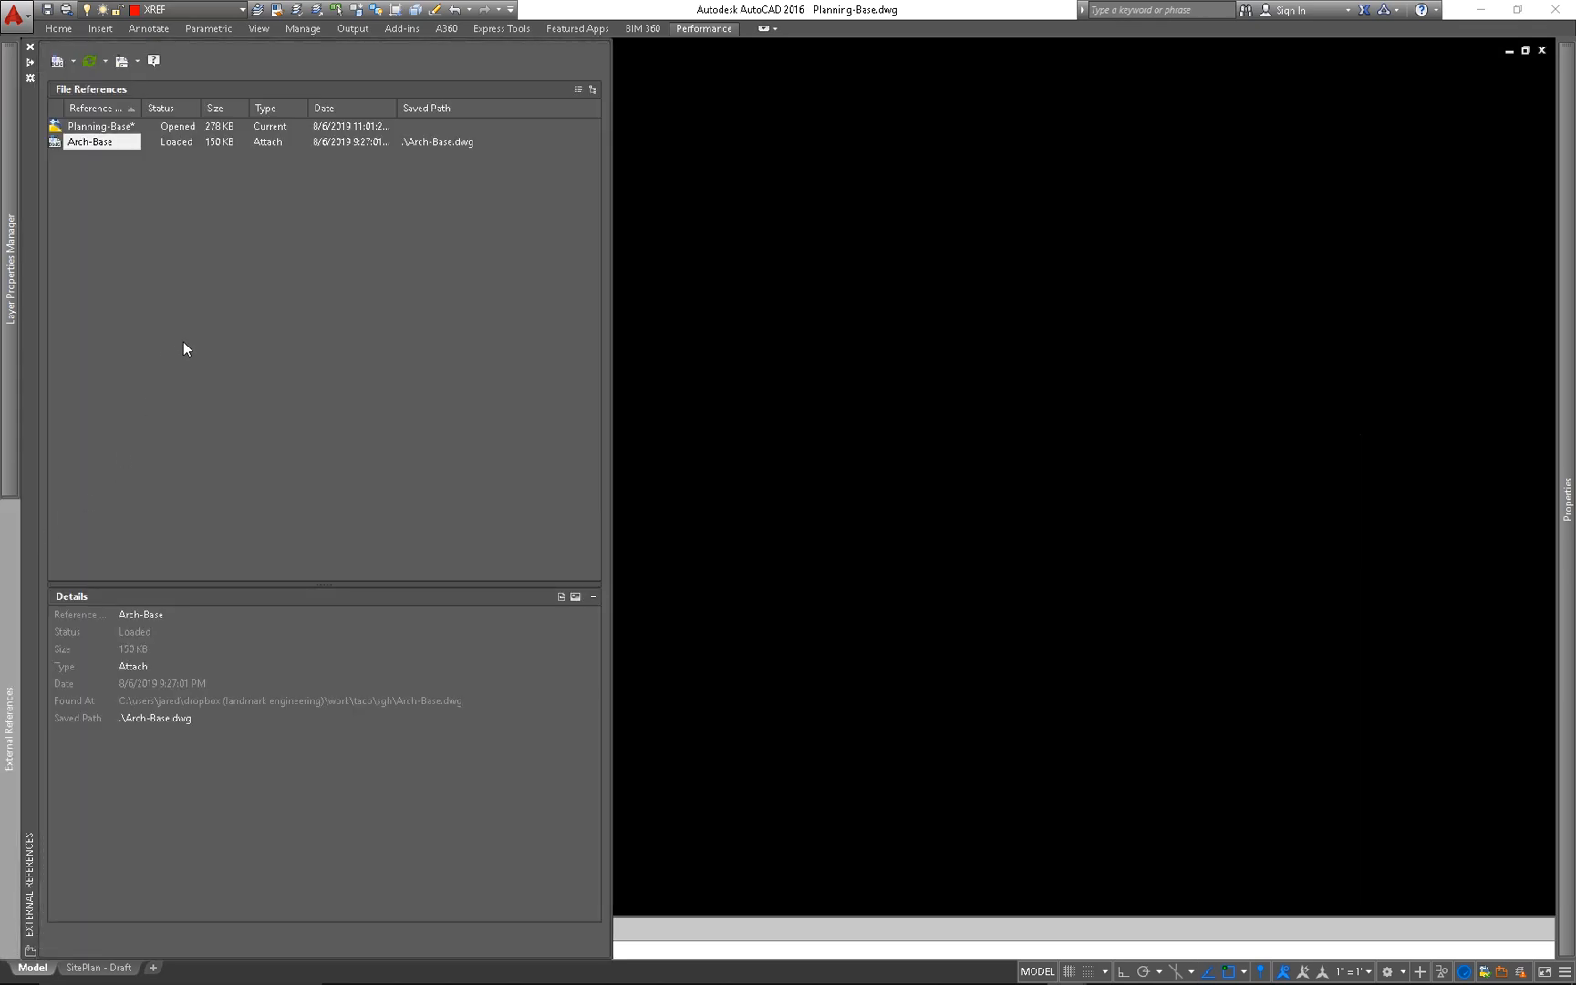
mouse_move(90, 141)
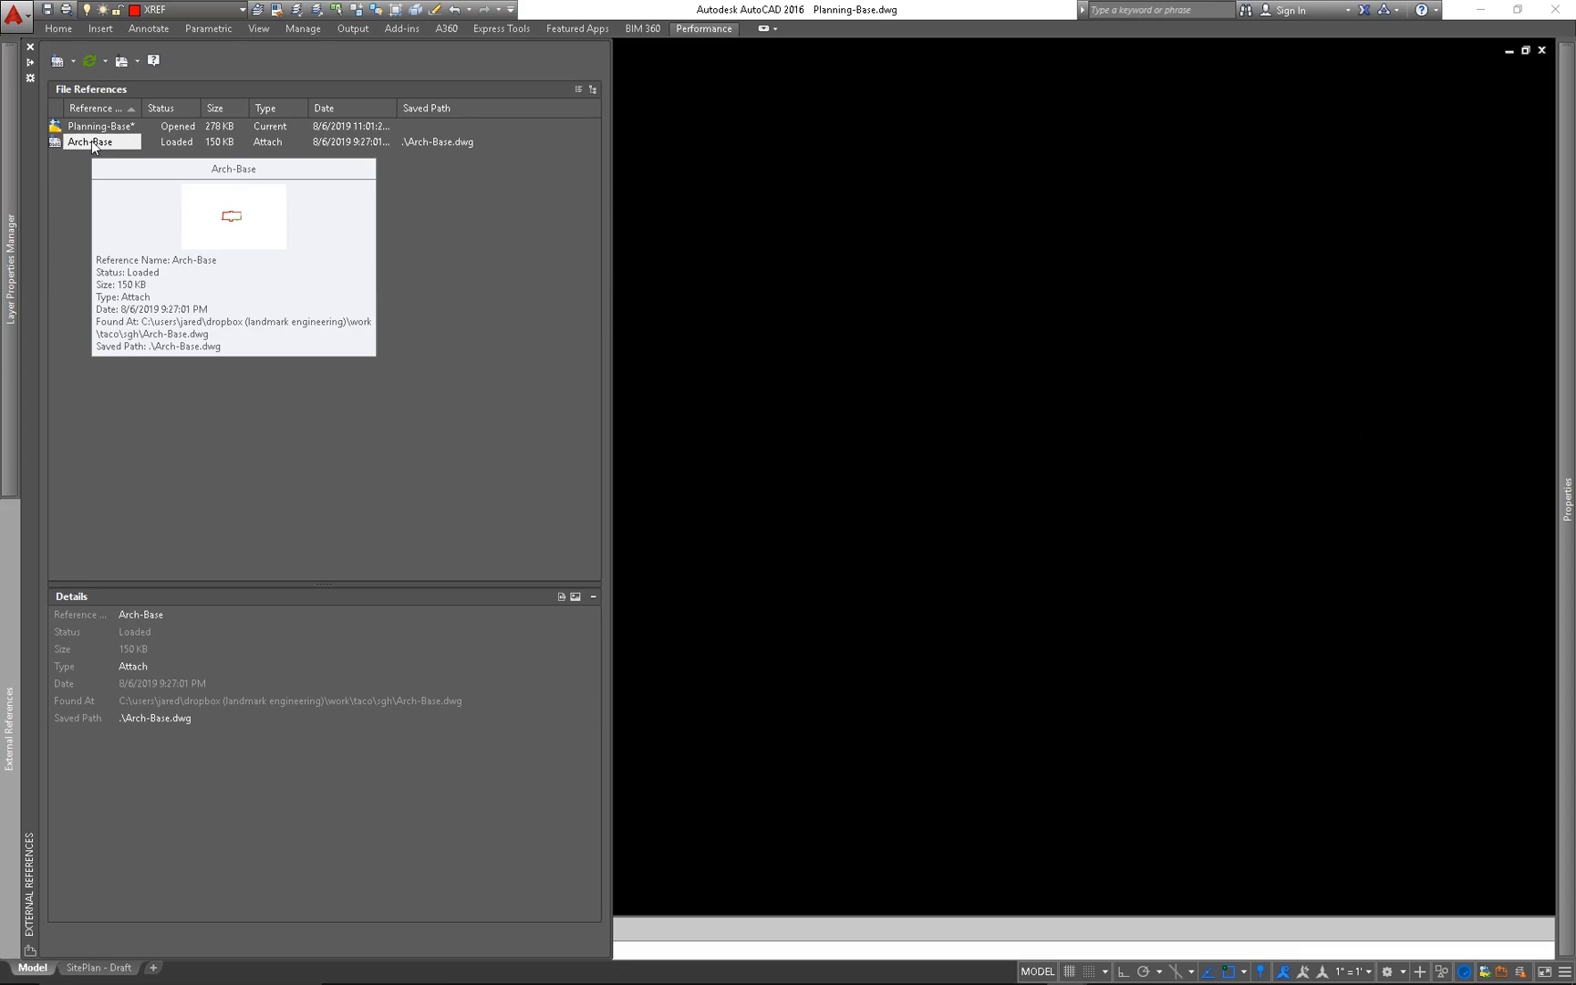
Close the External References palette after checking Arch-Base's details
click(89, 141)
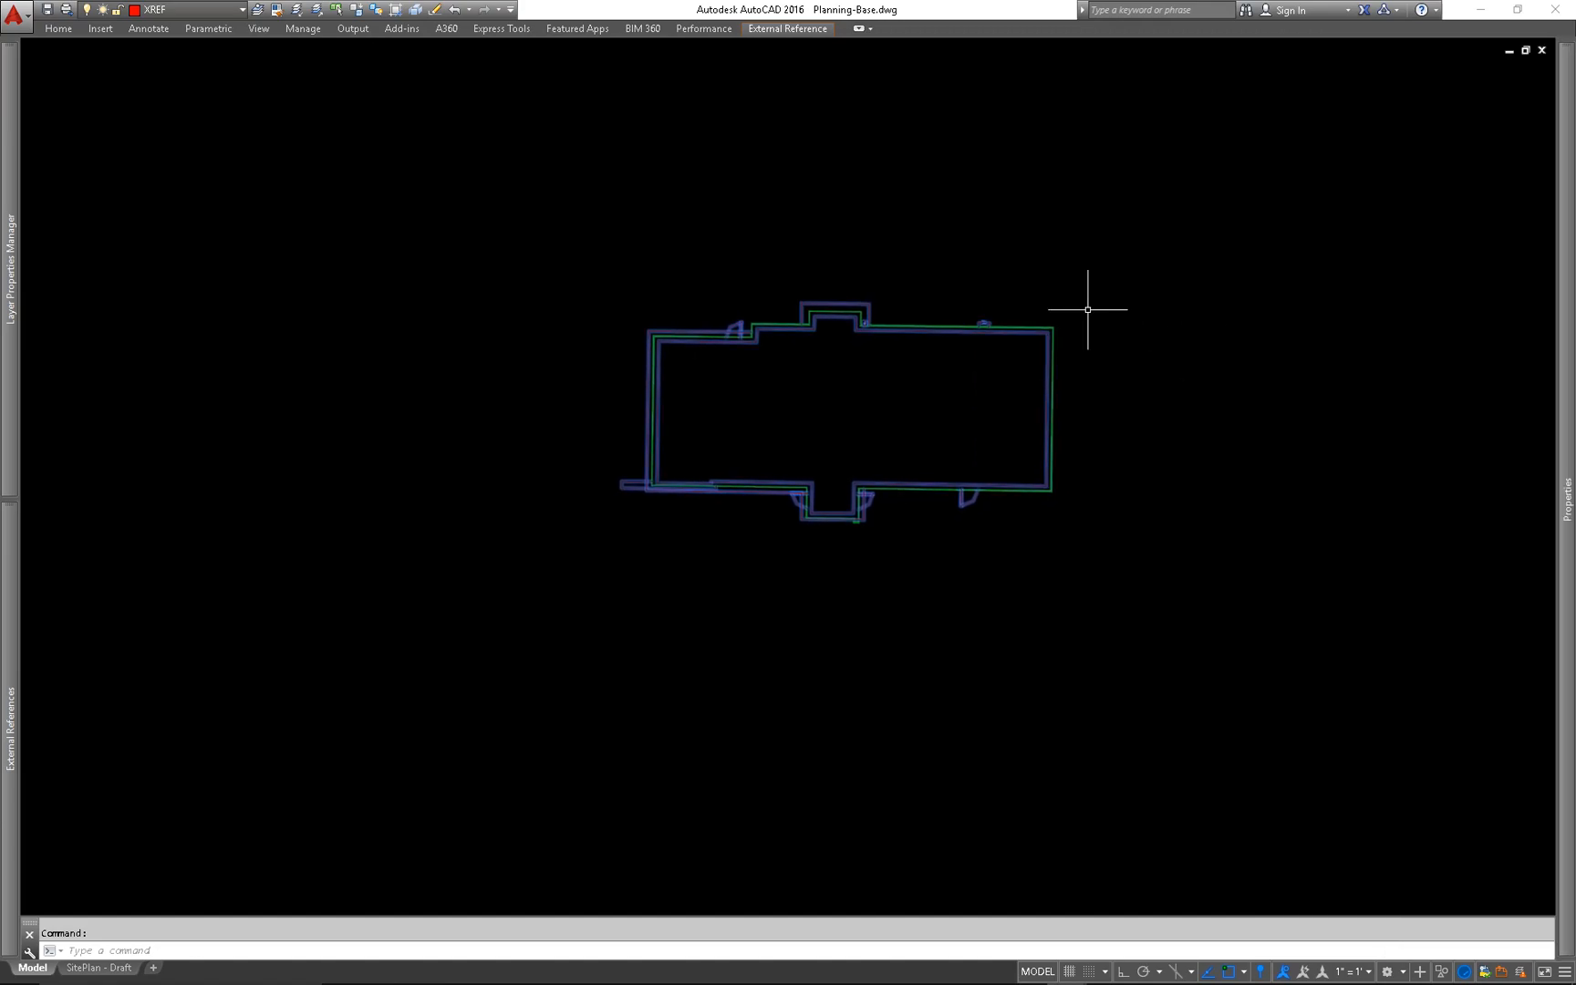
Check drawing units, then set the Arch-Base xref Scale X to 0.08 in Properties
text(UNITS)
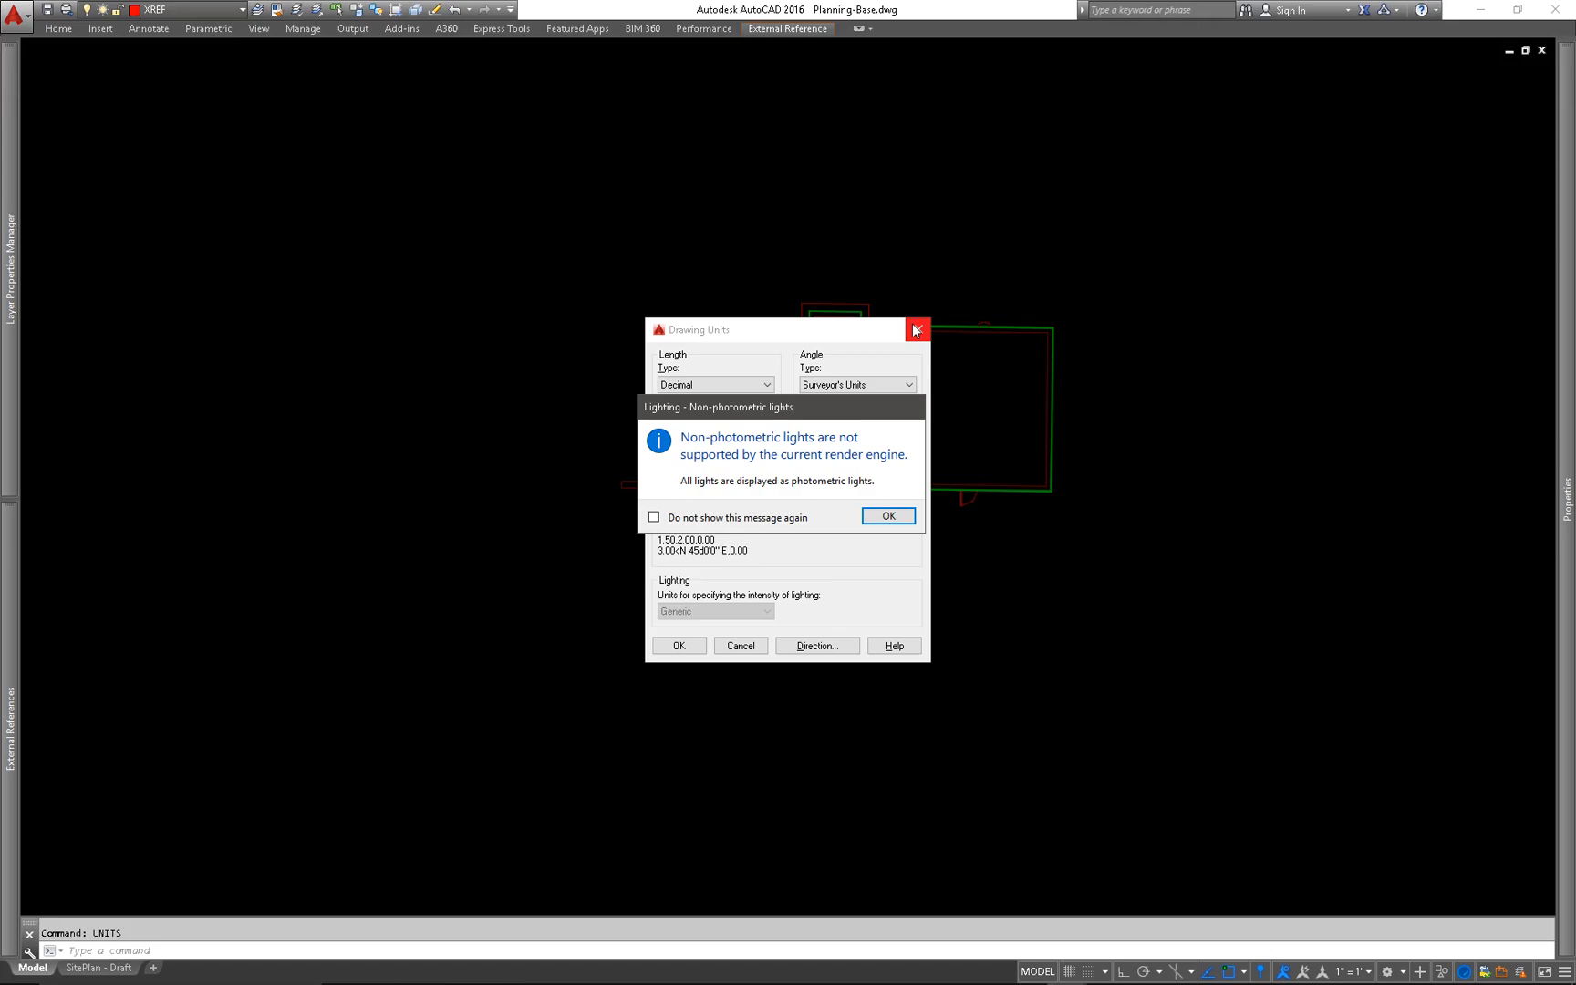
click(886, 515)
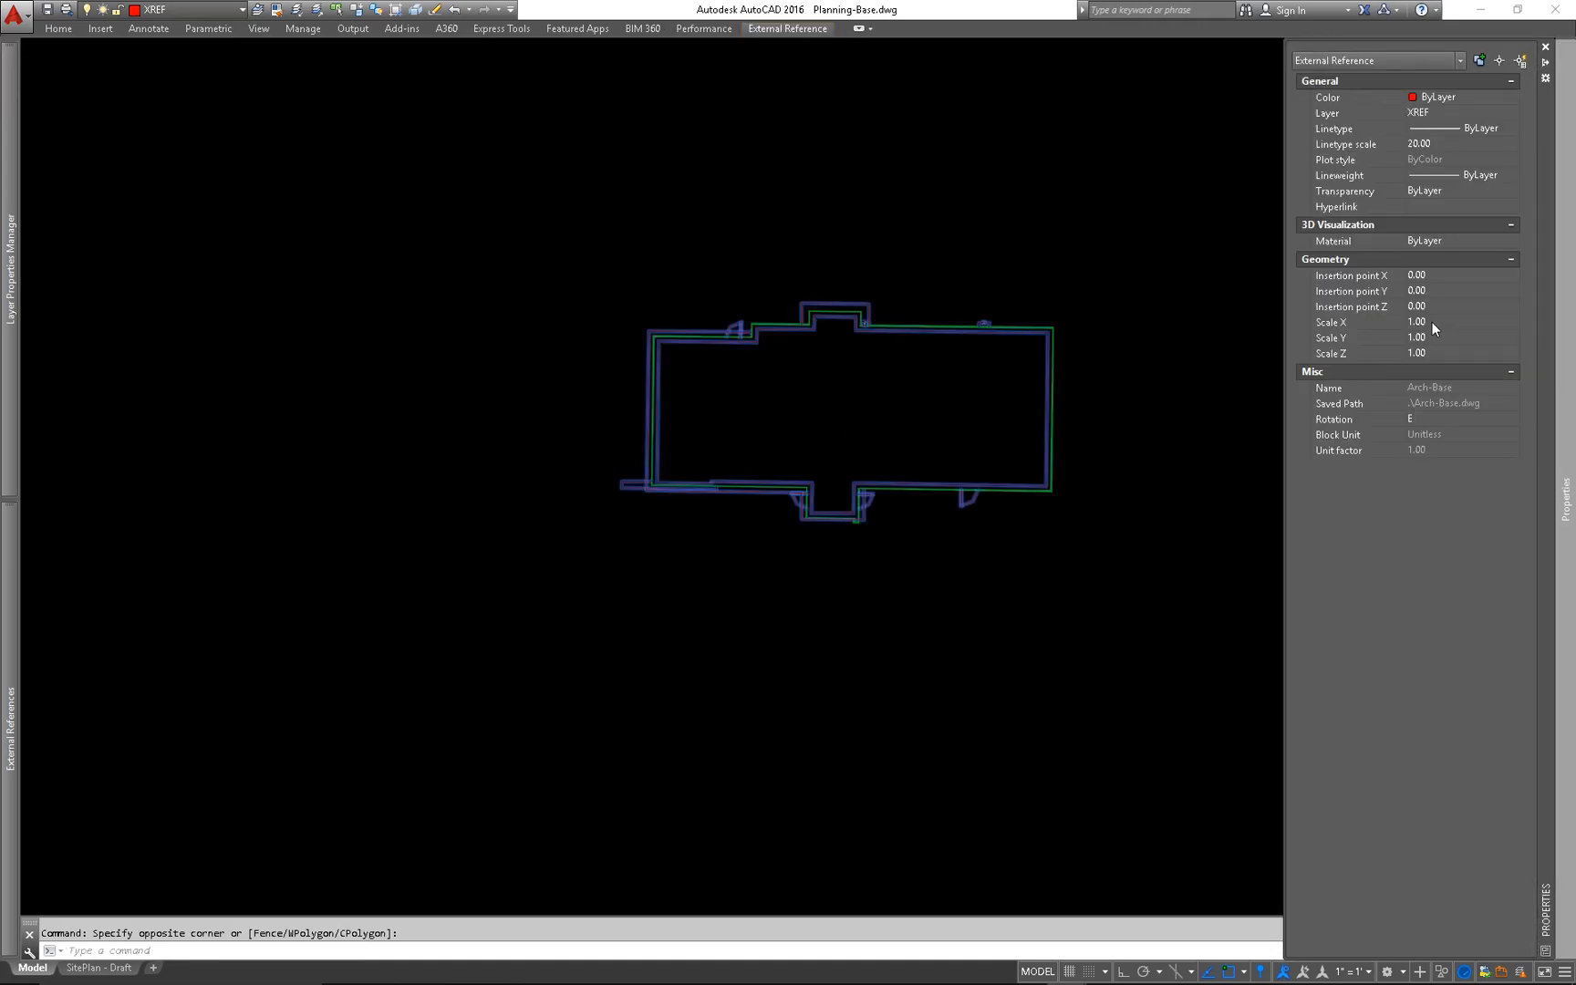
click(1455, 322)
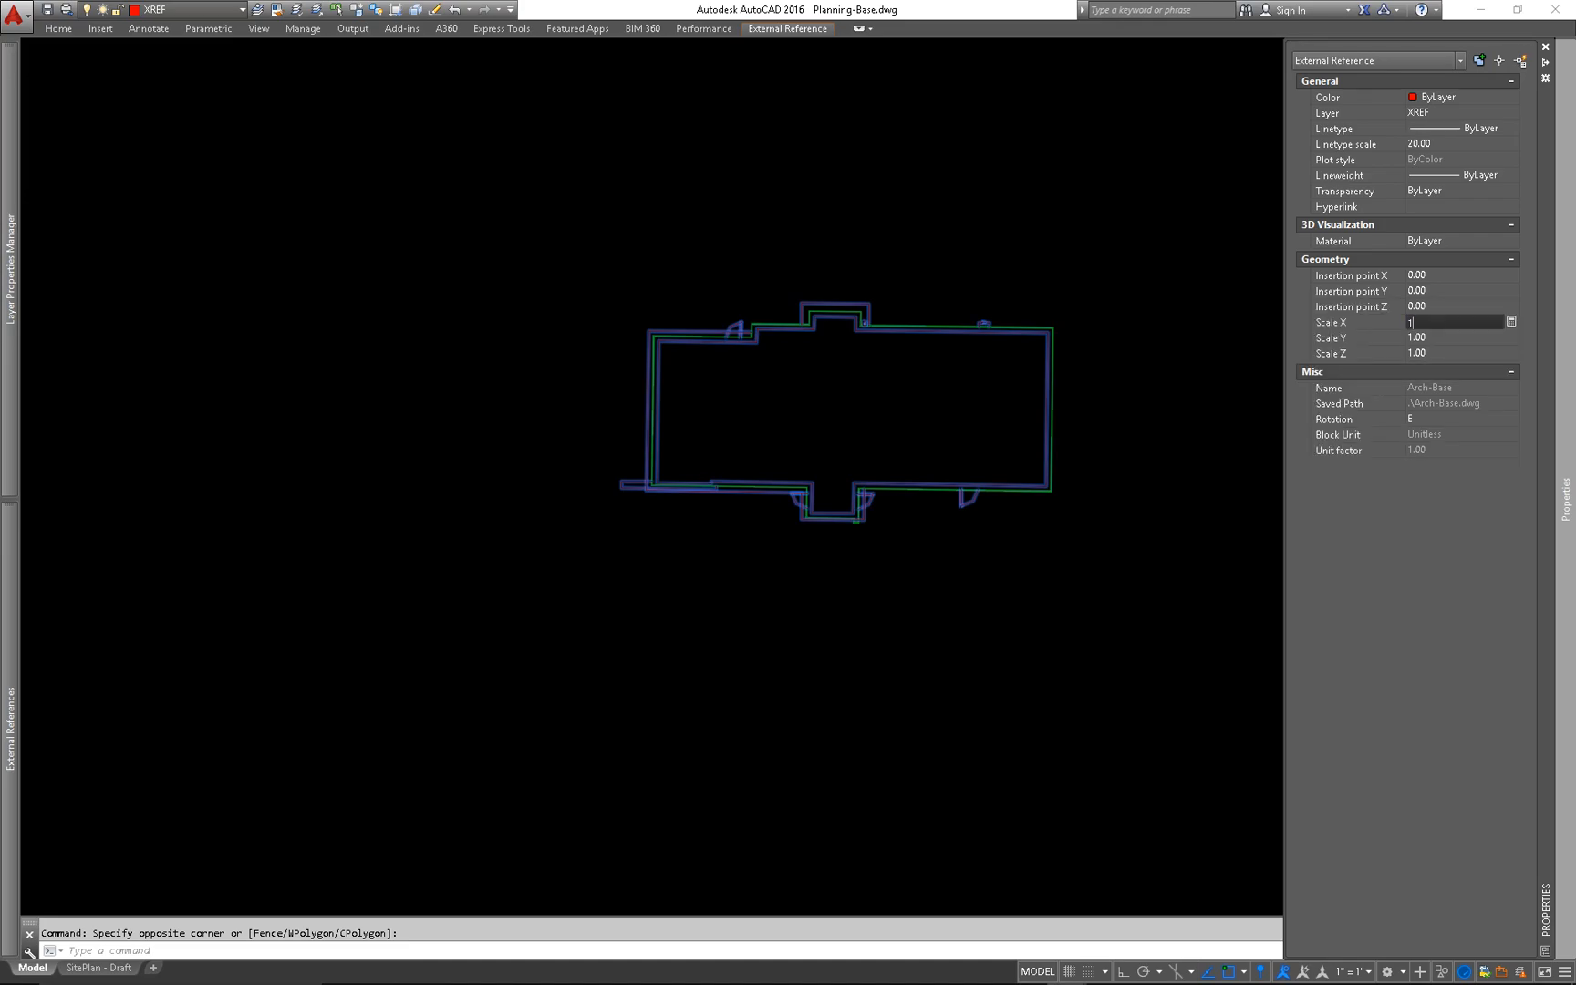
text(0.08)
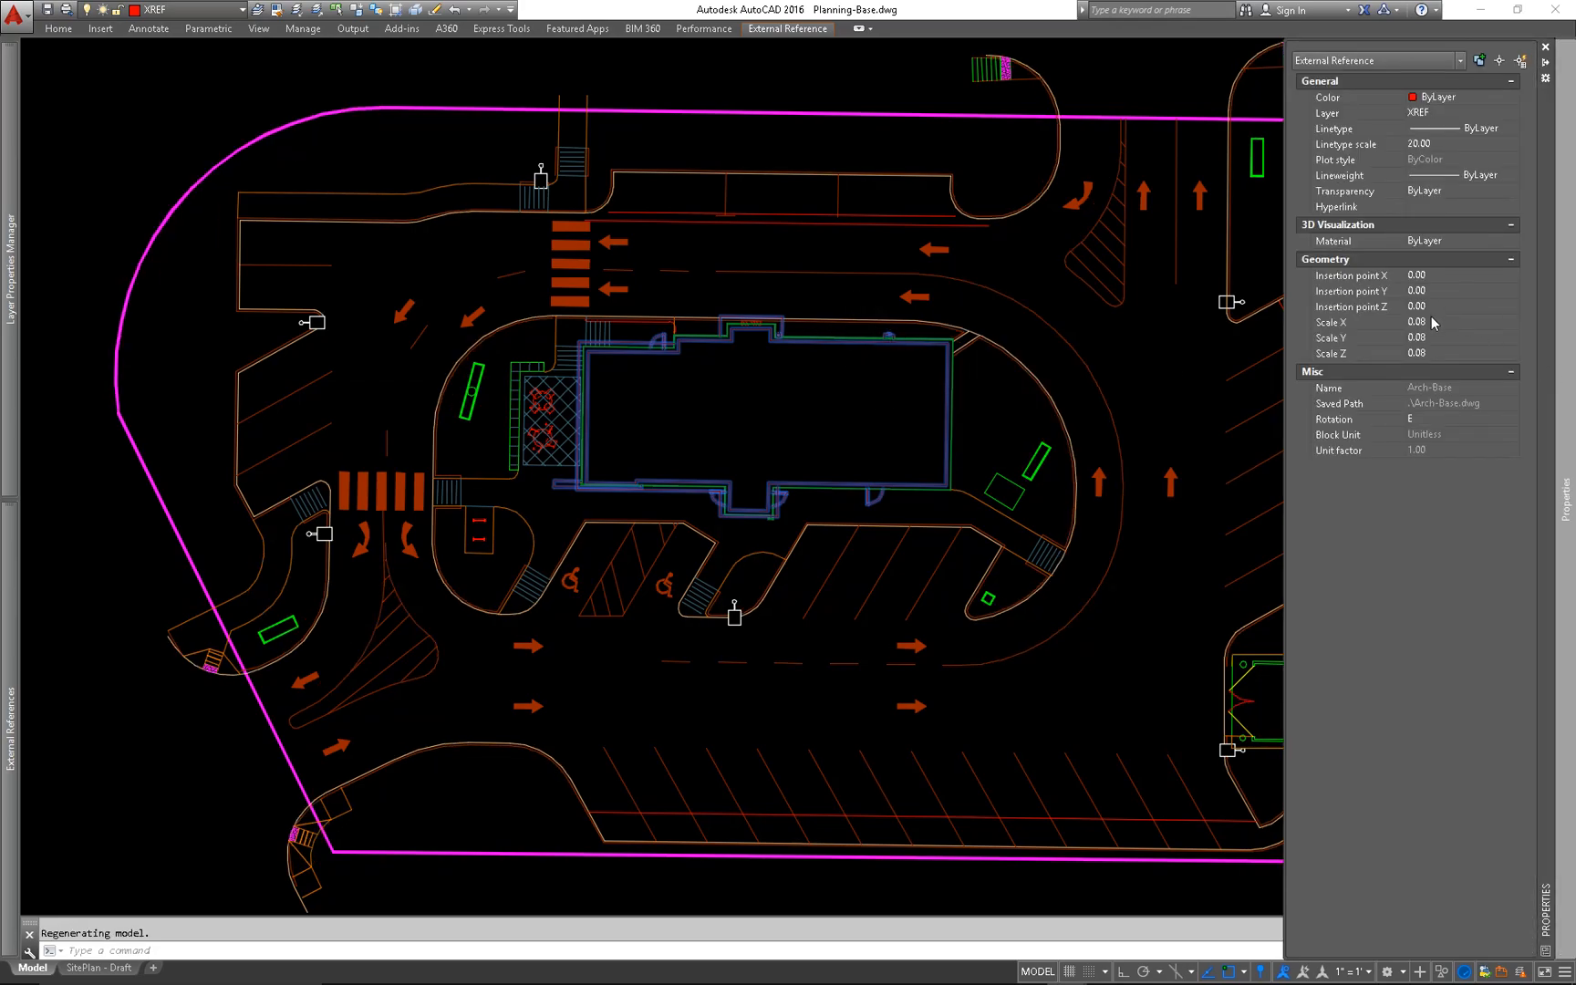
click(1447, 322)
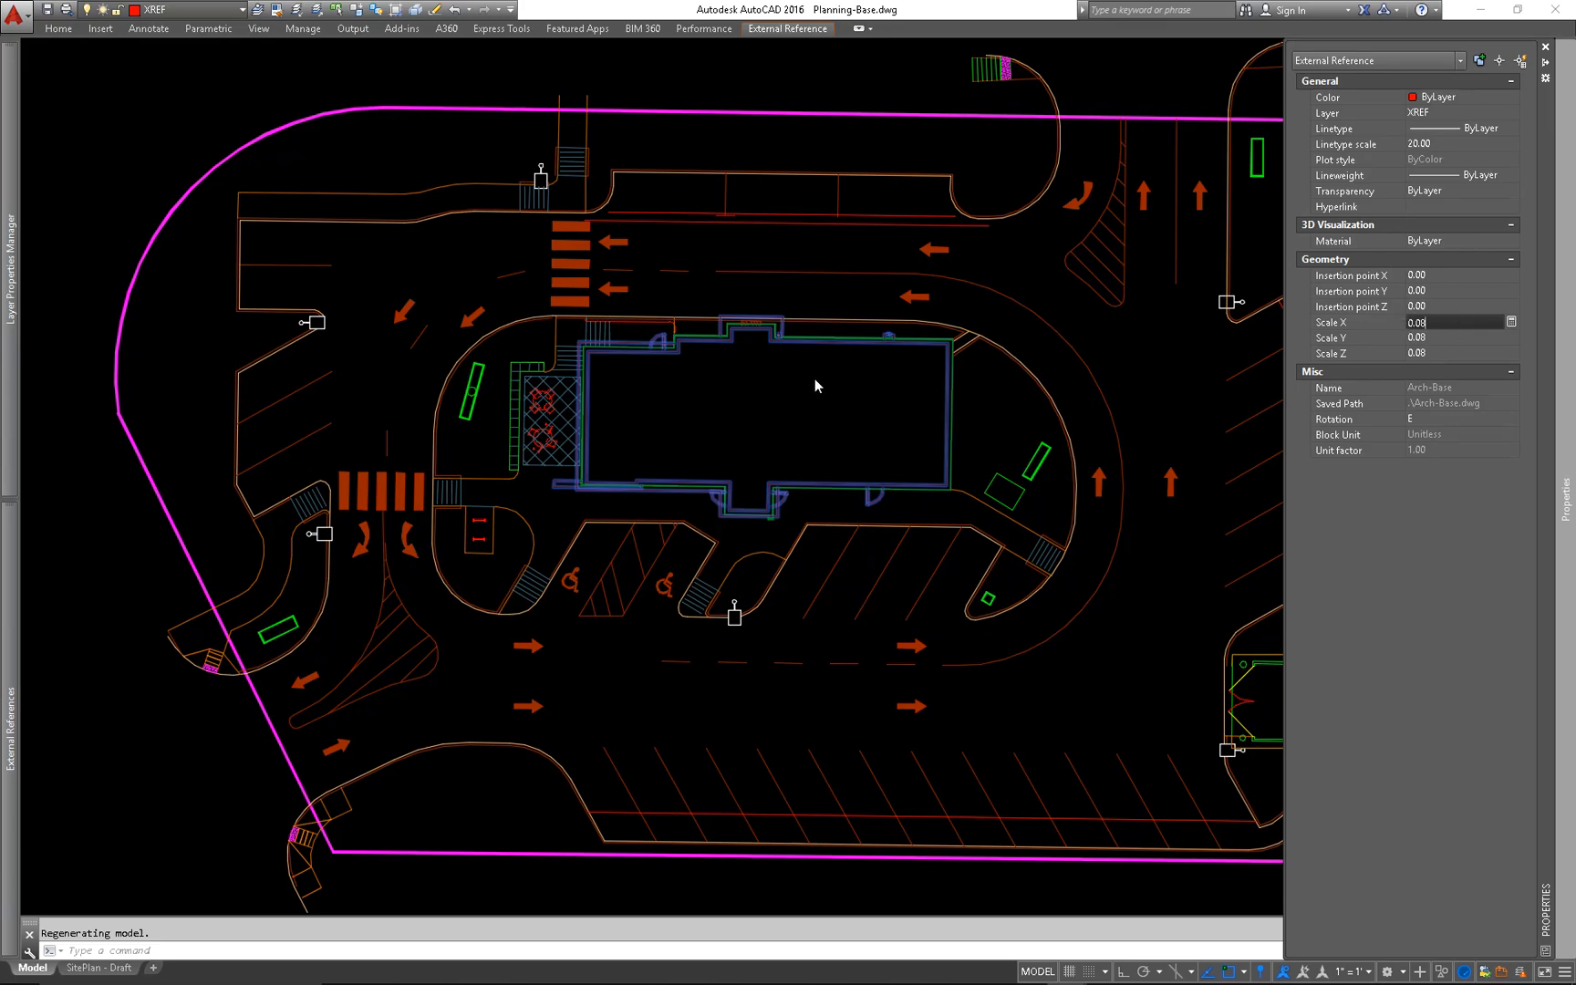
text(1)
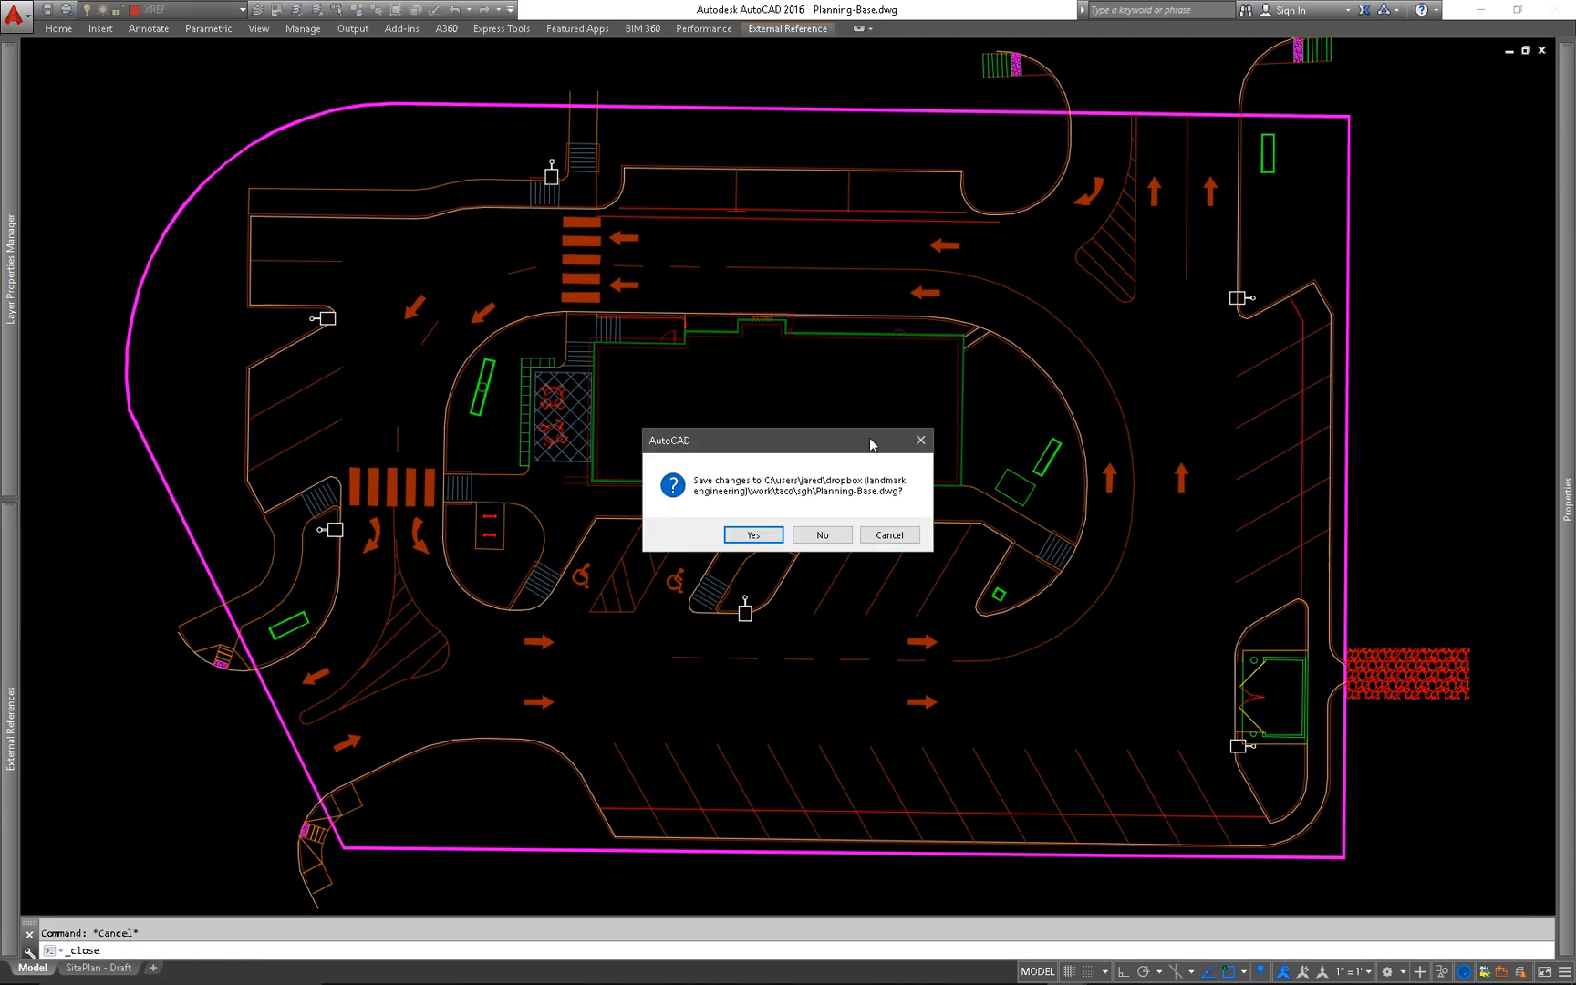
Save Planning-Base, then reload it in the landscape plan
click(820, 534)
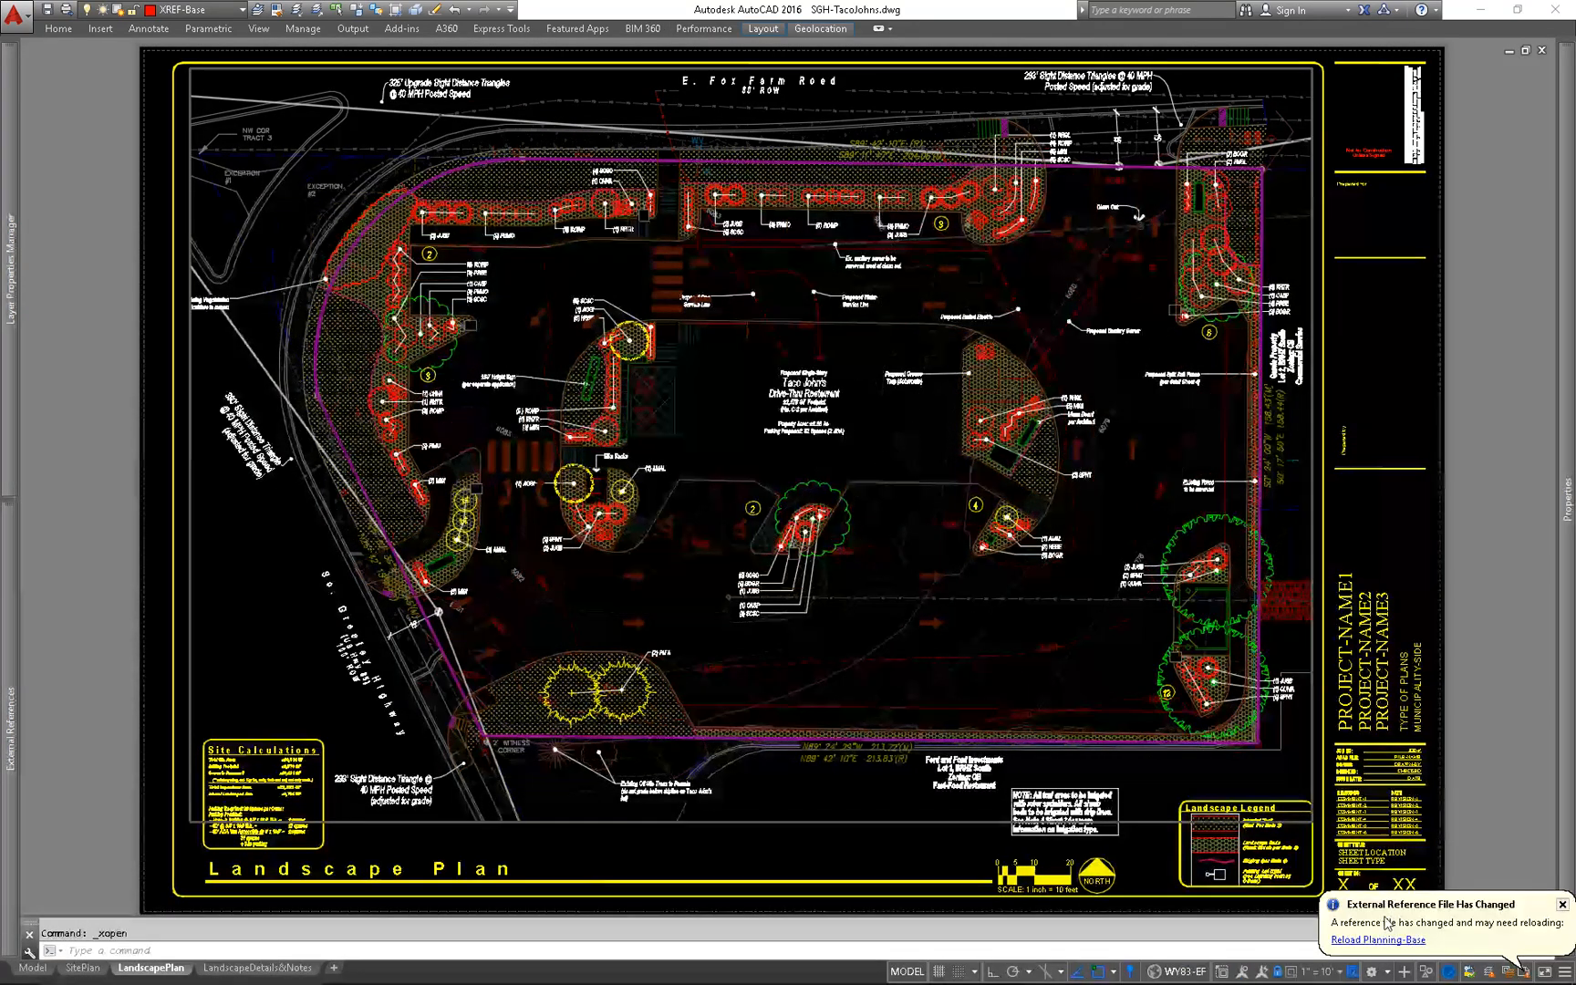
click(1376, 940)
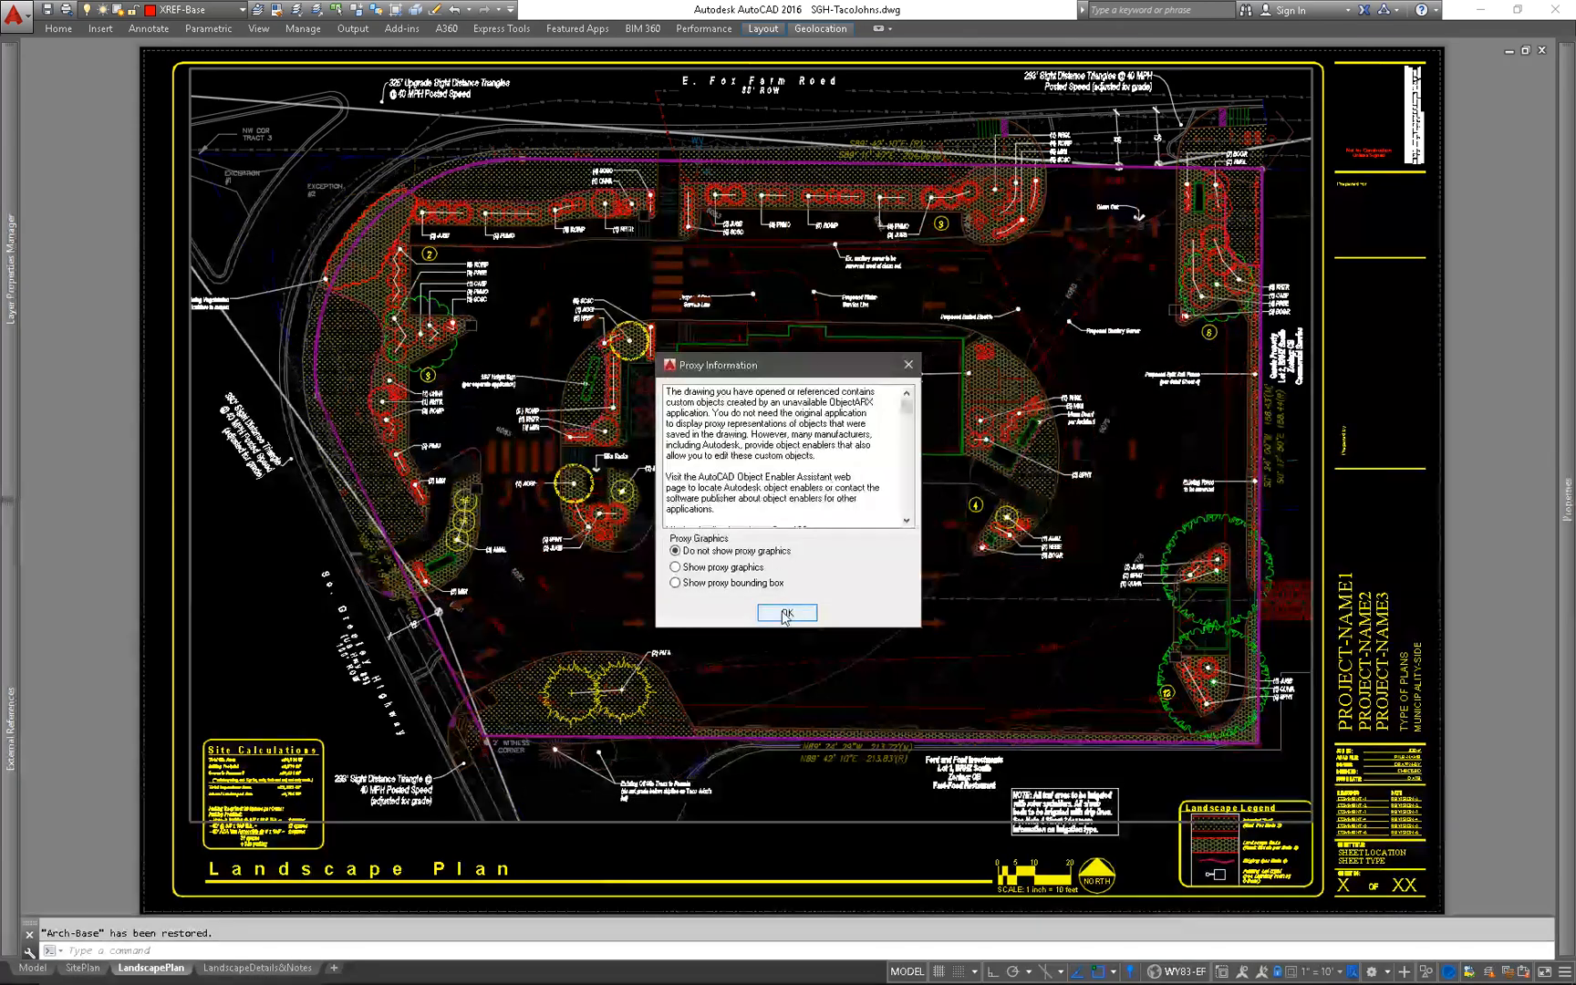
click(786, 613)
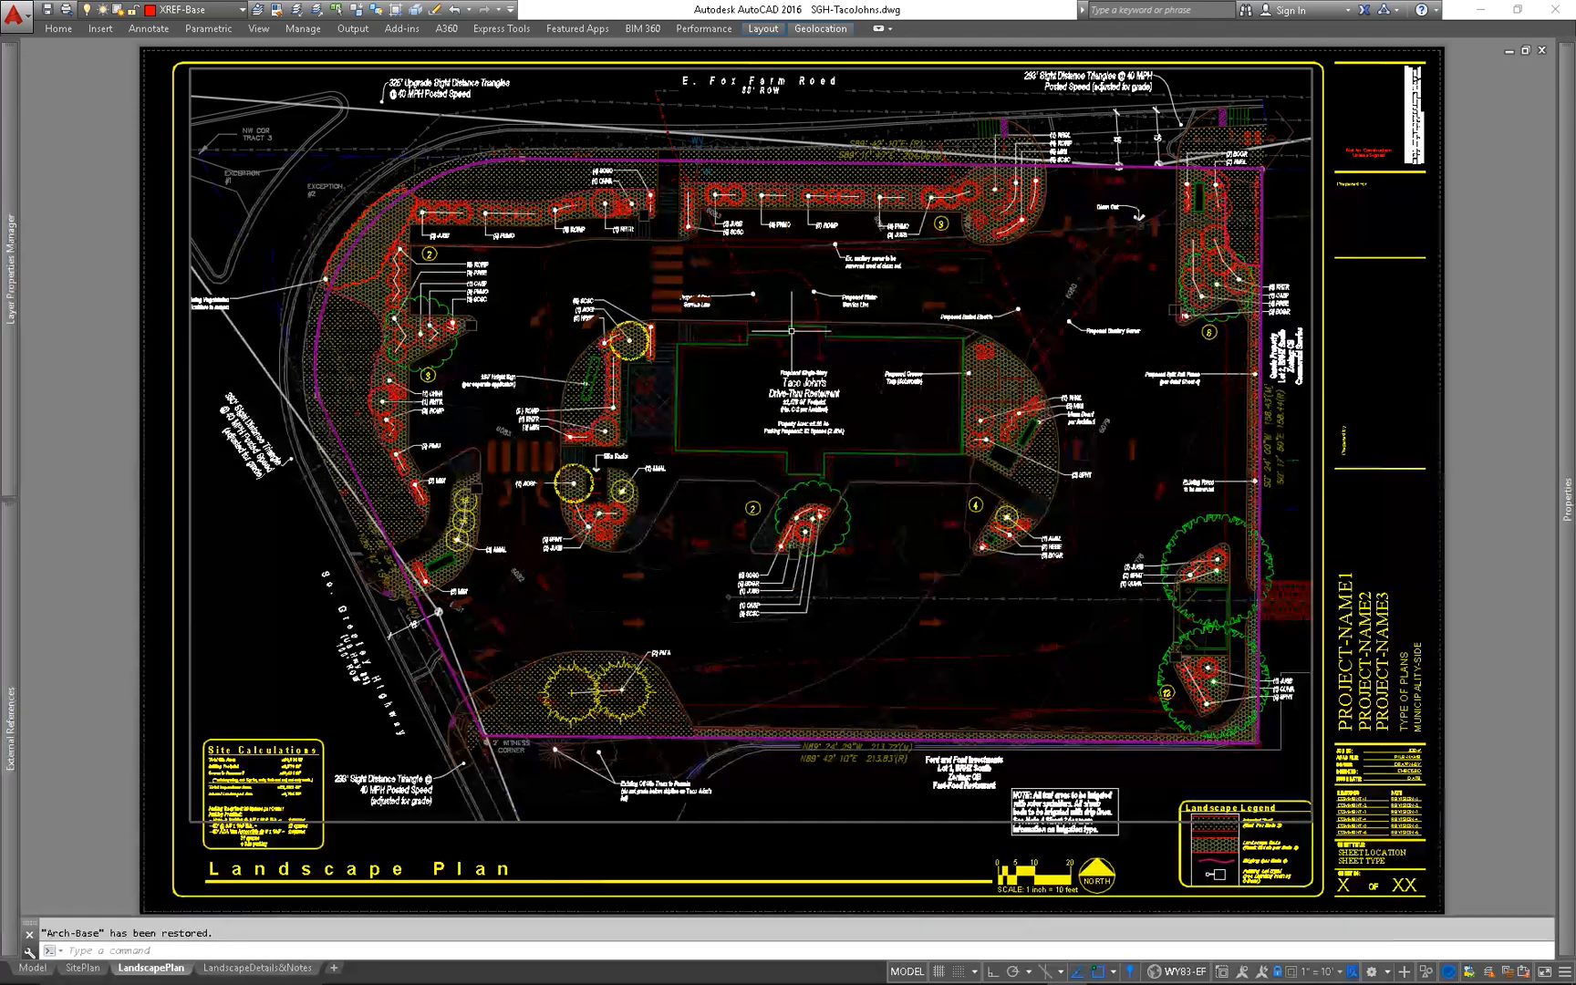
mouse_move(719, 377)
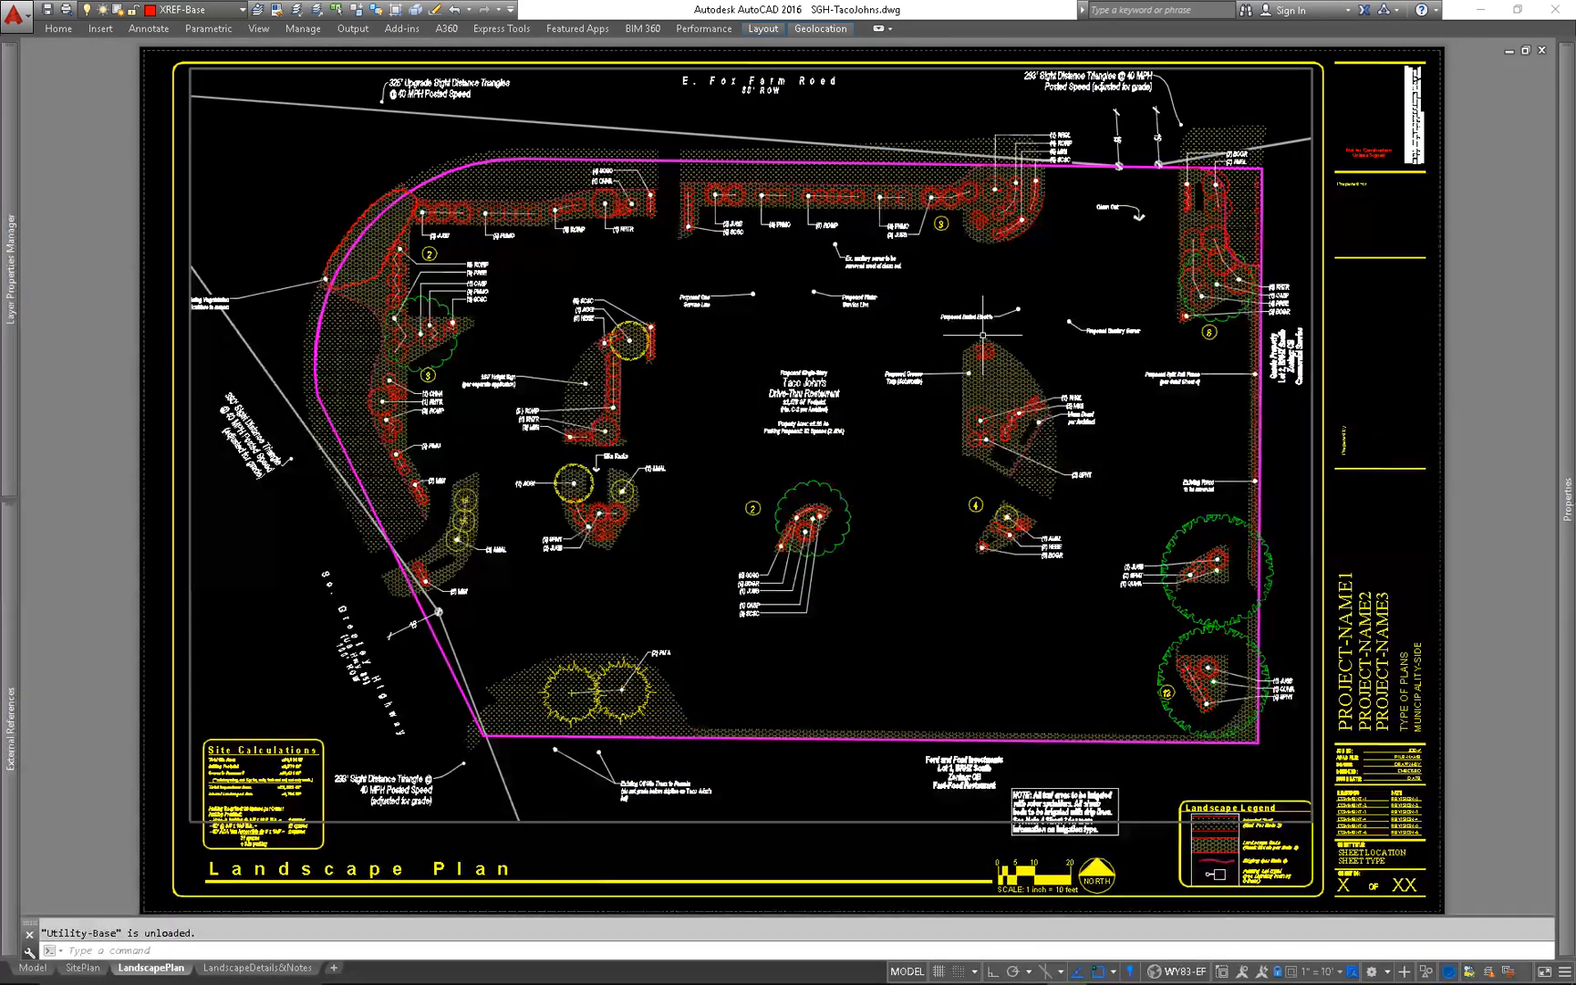
Unload Utility-Base from the External References palette
click(974, 335)
text(WBLOCK)
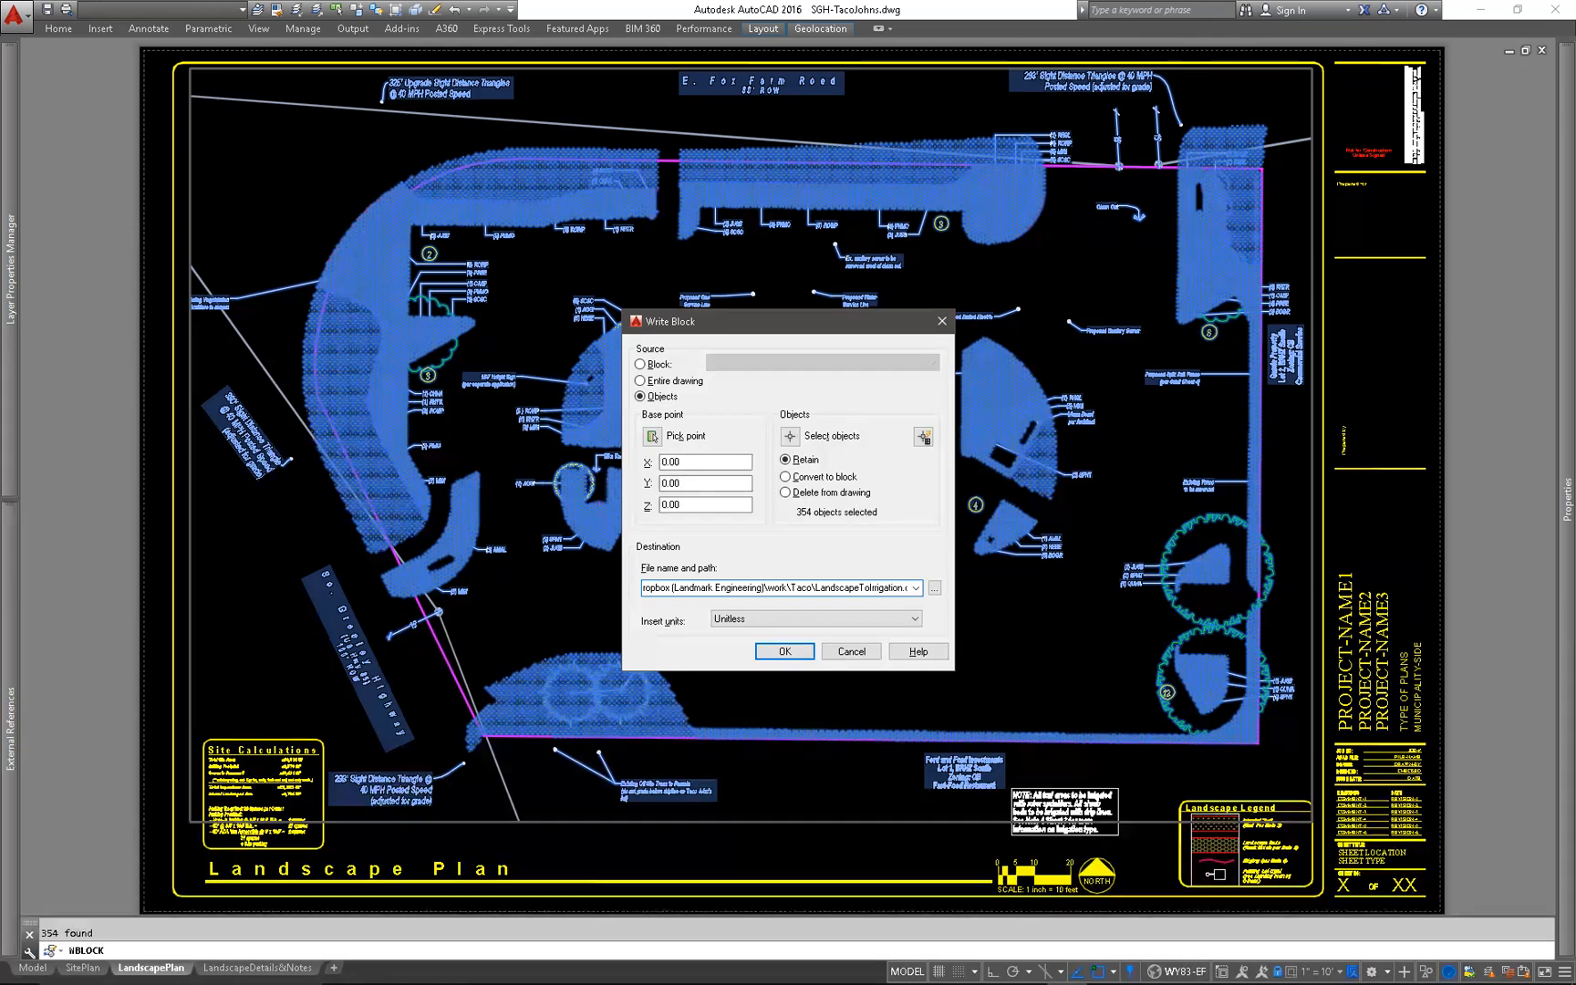
Write the 354 selected landscape objects to a new drawing in the Taco folder
click(704, 462)
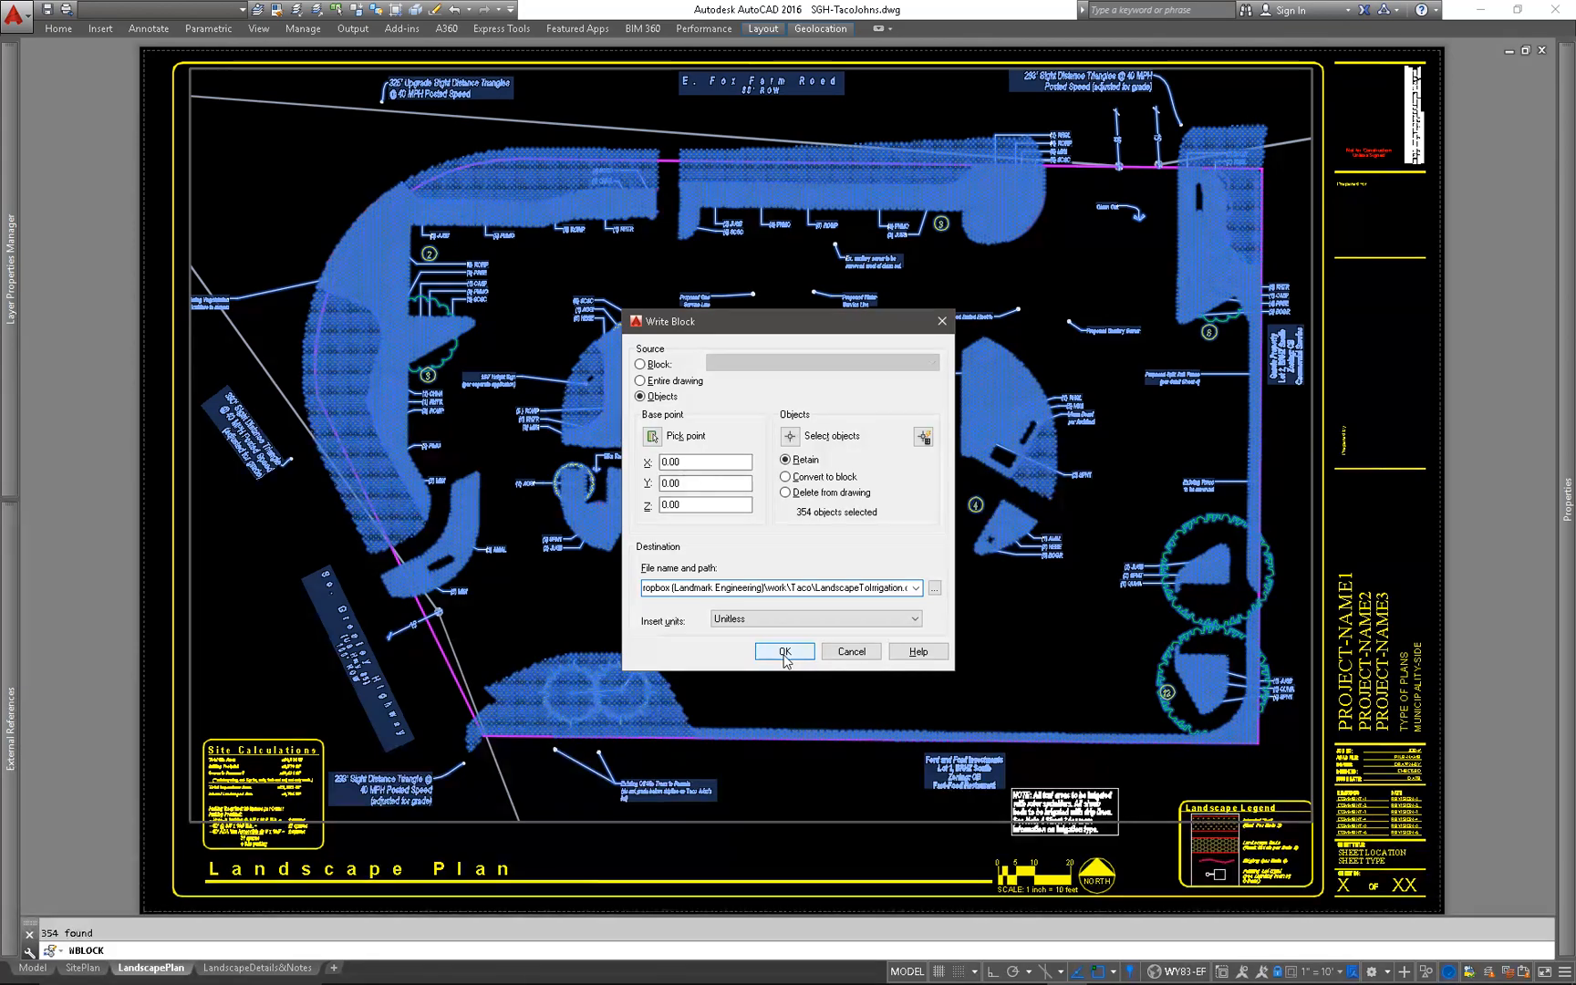
click(782, 651)
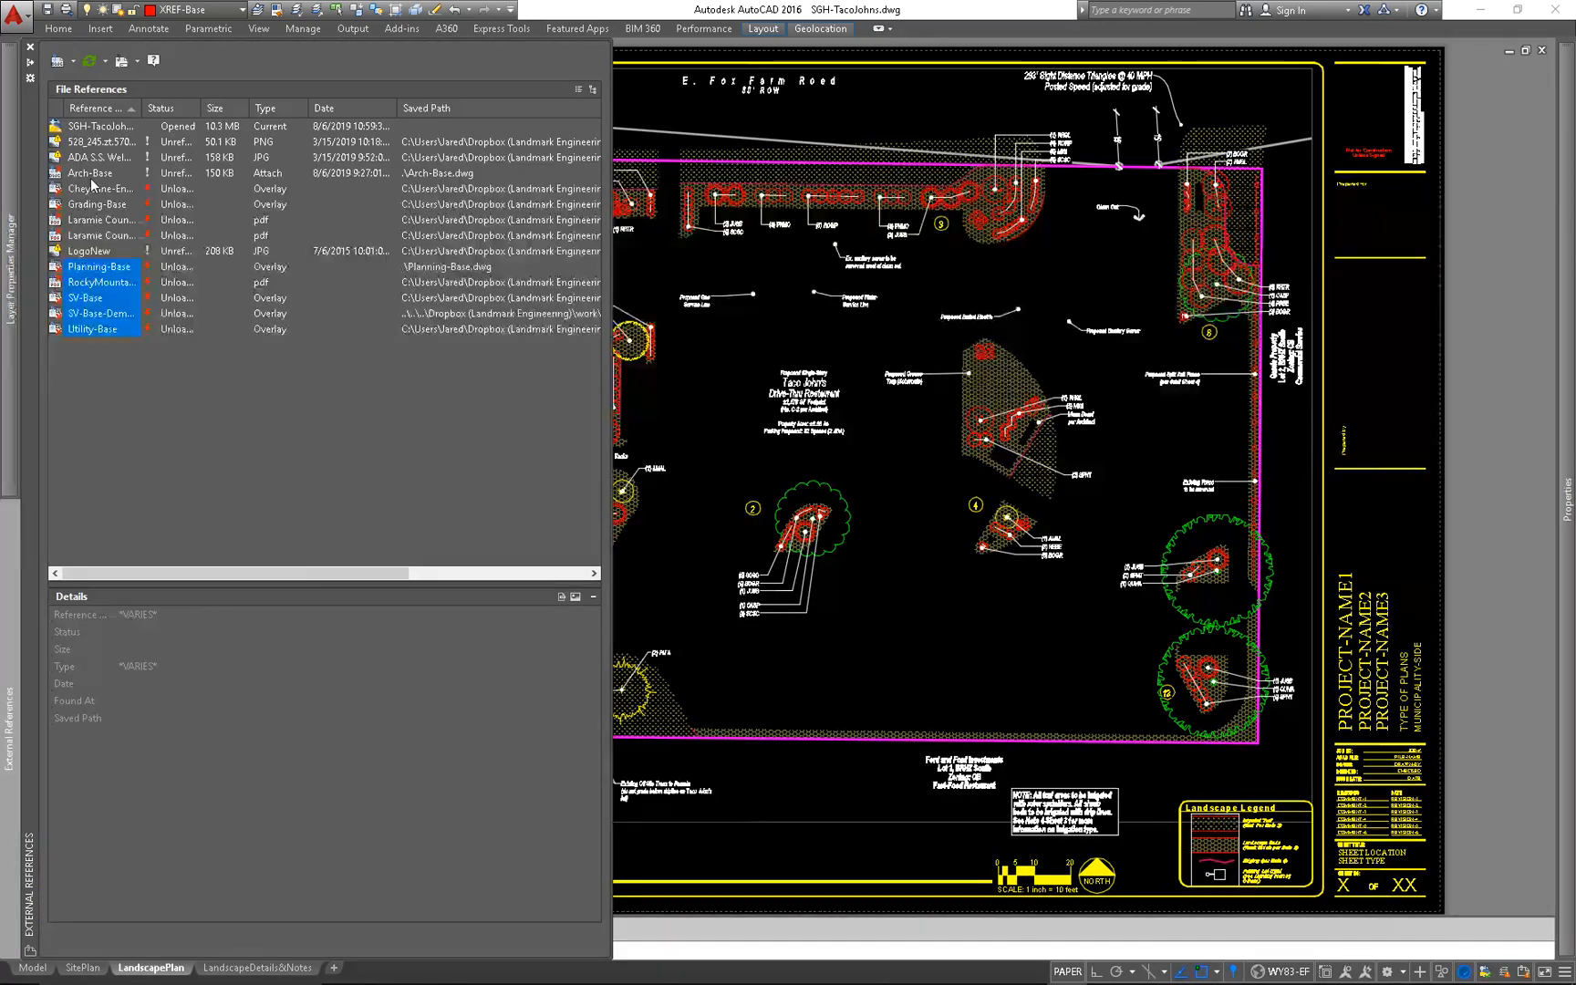
Close the External References palette
click(91, 173)
text(ETRANSMIT)
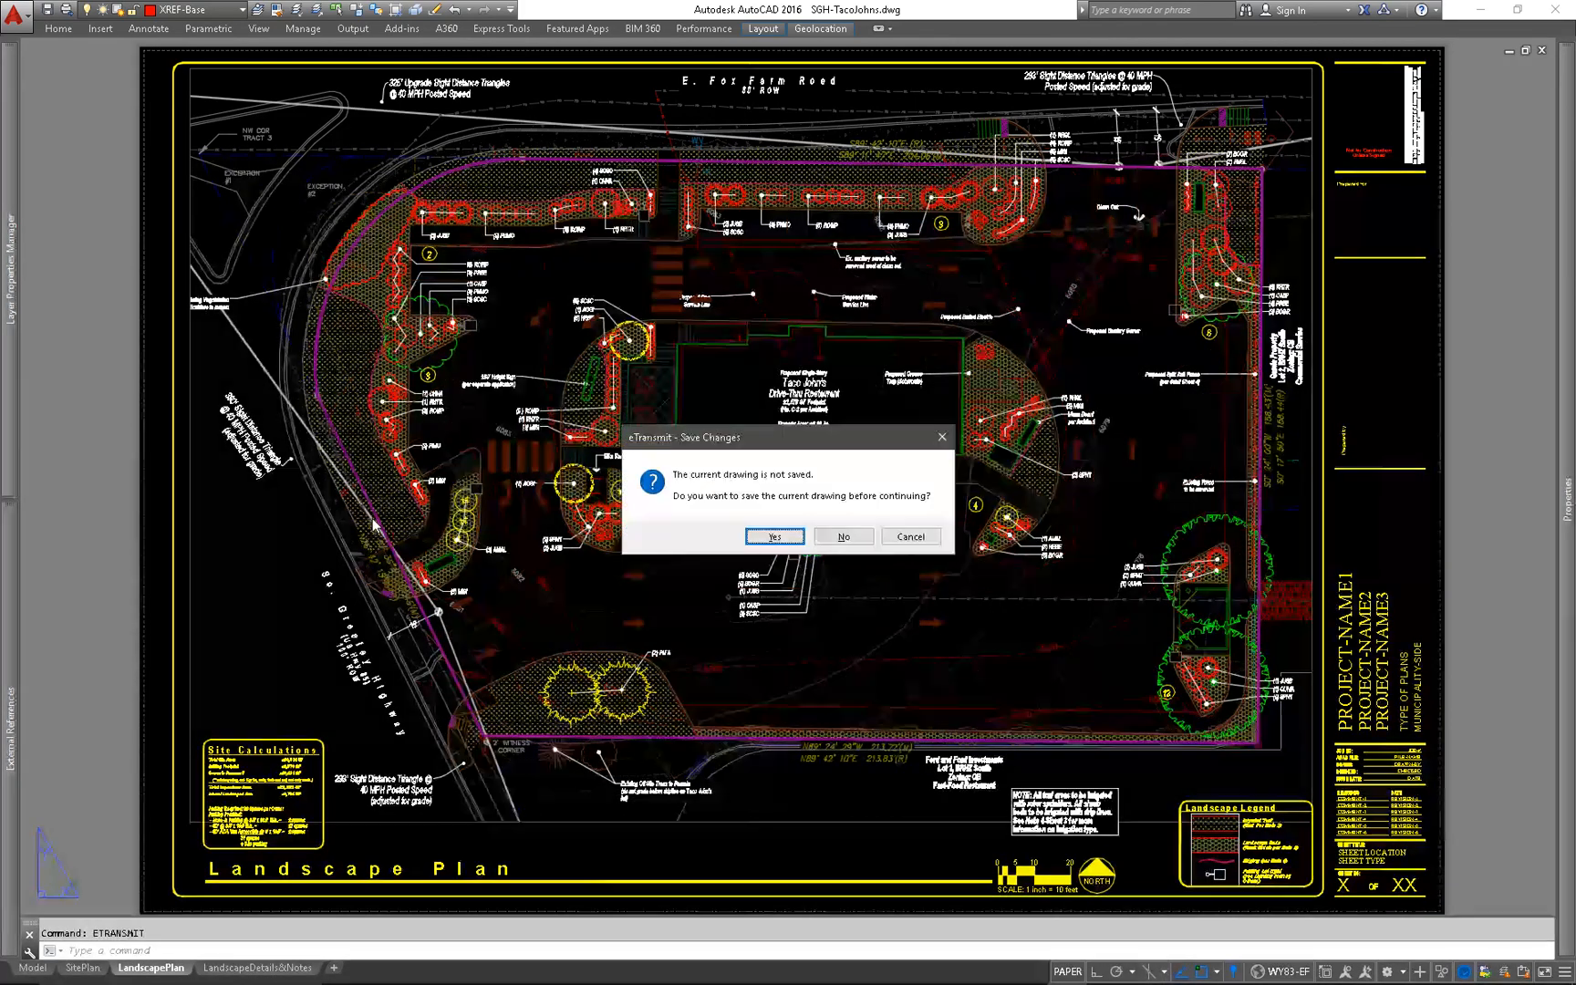
Save SGH-TacoJohns.dwg and bring up the Create Transmittal dialog
click(775, 535)
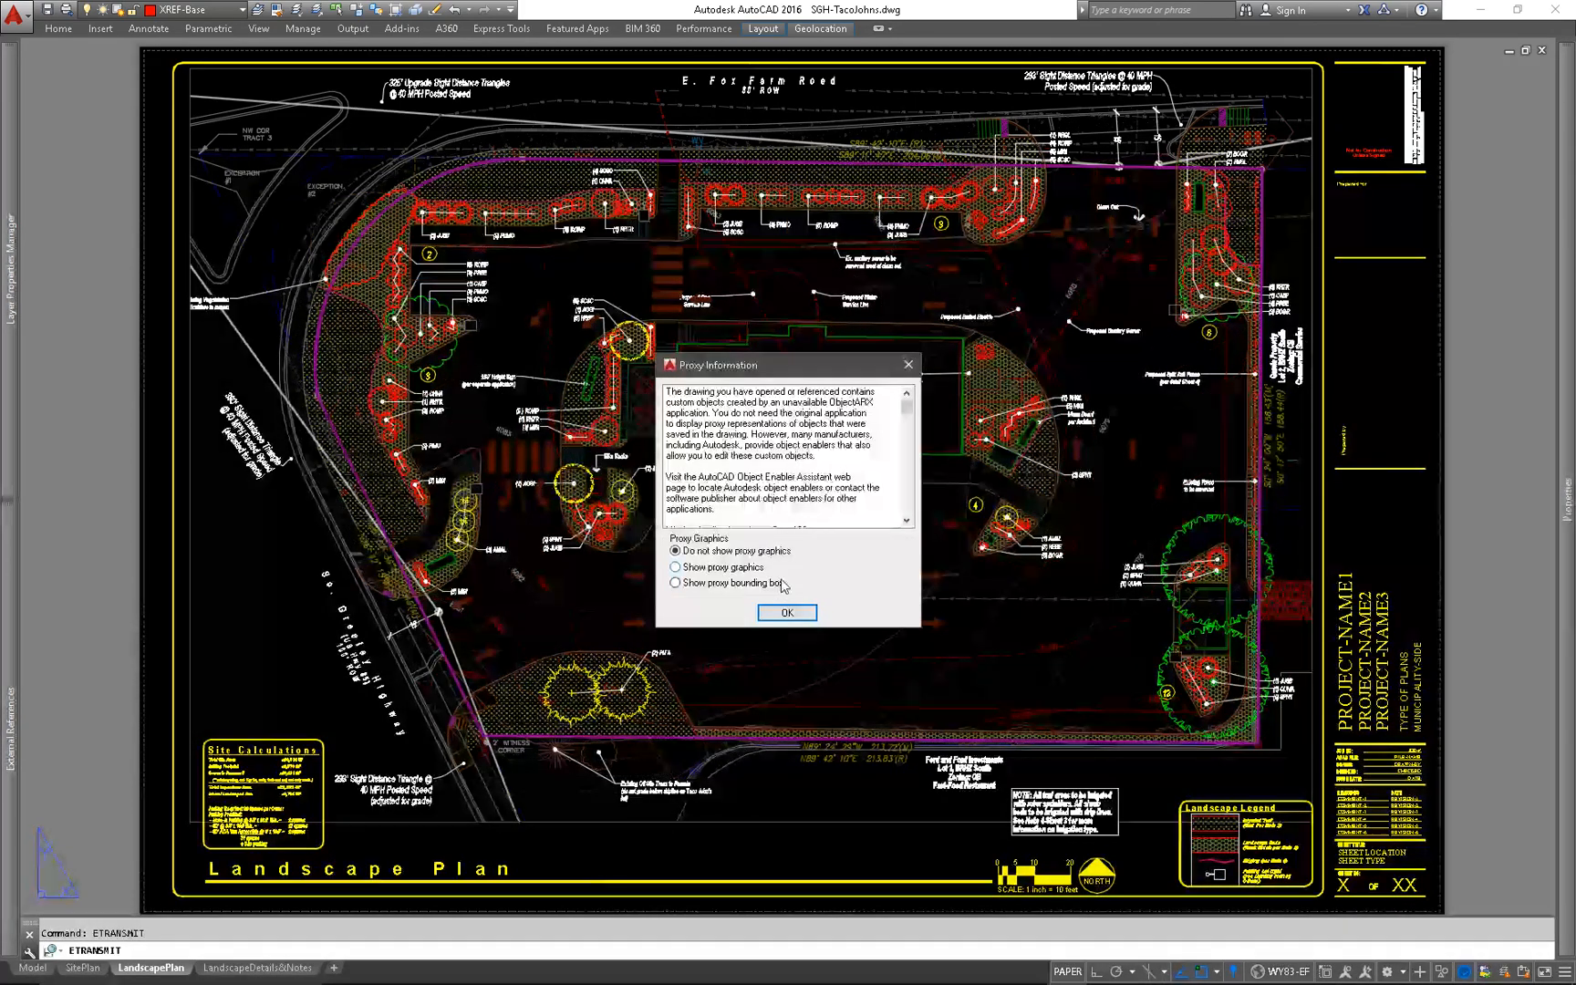
click(787, 612)
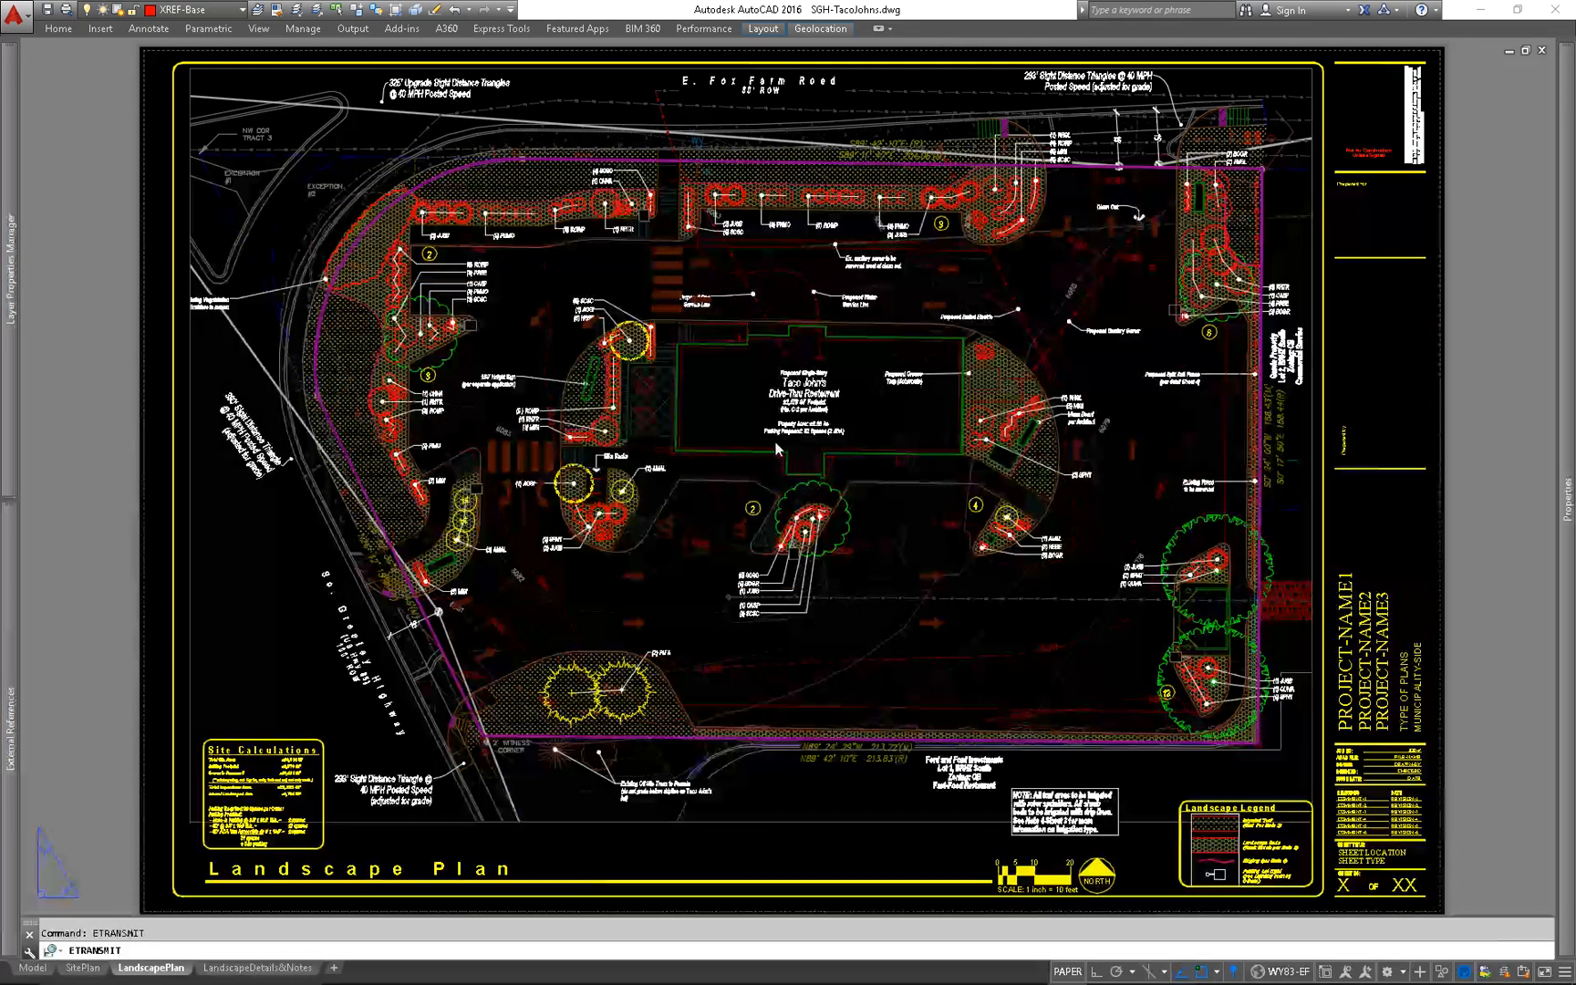
key(enter)
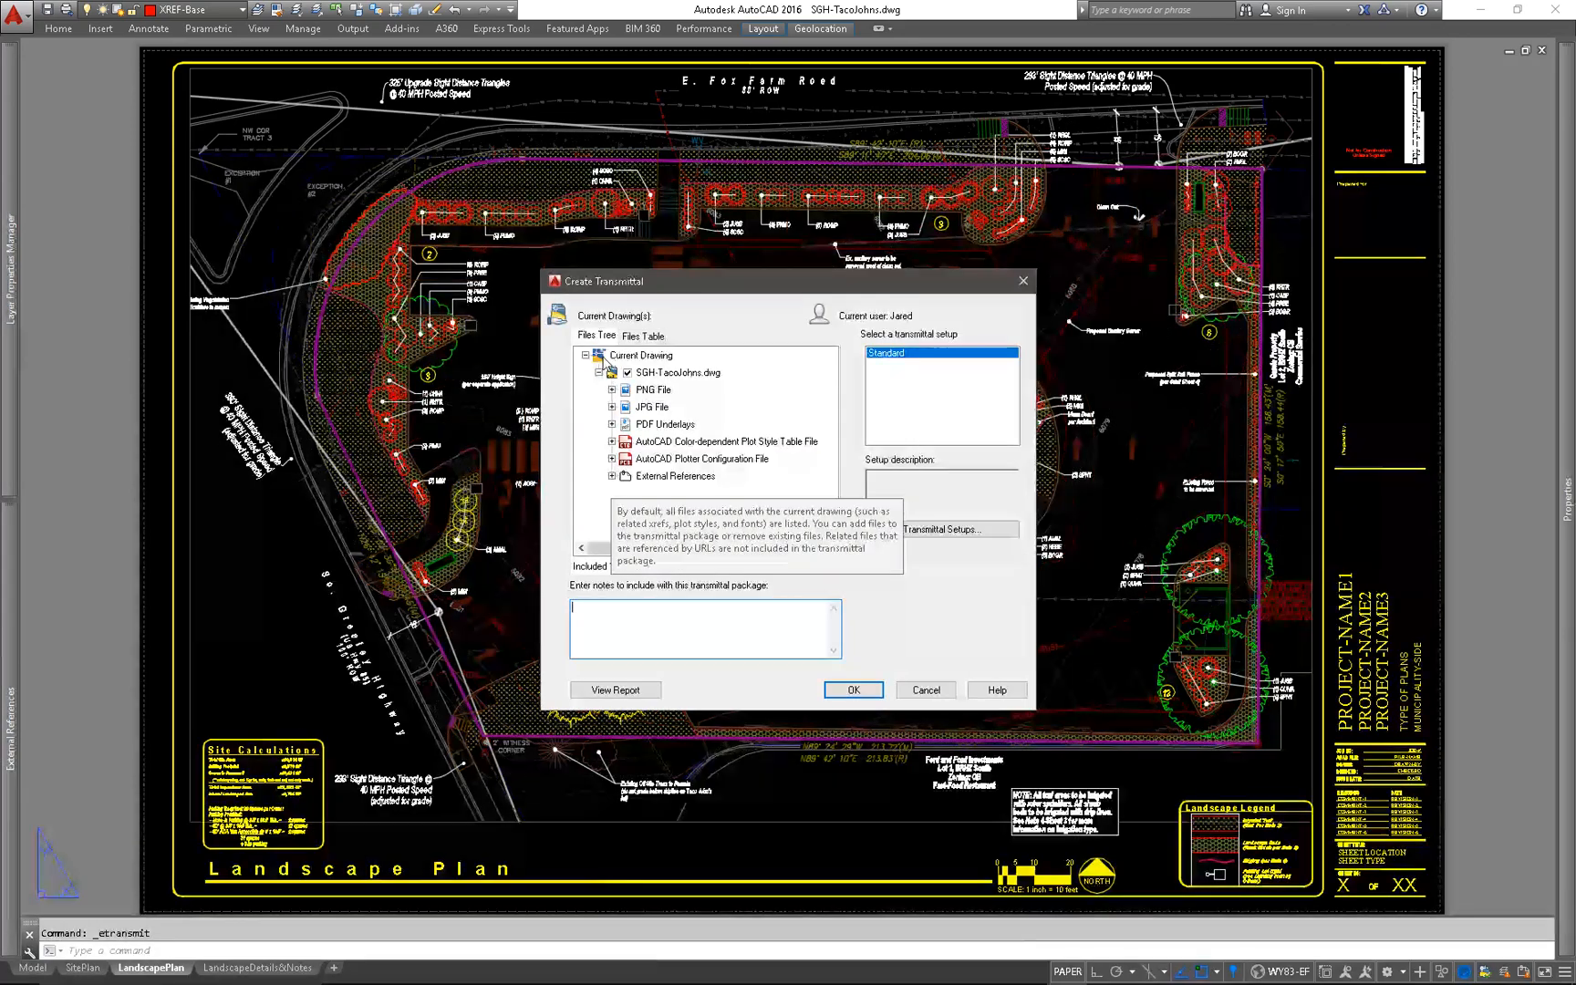
Inspect the PNG, JPG and external reference files listed in the package's Files Tree
click(653, 388)
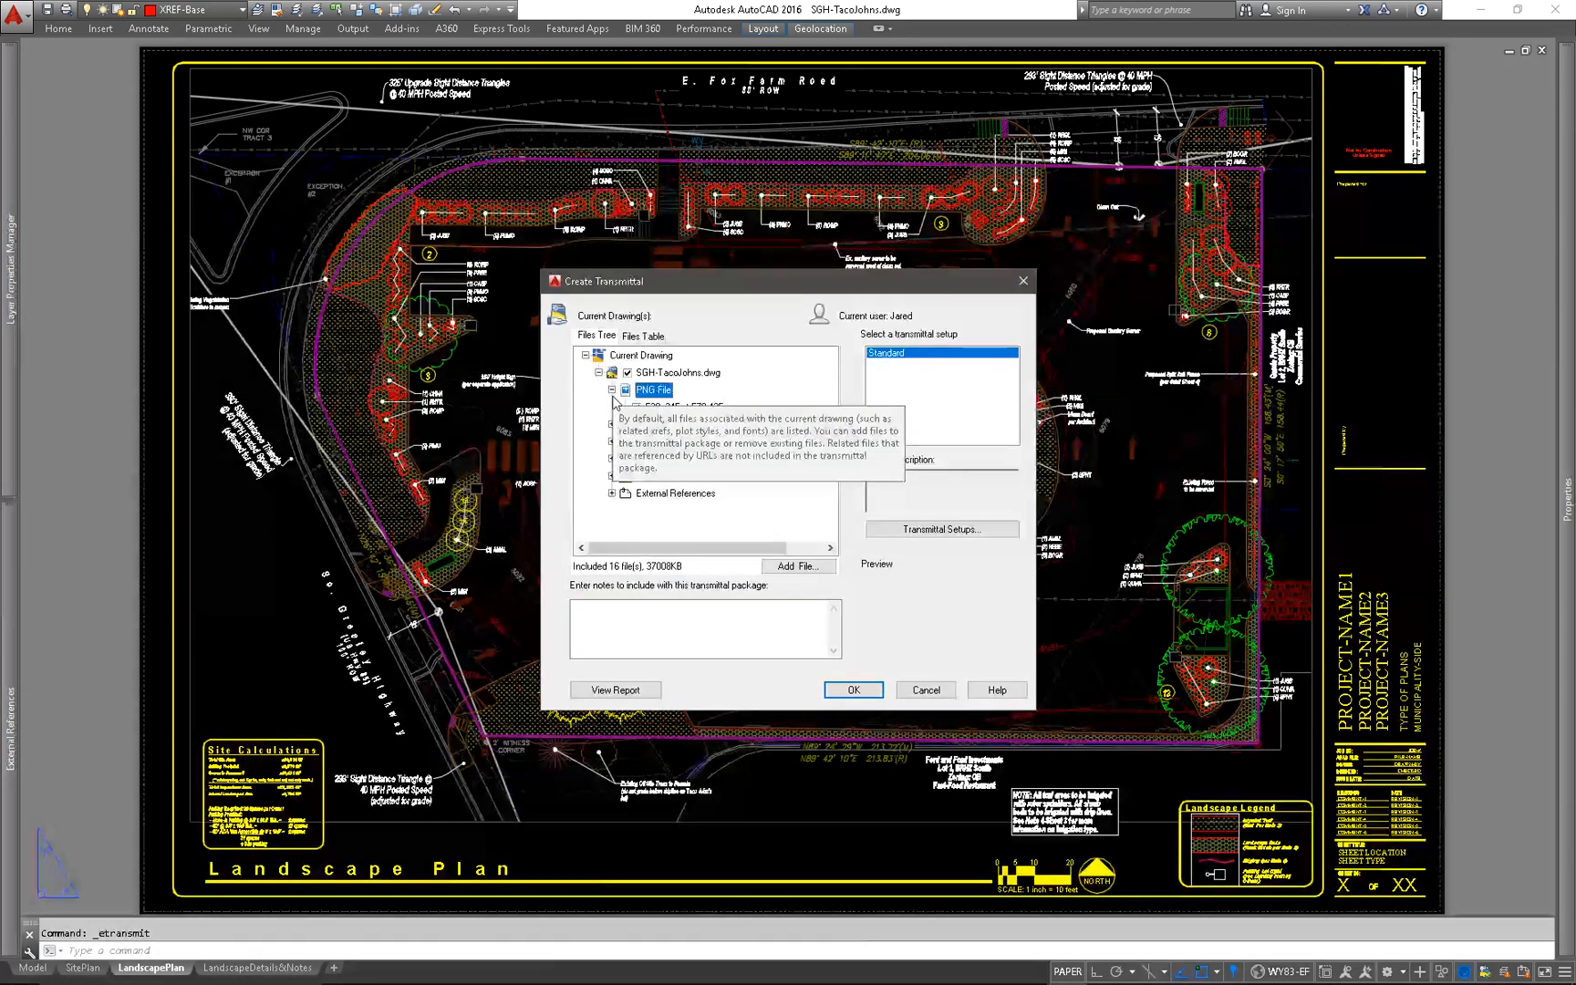
click(653, 406)
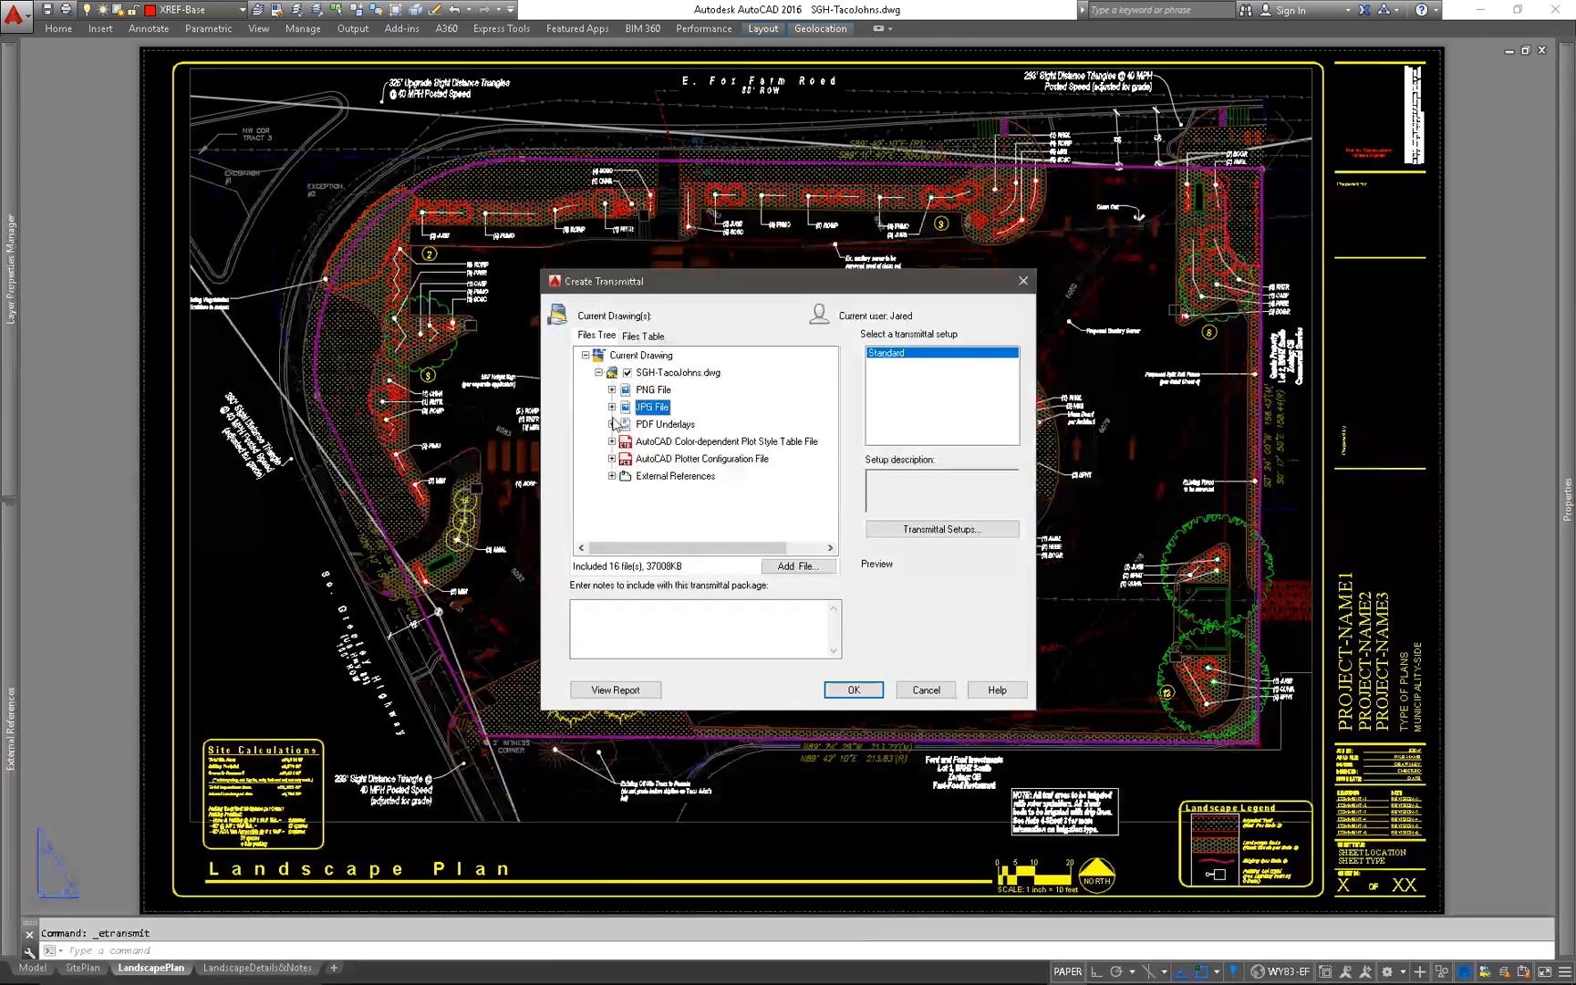
click(612, 475)
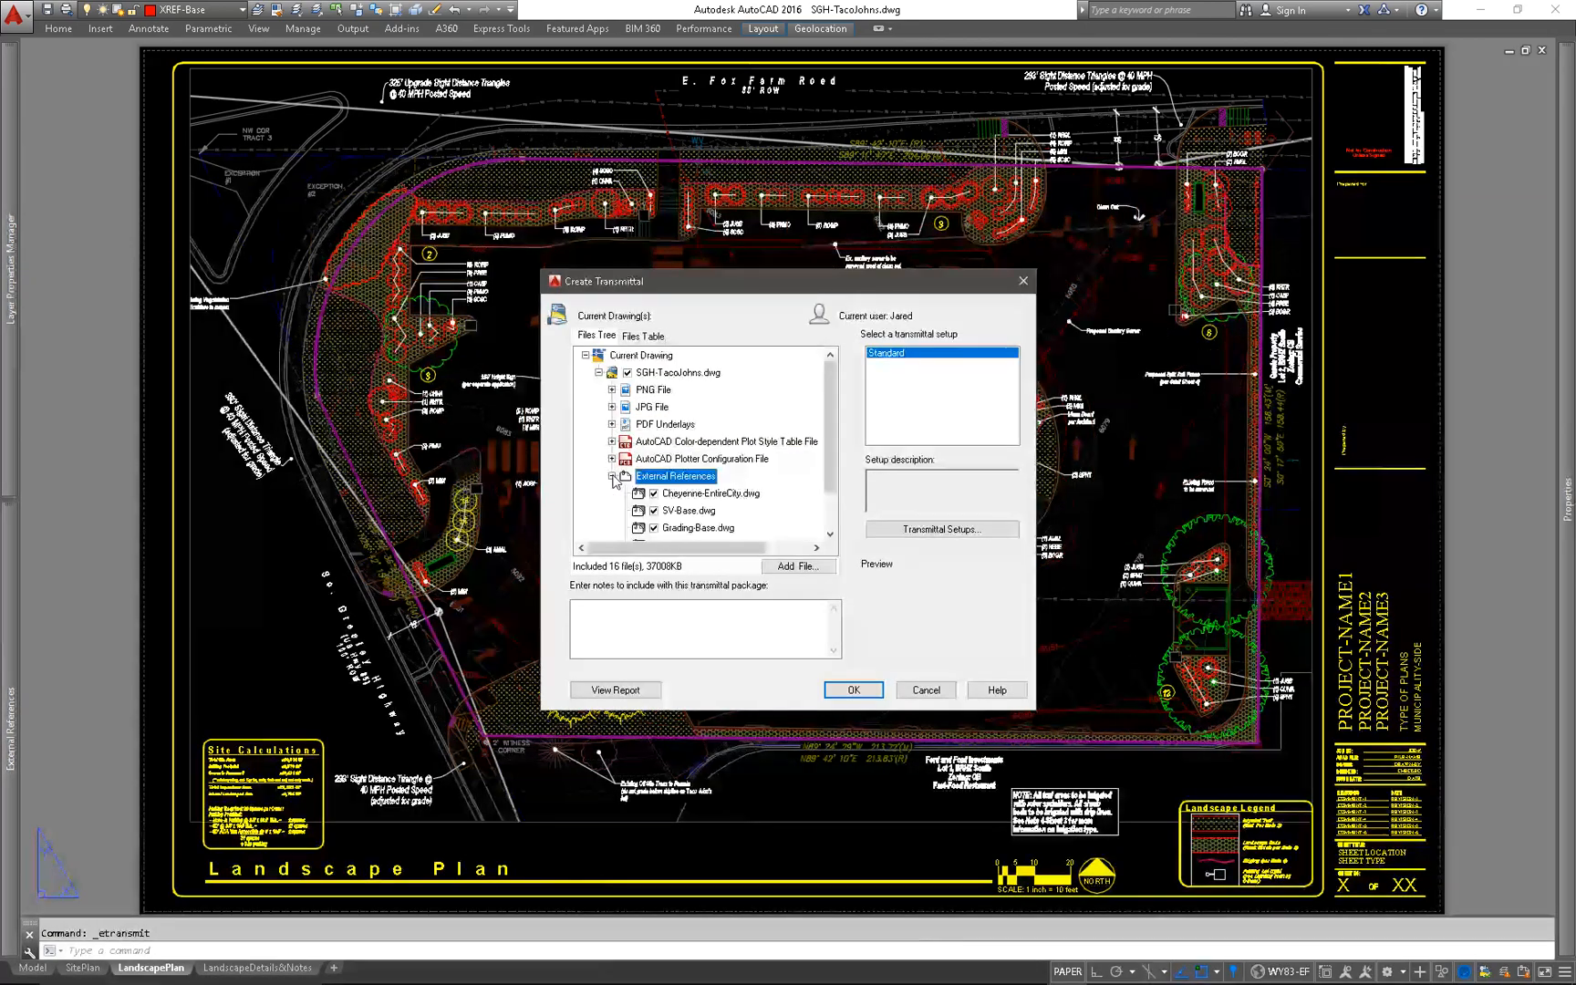
scroll(down, 3)
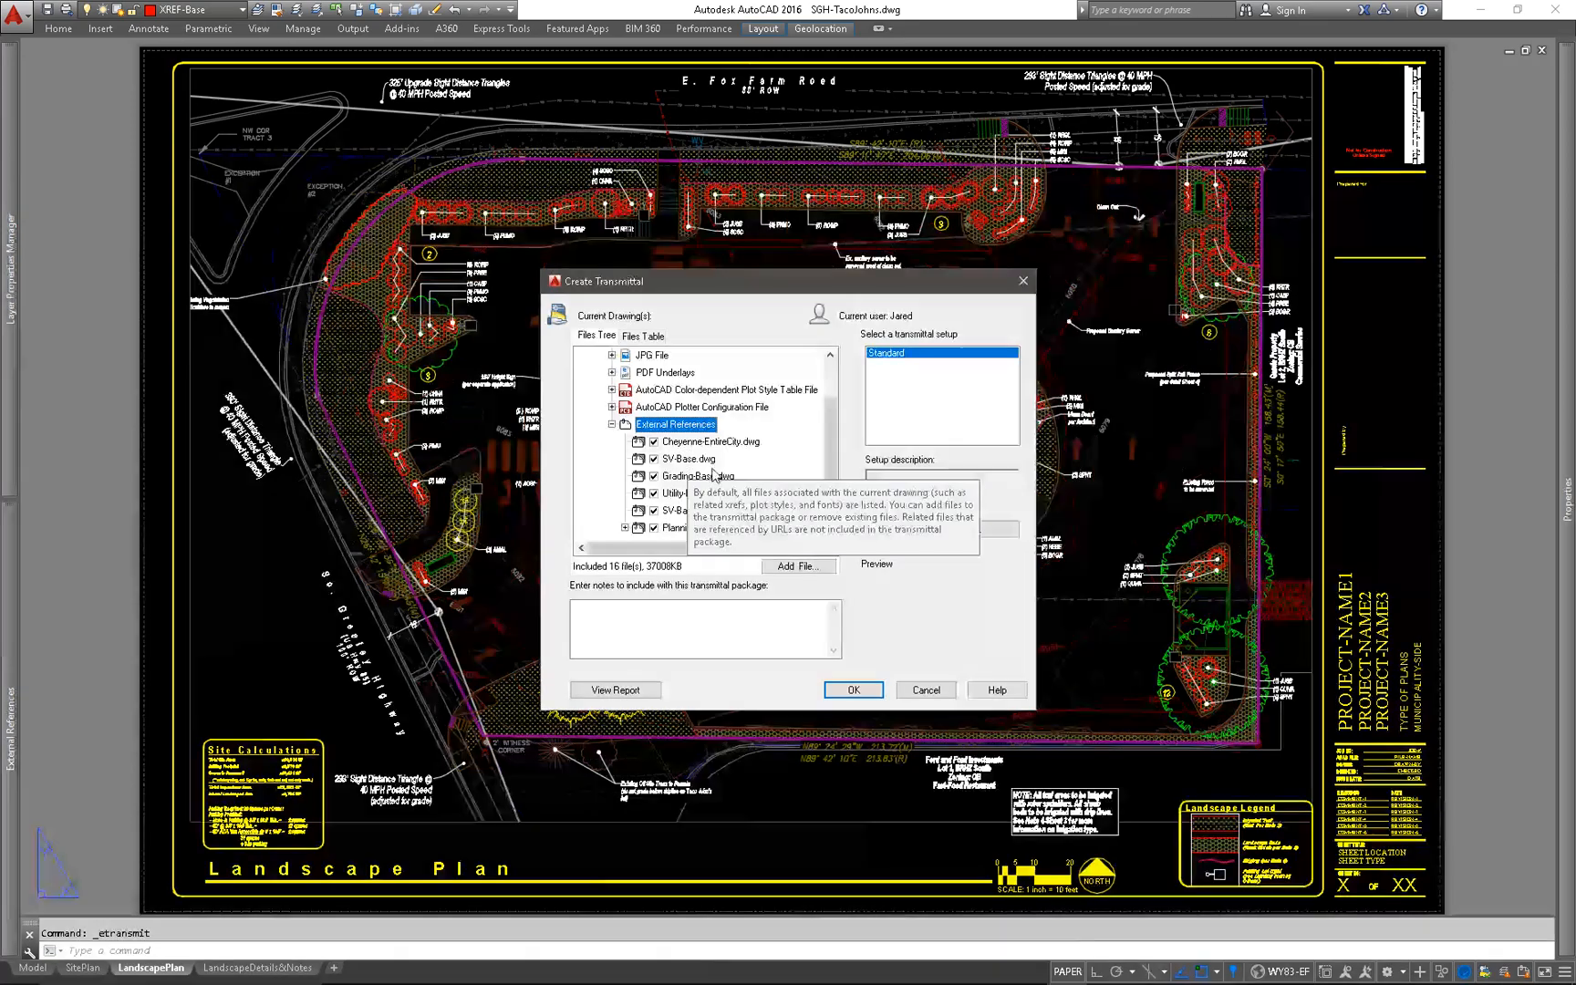
Save the package as SGH-TacoJohns - Standard.zip, replacing the existing zip
click(851, 690)
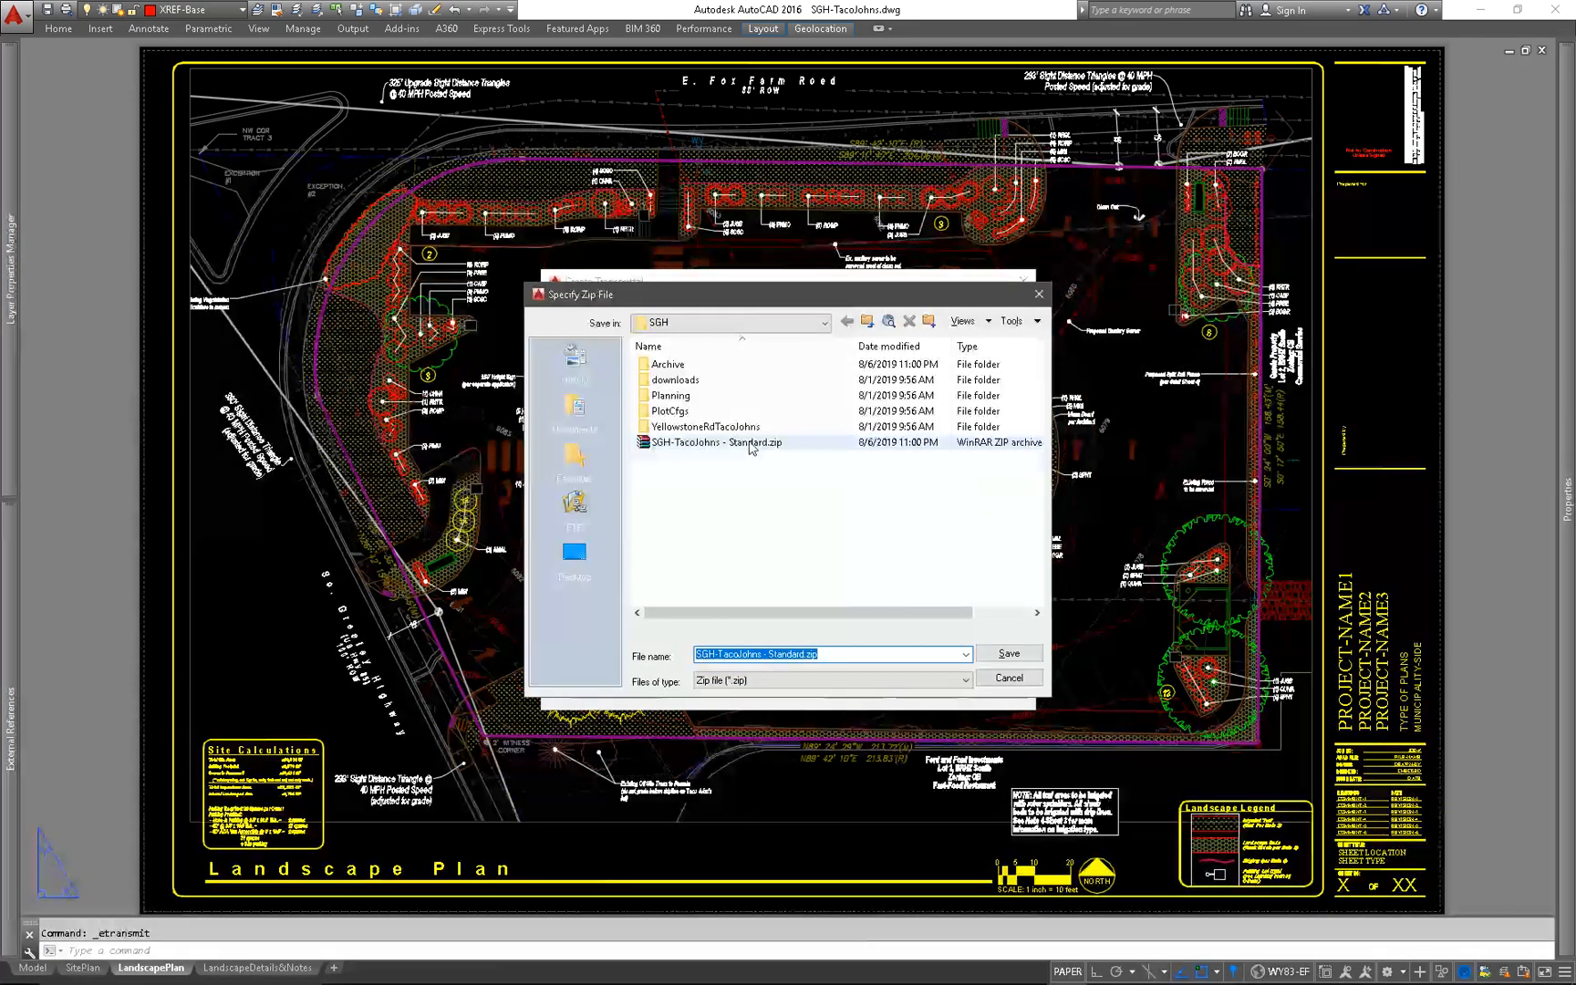
click(1006, 653)
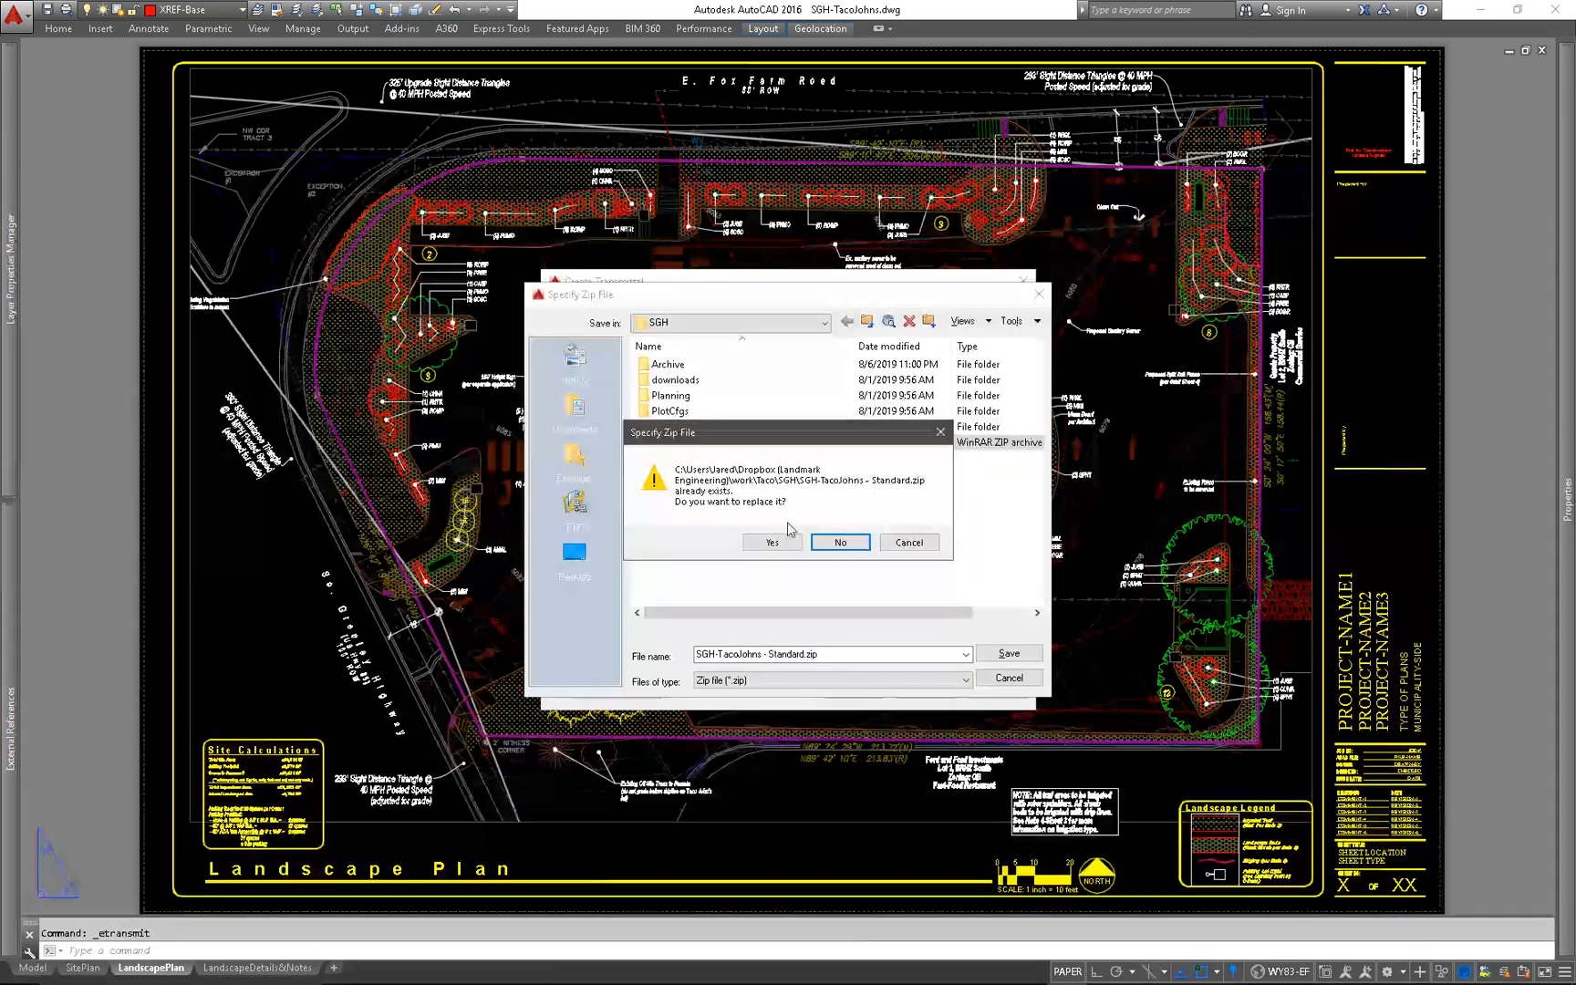
click(770, 543)
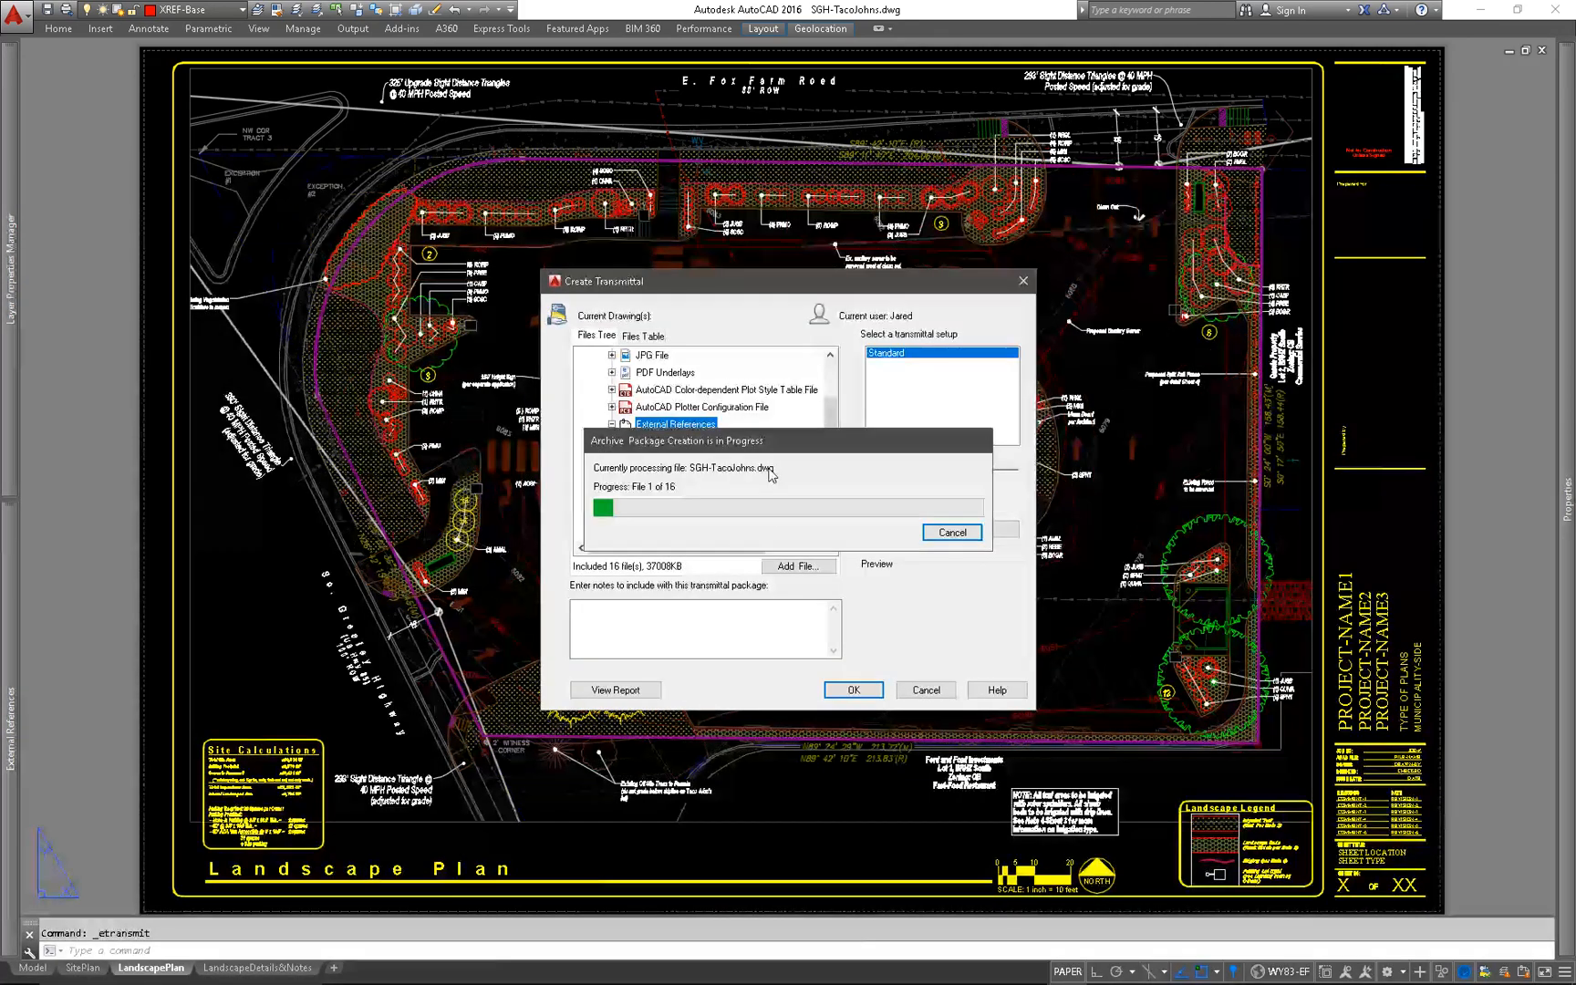
mouse_move(430, 936)
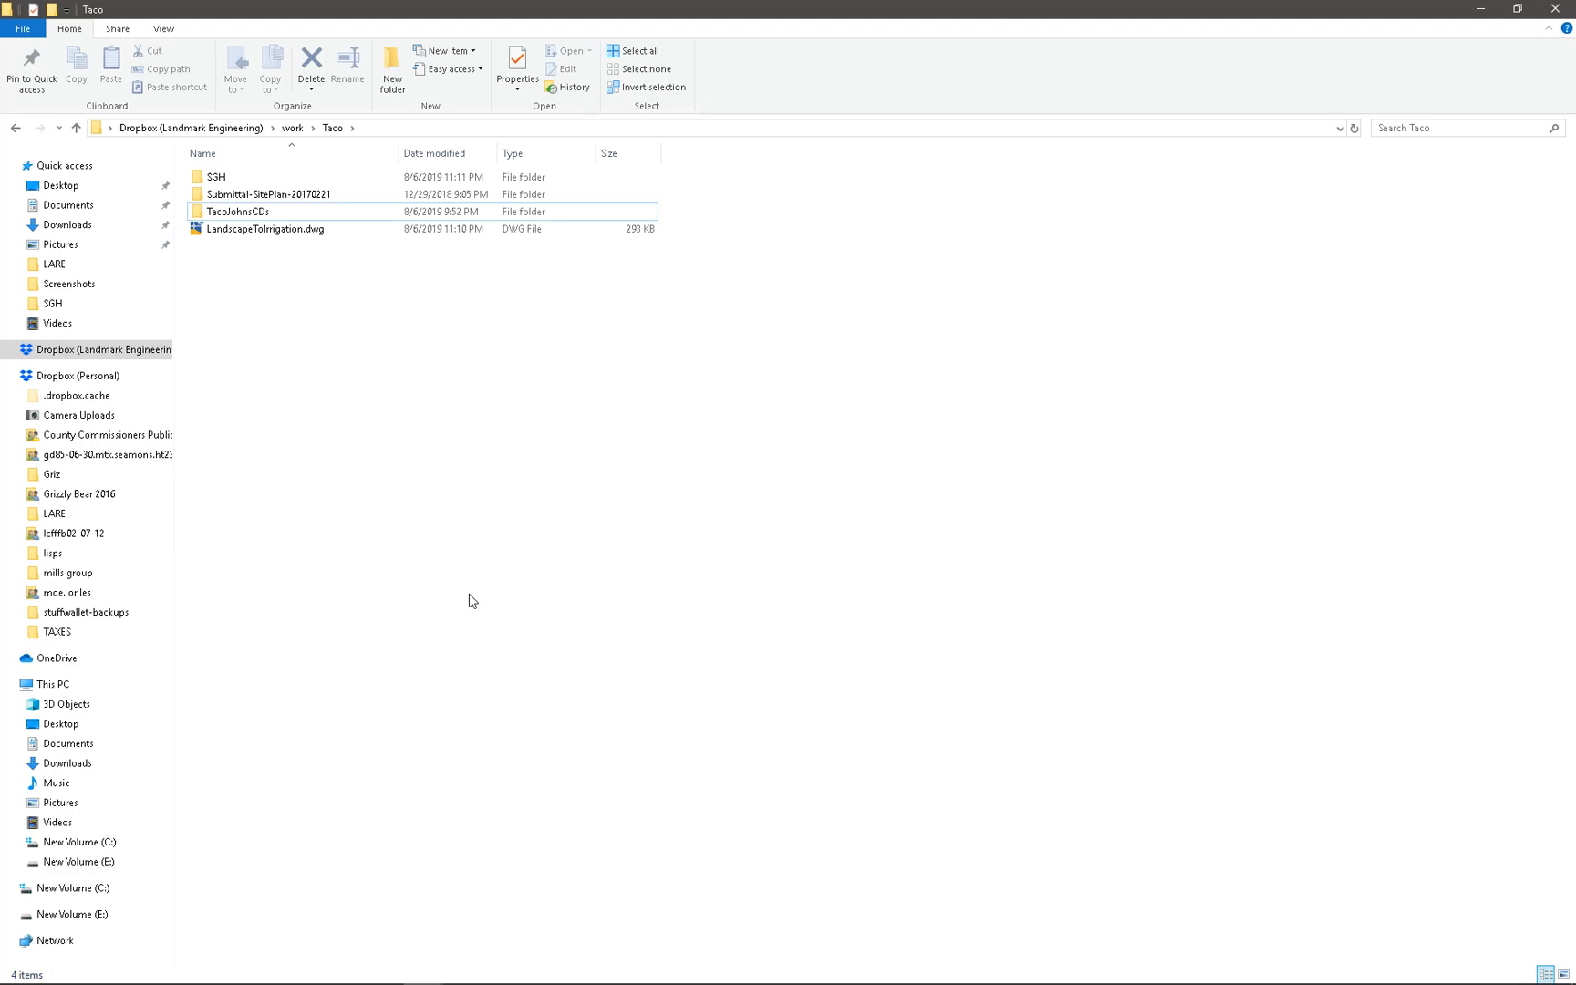
mouse_move(487, 472)
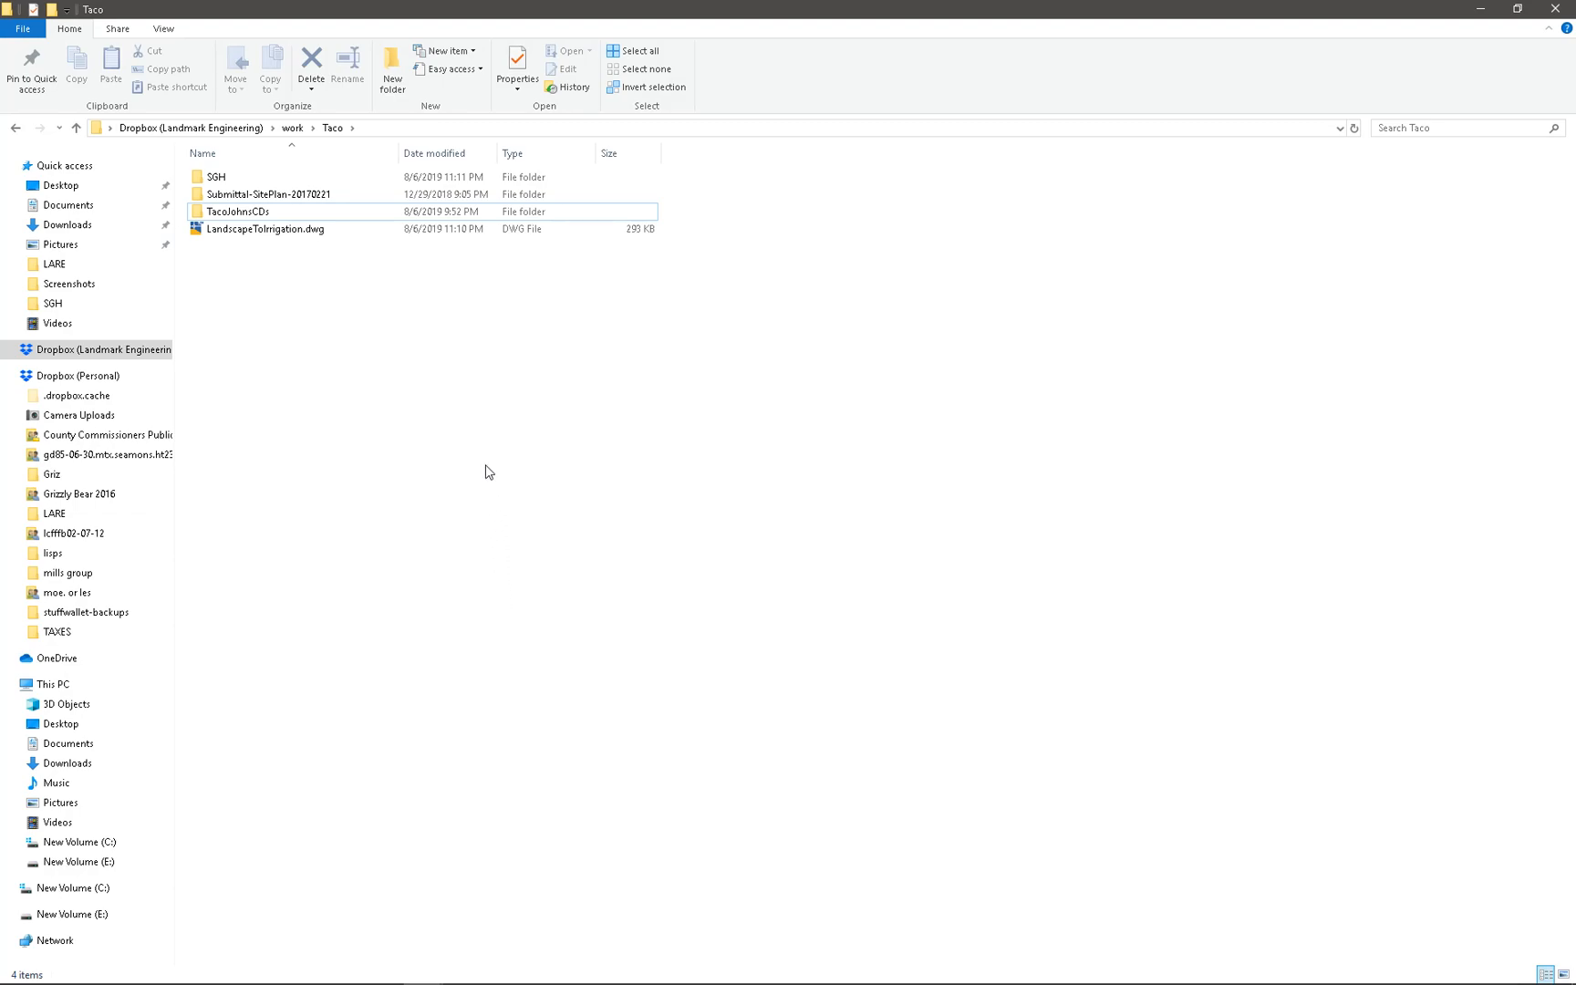
mouse_move(508, 309)
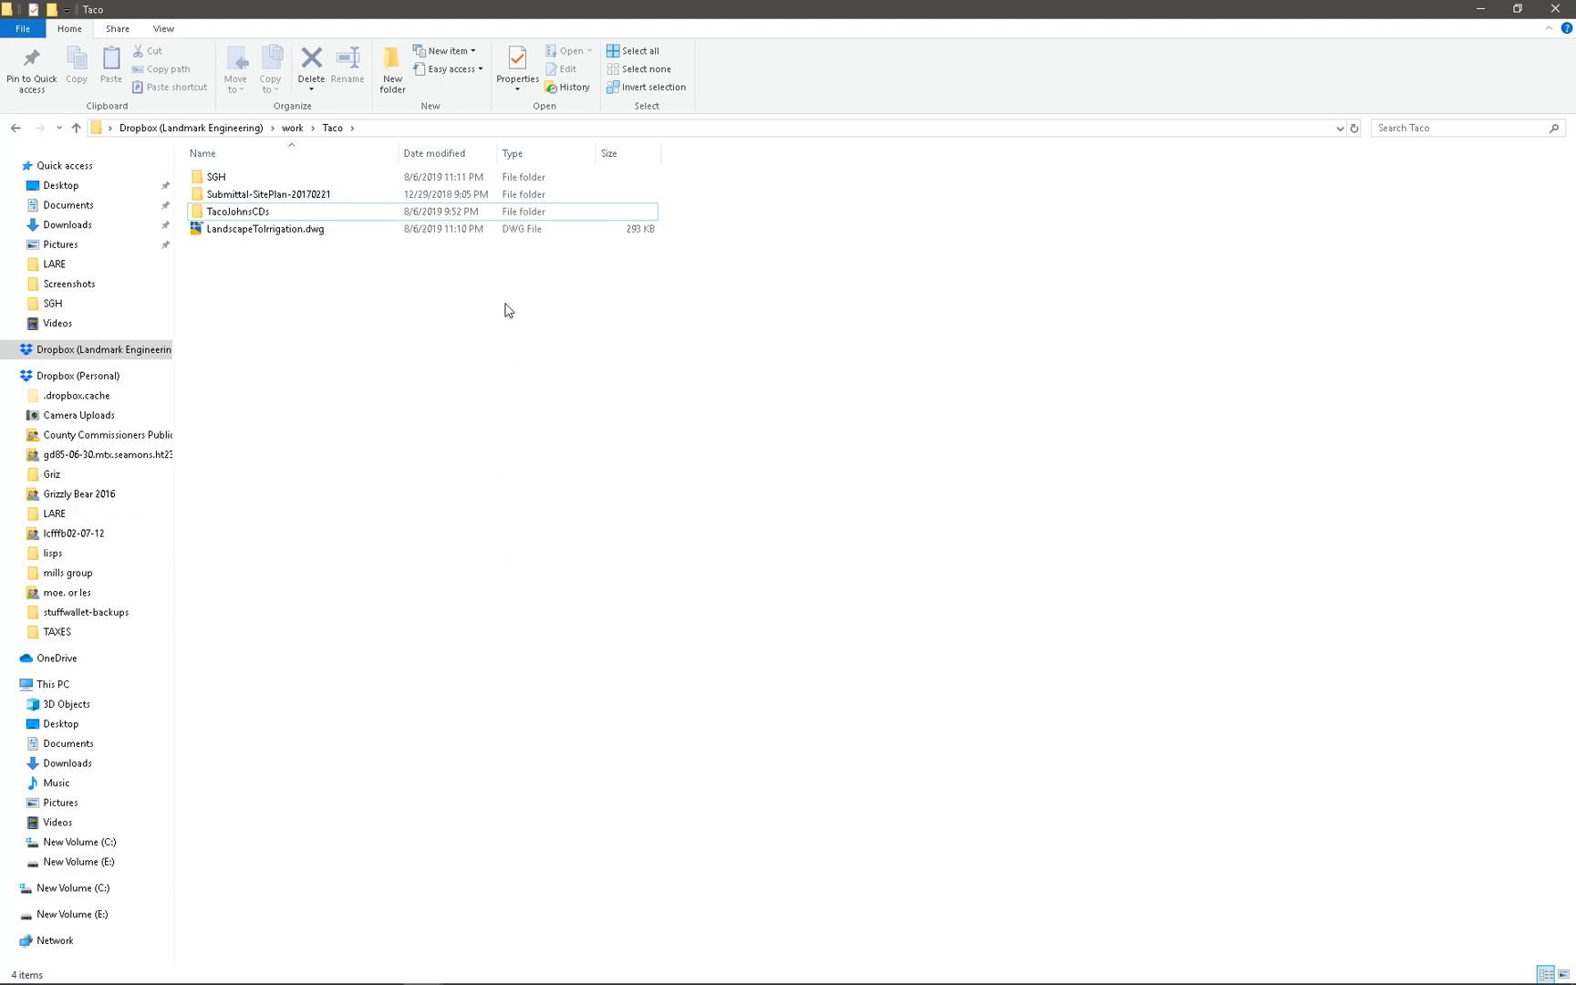
Move SGH-TacoJohns - Standard.zip out of the SGH folder into the Taco folder
click(265, 229)
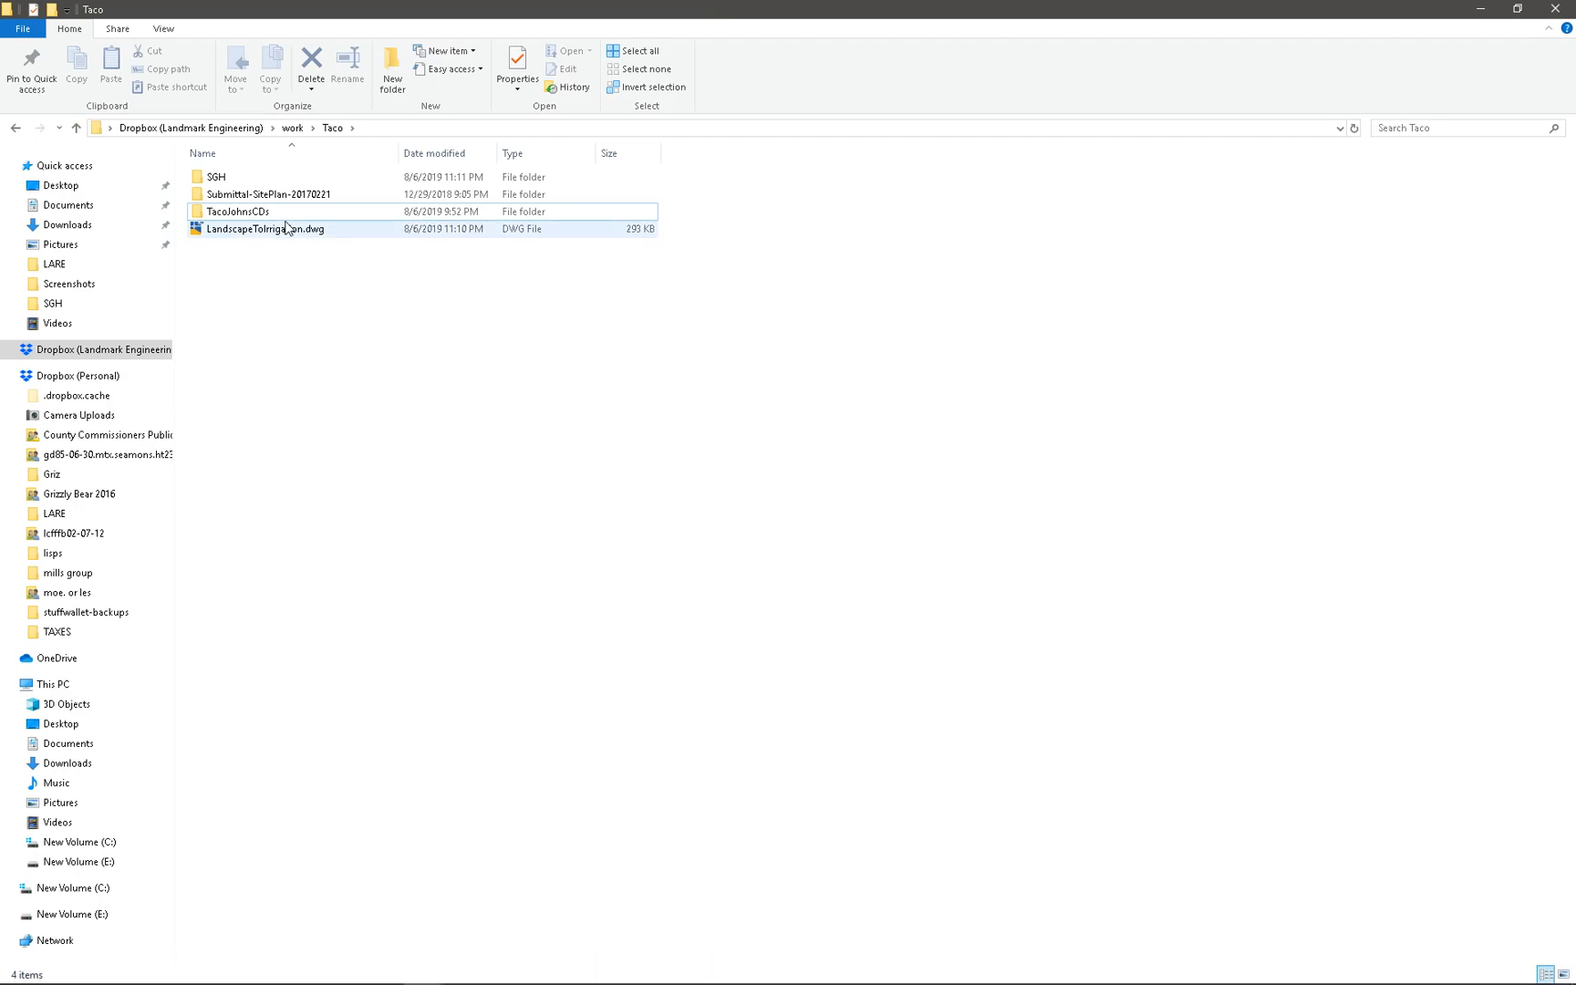
double_click(216, 177)
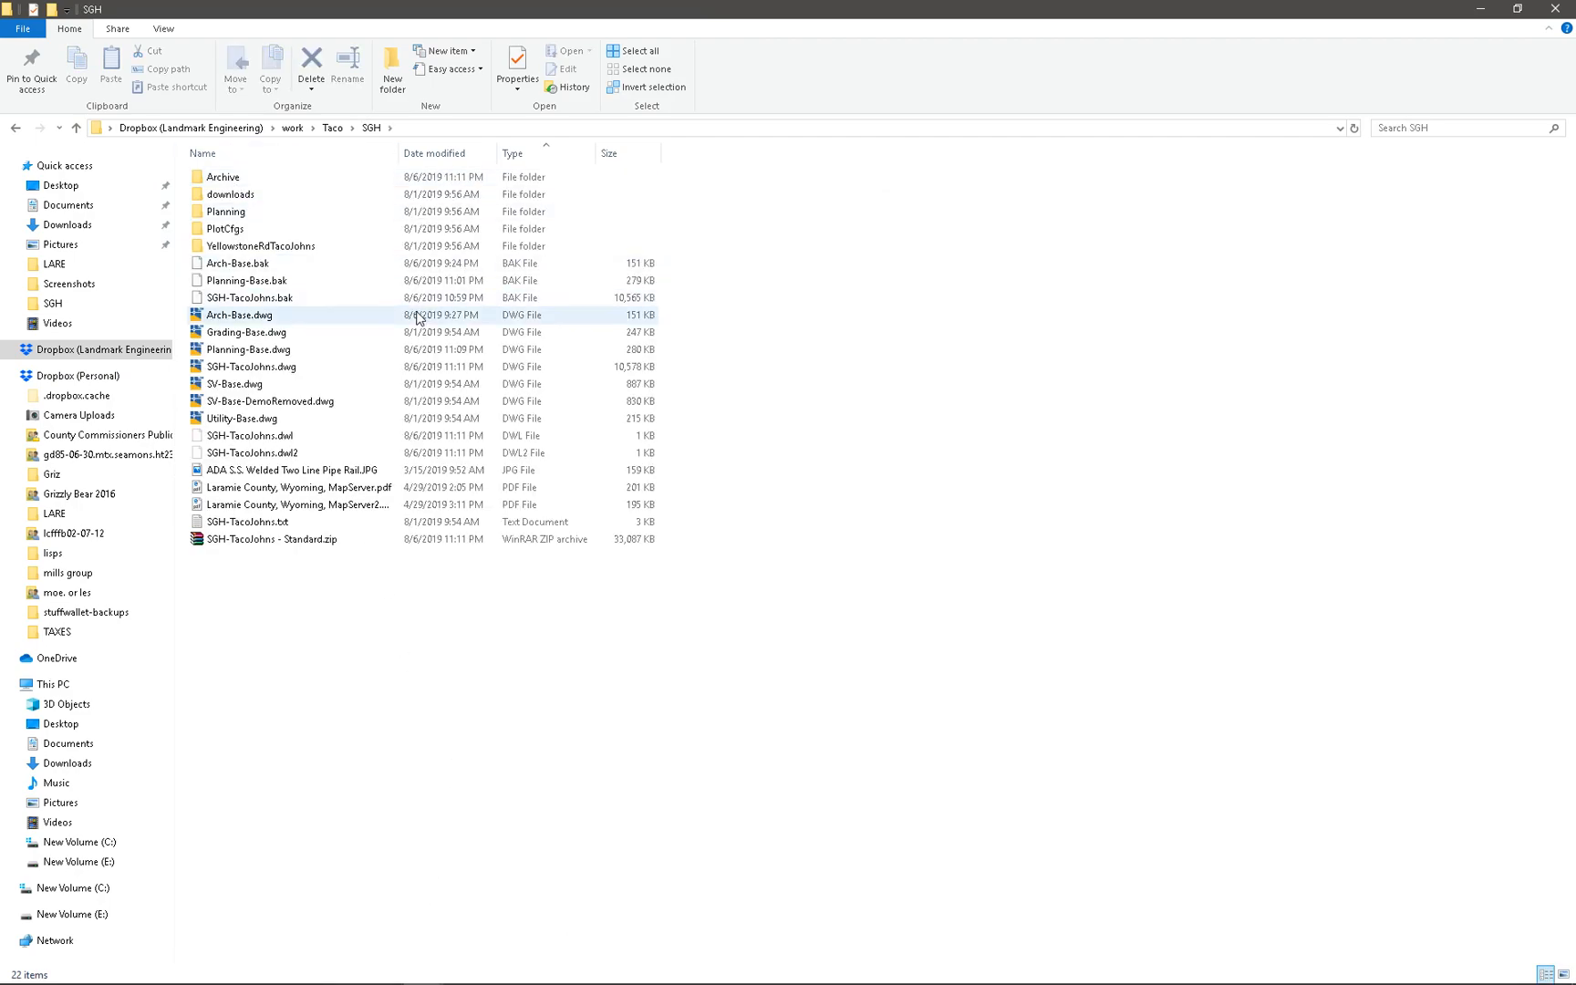
right_click(271, 539)
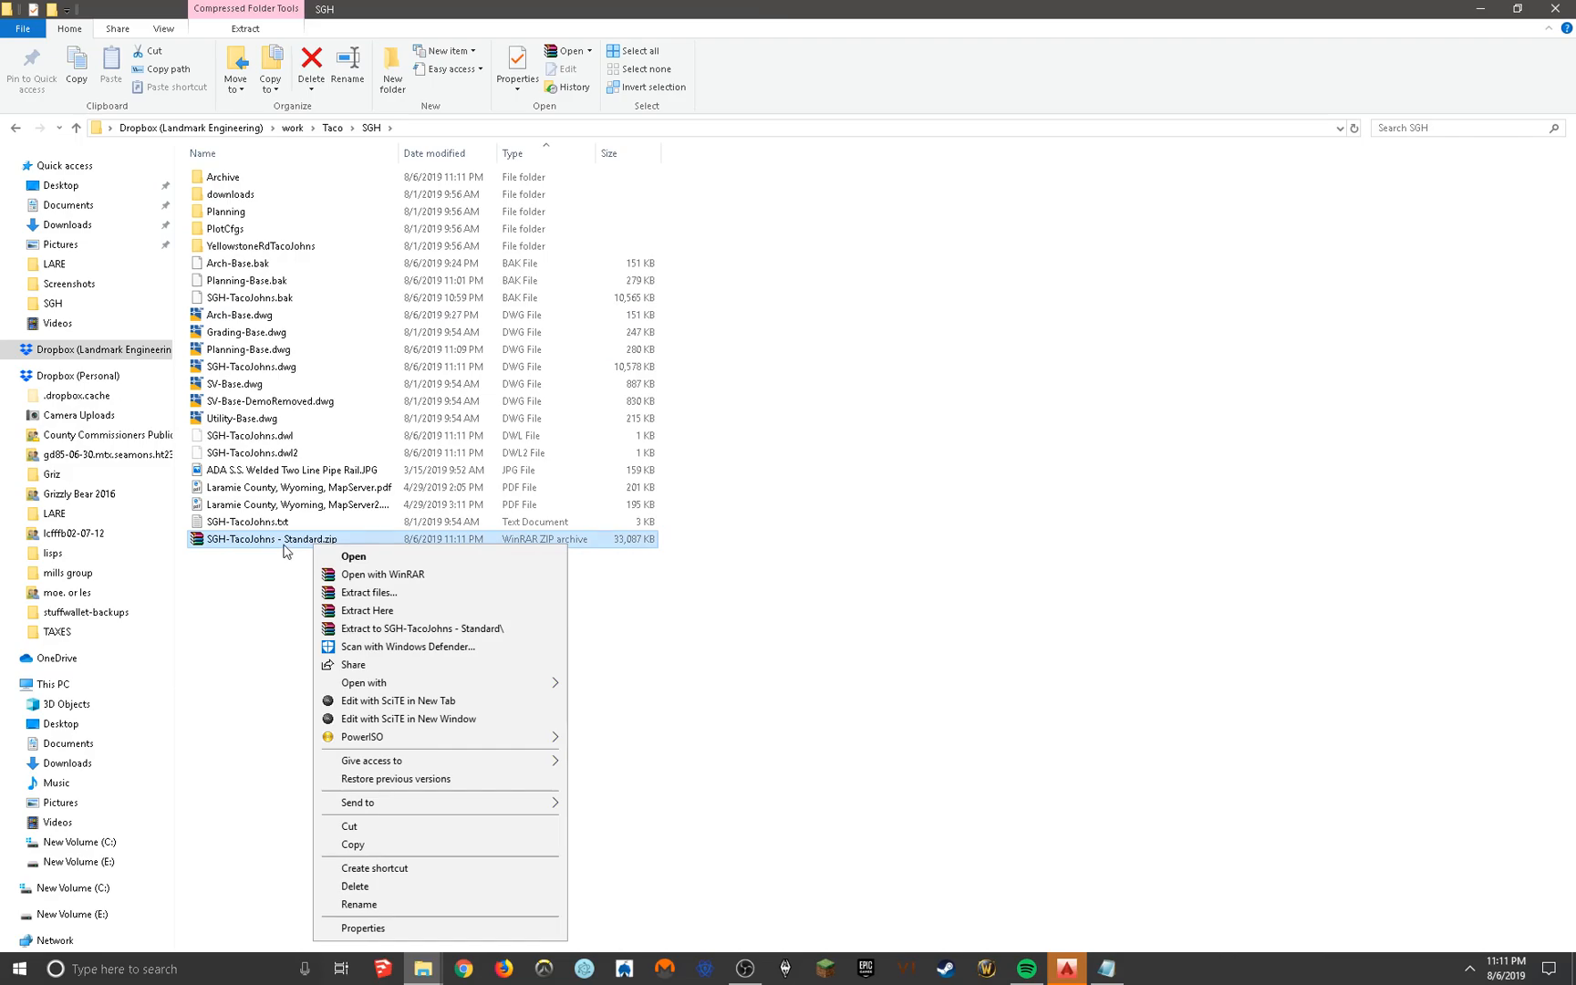
click(338, 147)
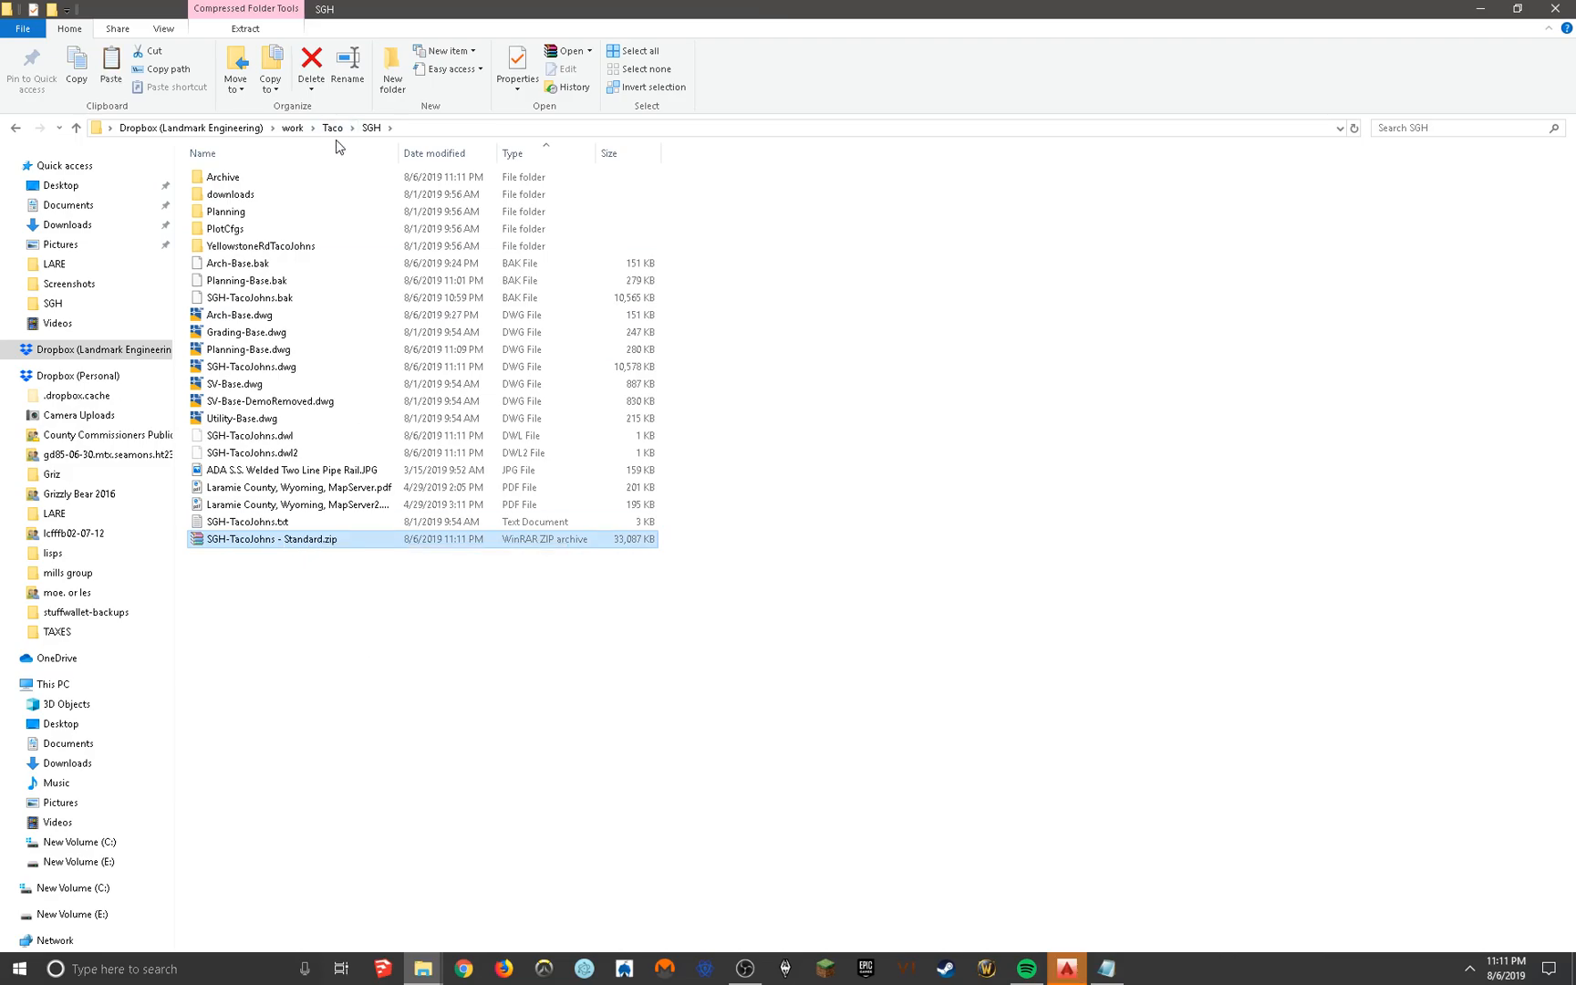
click(332, 128)
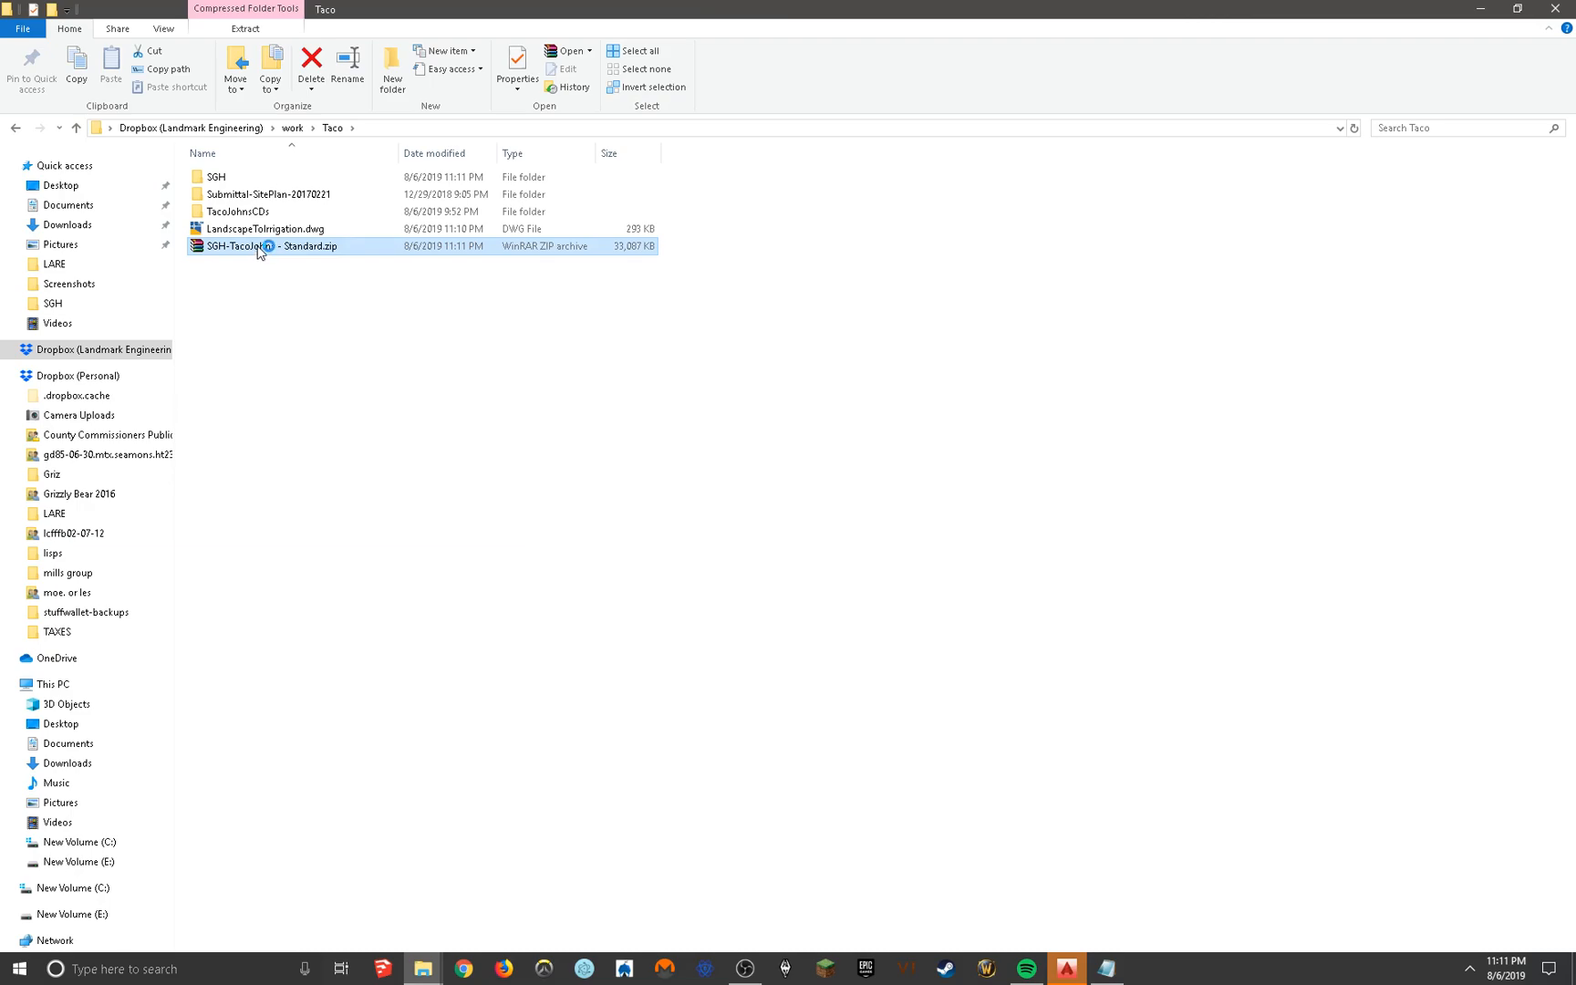
Open the zip in WinRAR and extract its 5 folders and 11 files into TacoJohnsCDs
double_click(264, 246)
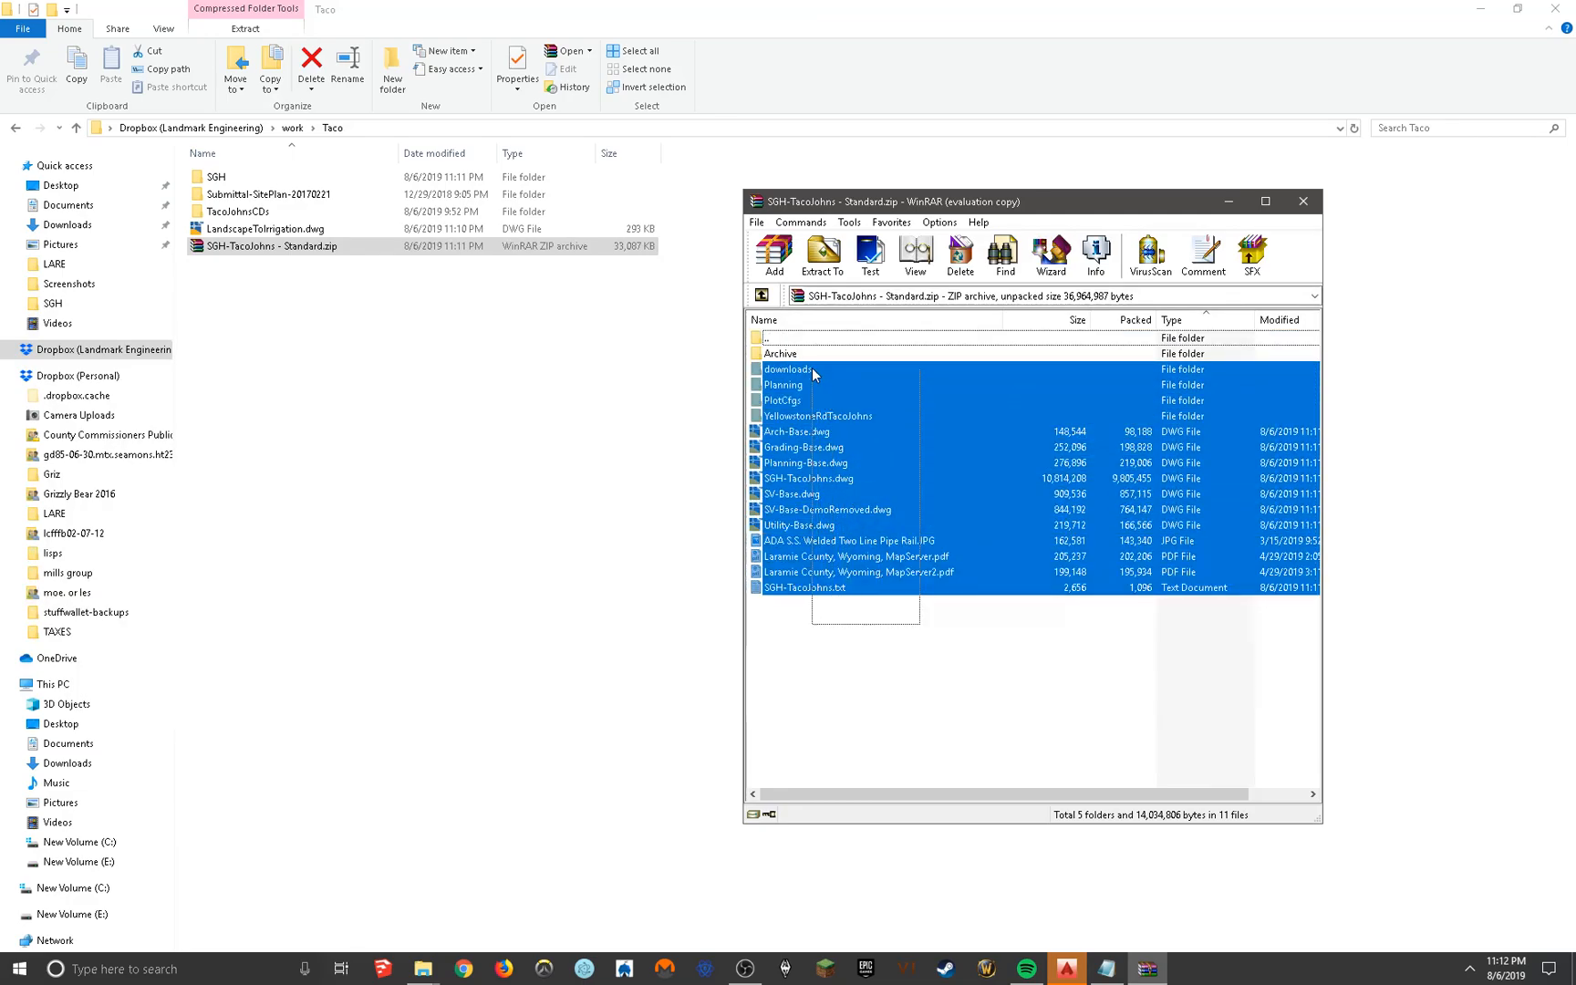
click(779, 354)
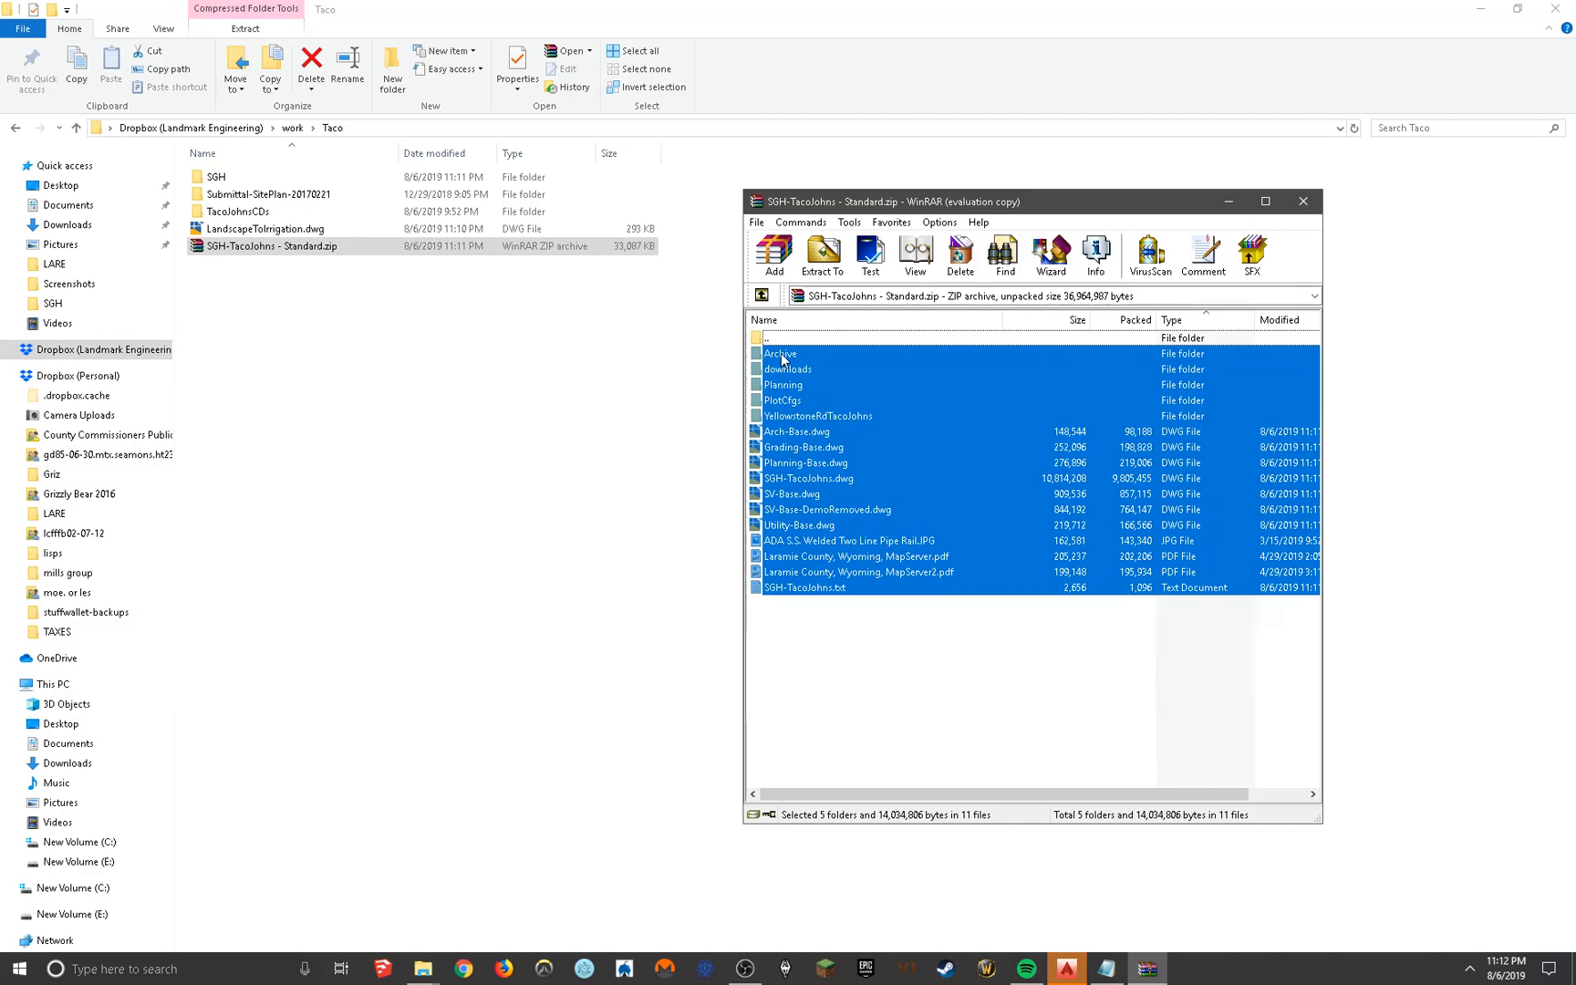
click(236, 211)
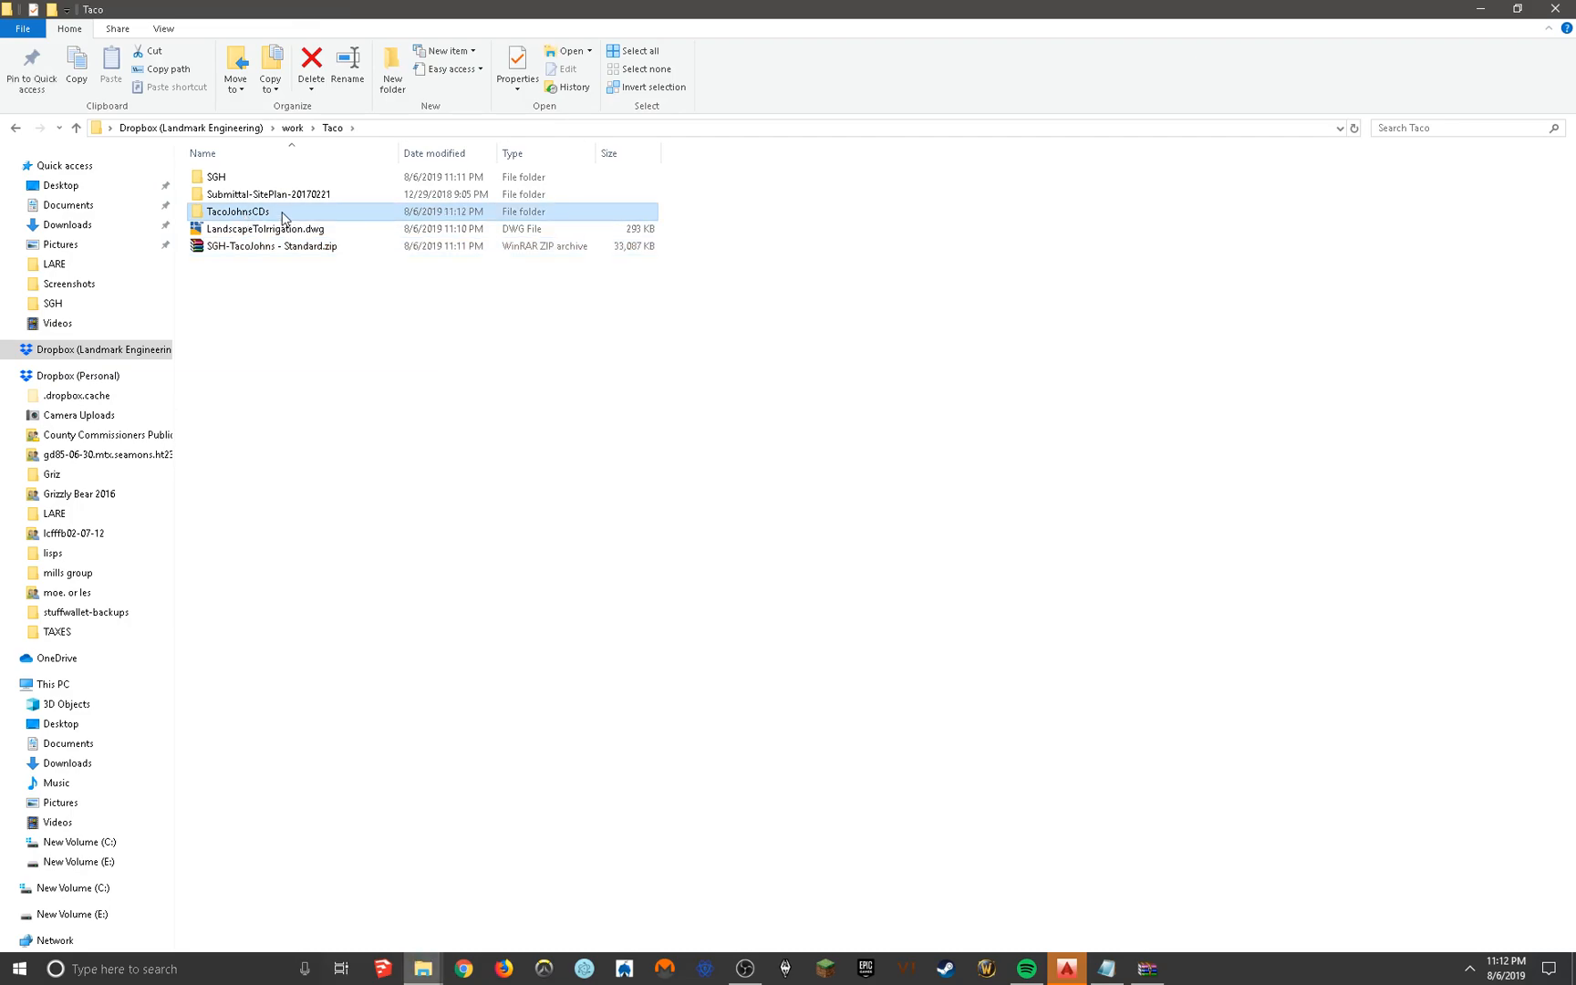
Browse the extracted files in TacoJohnsCDs and open SGH-TacoJohns.dwg
double_click(236, 211)
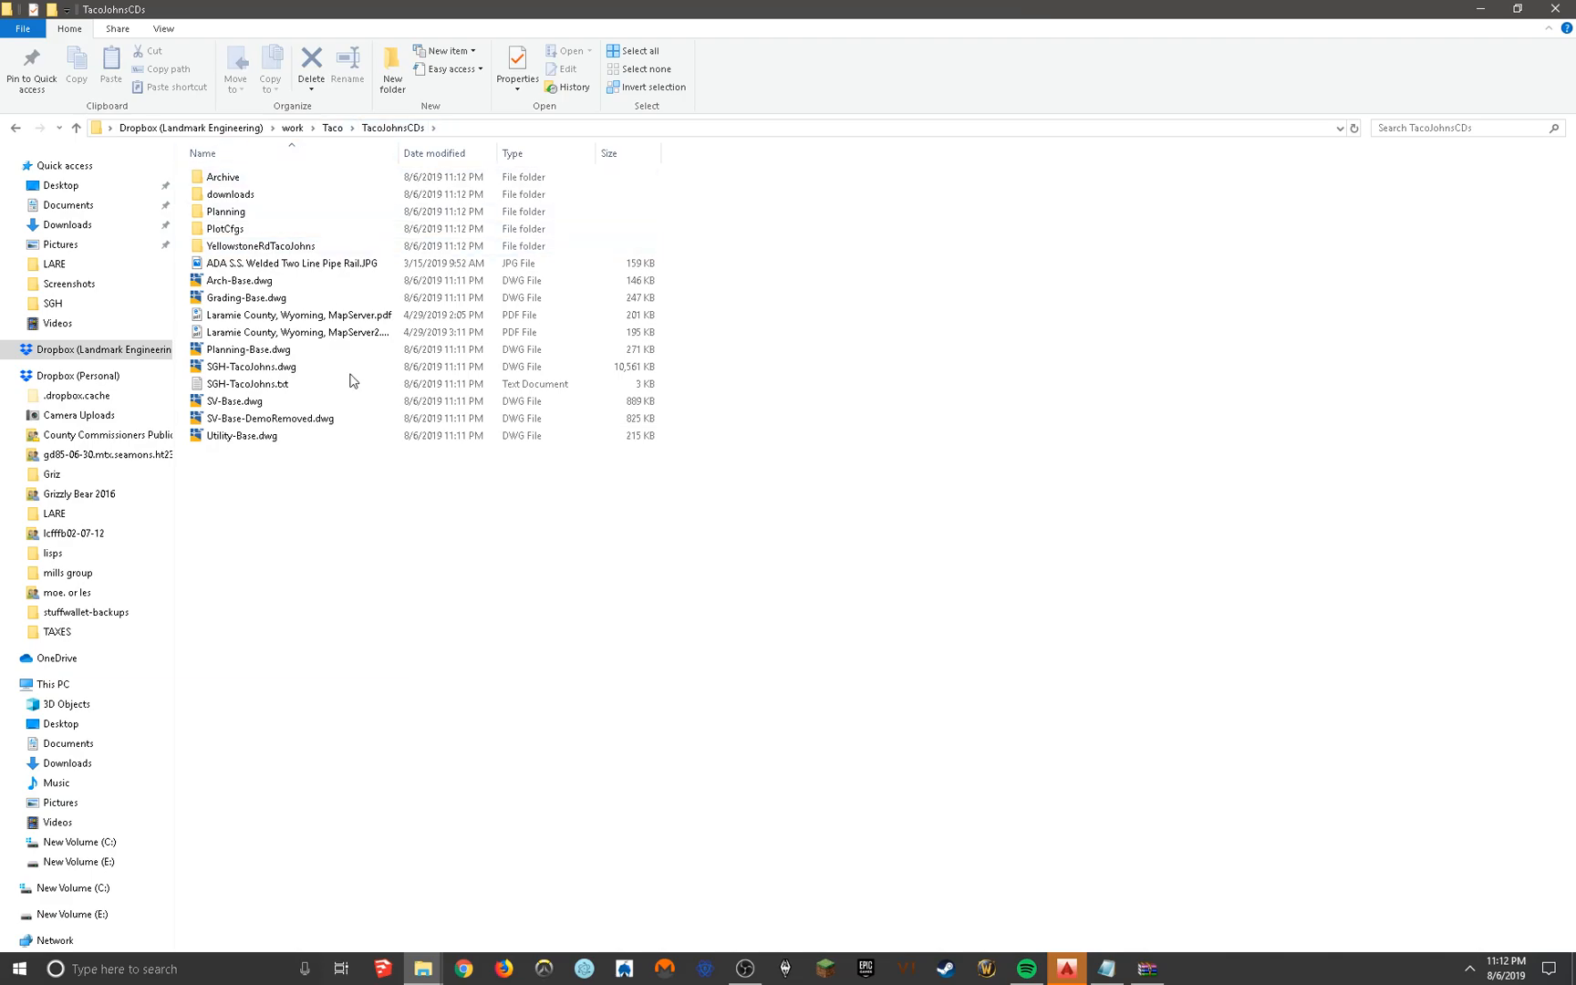
mouse_move(314, 184)
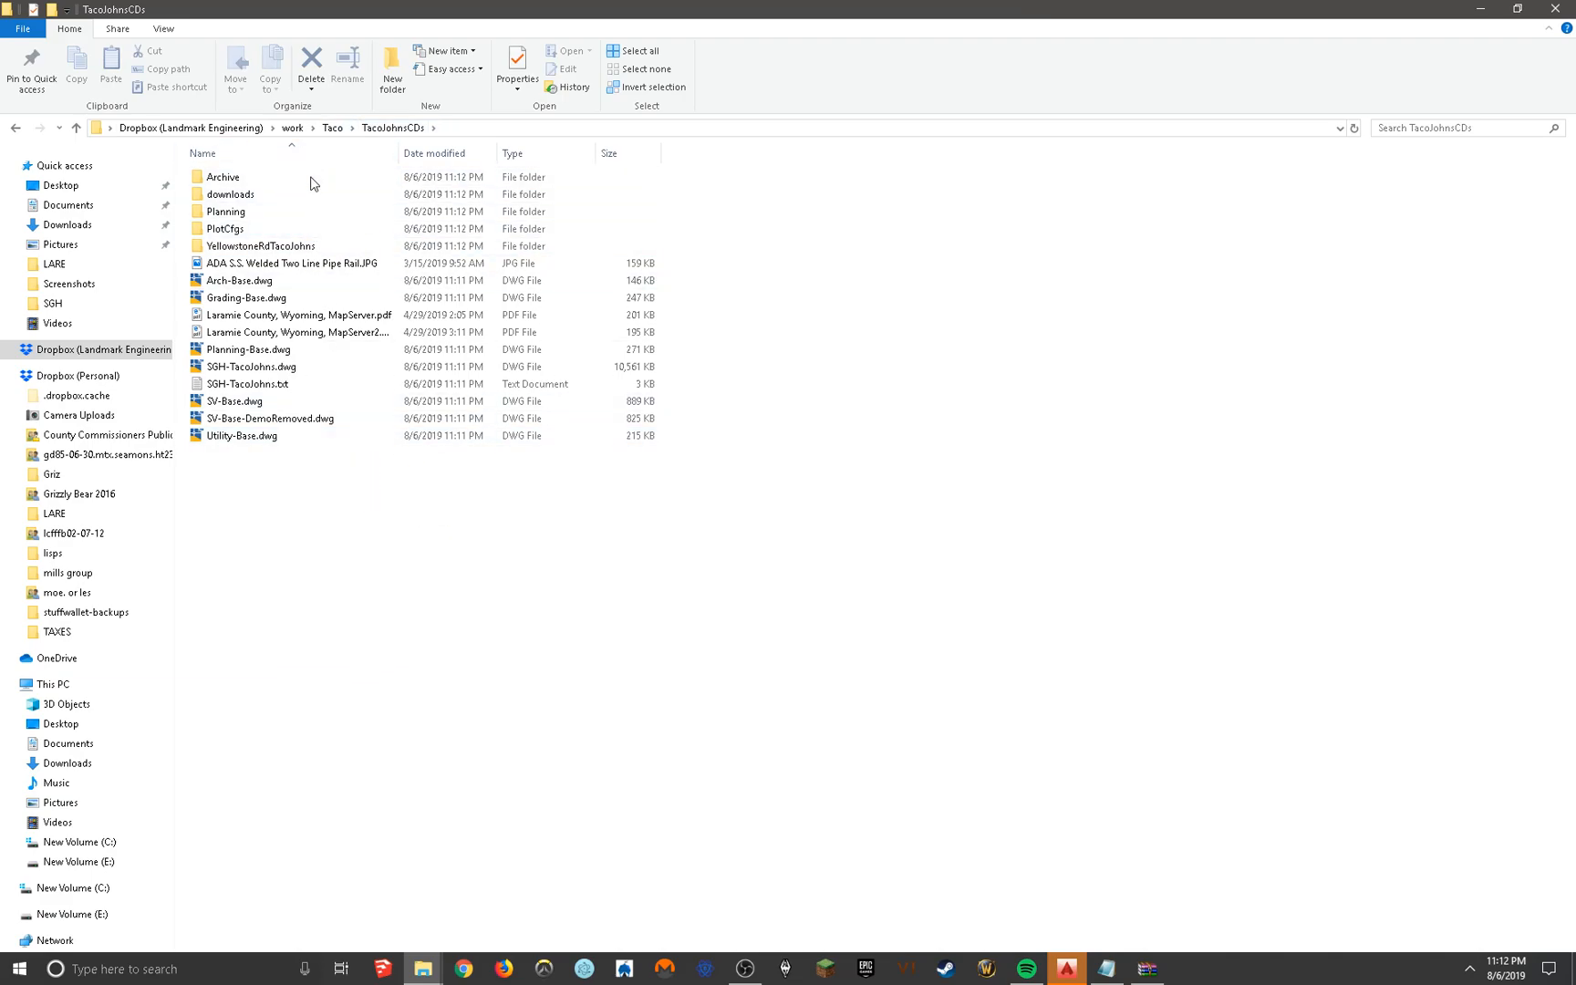
click(248, 348)
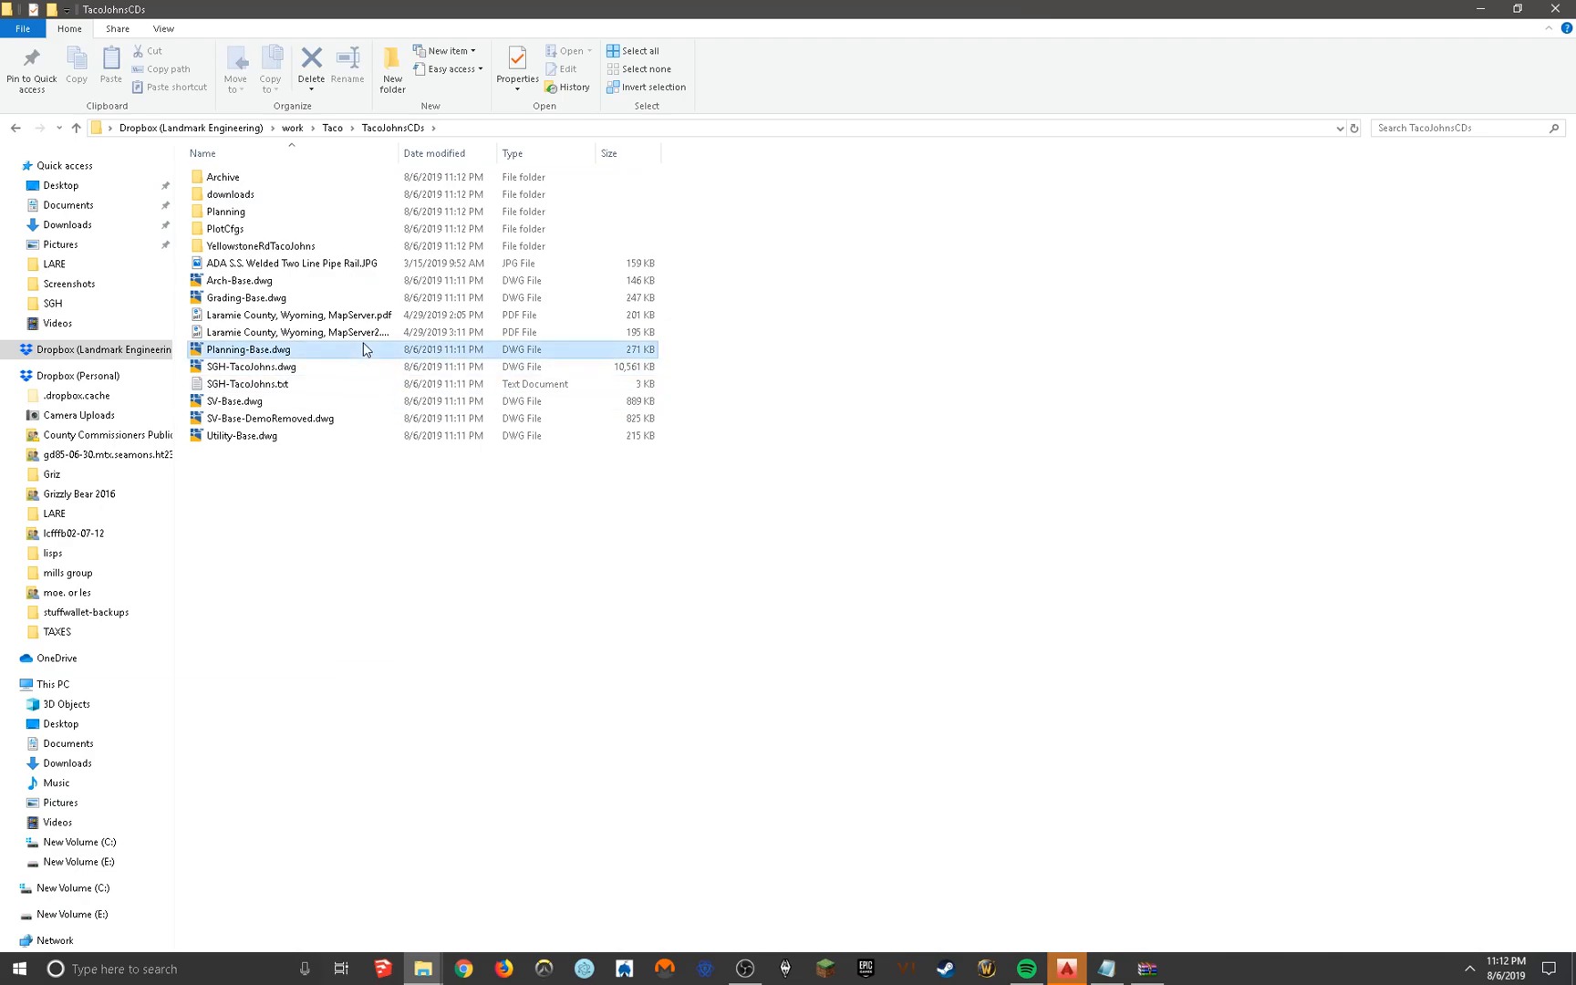
click(252, 366)
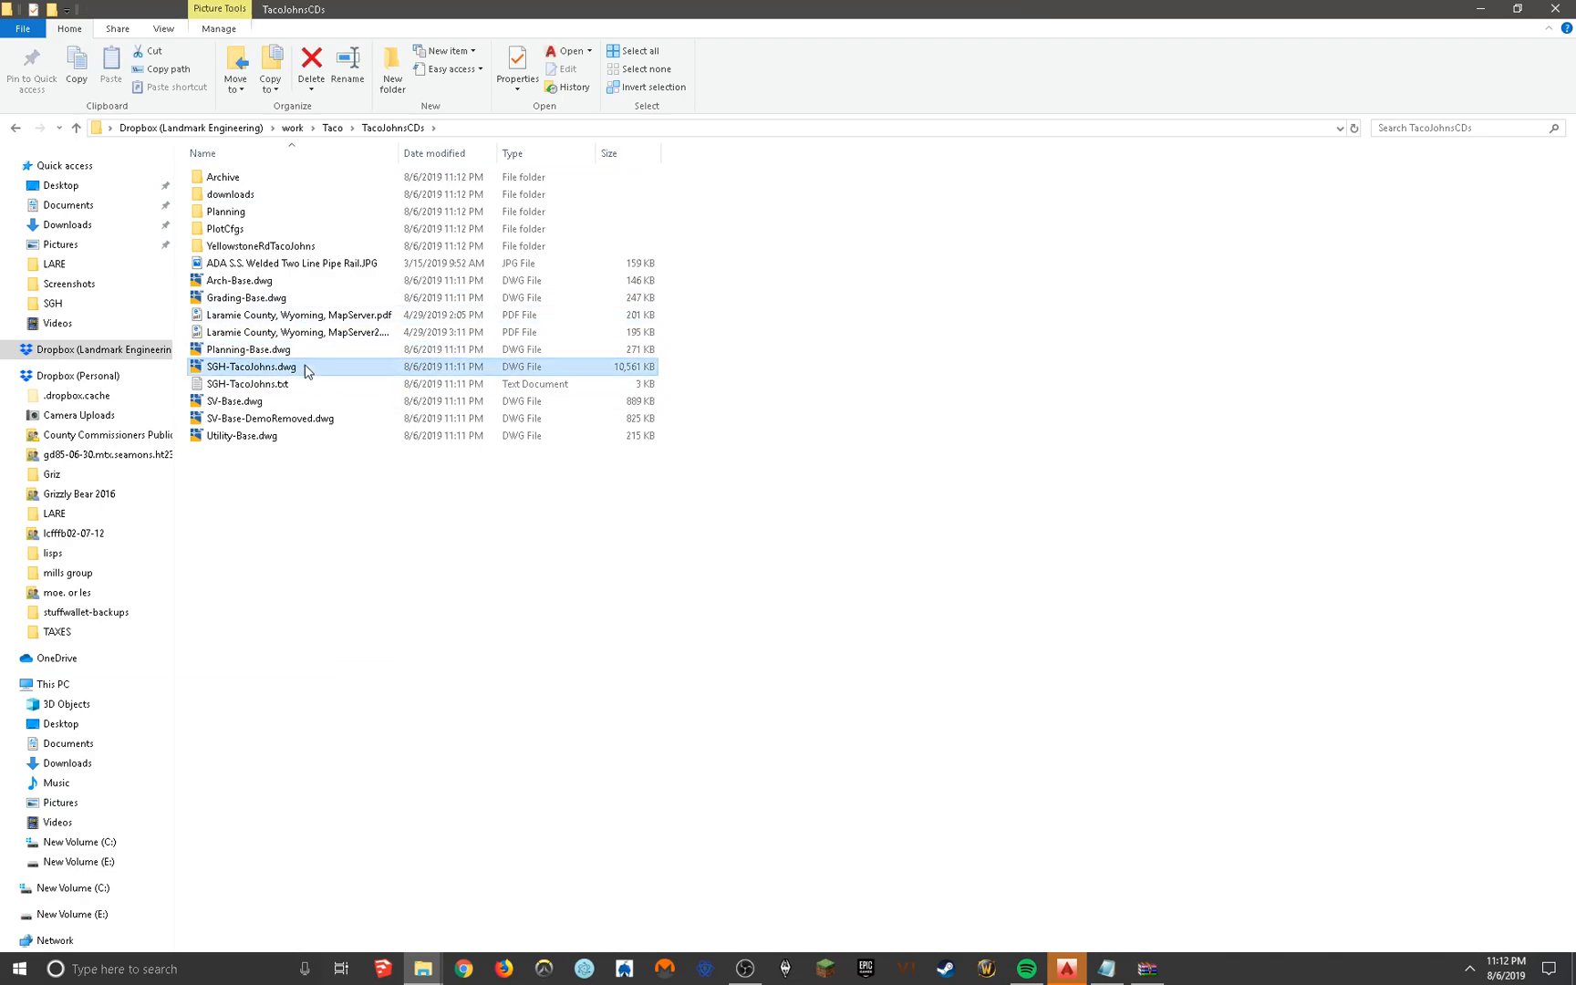
double_click(250, 366)
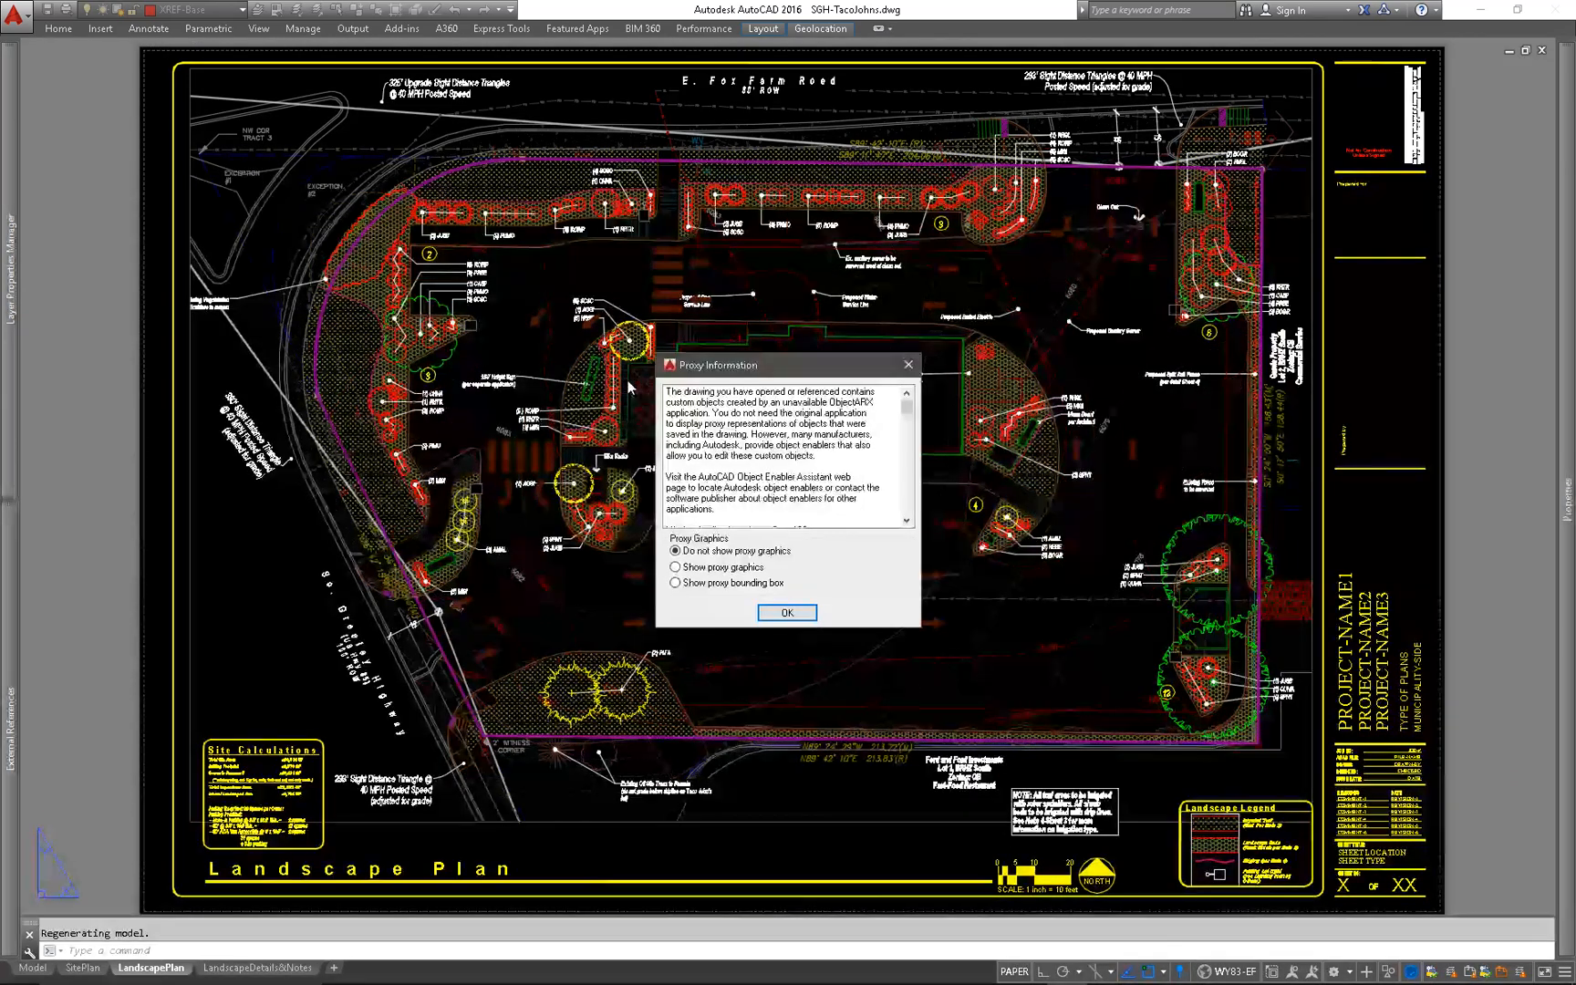
Dismiss the Proxy Information notice so the extracted landscape drawing finishes loading
click(788, 612)
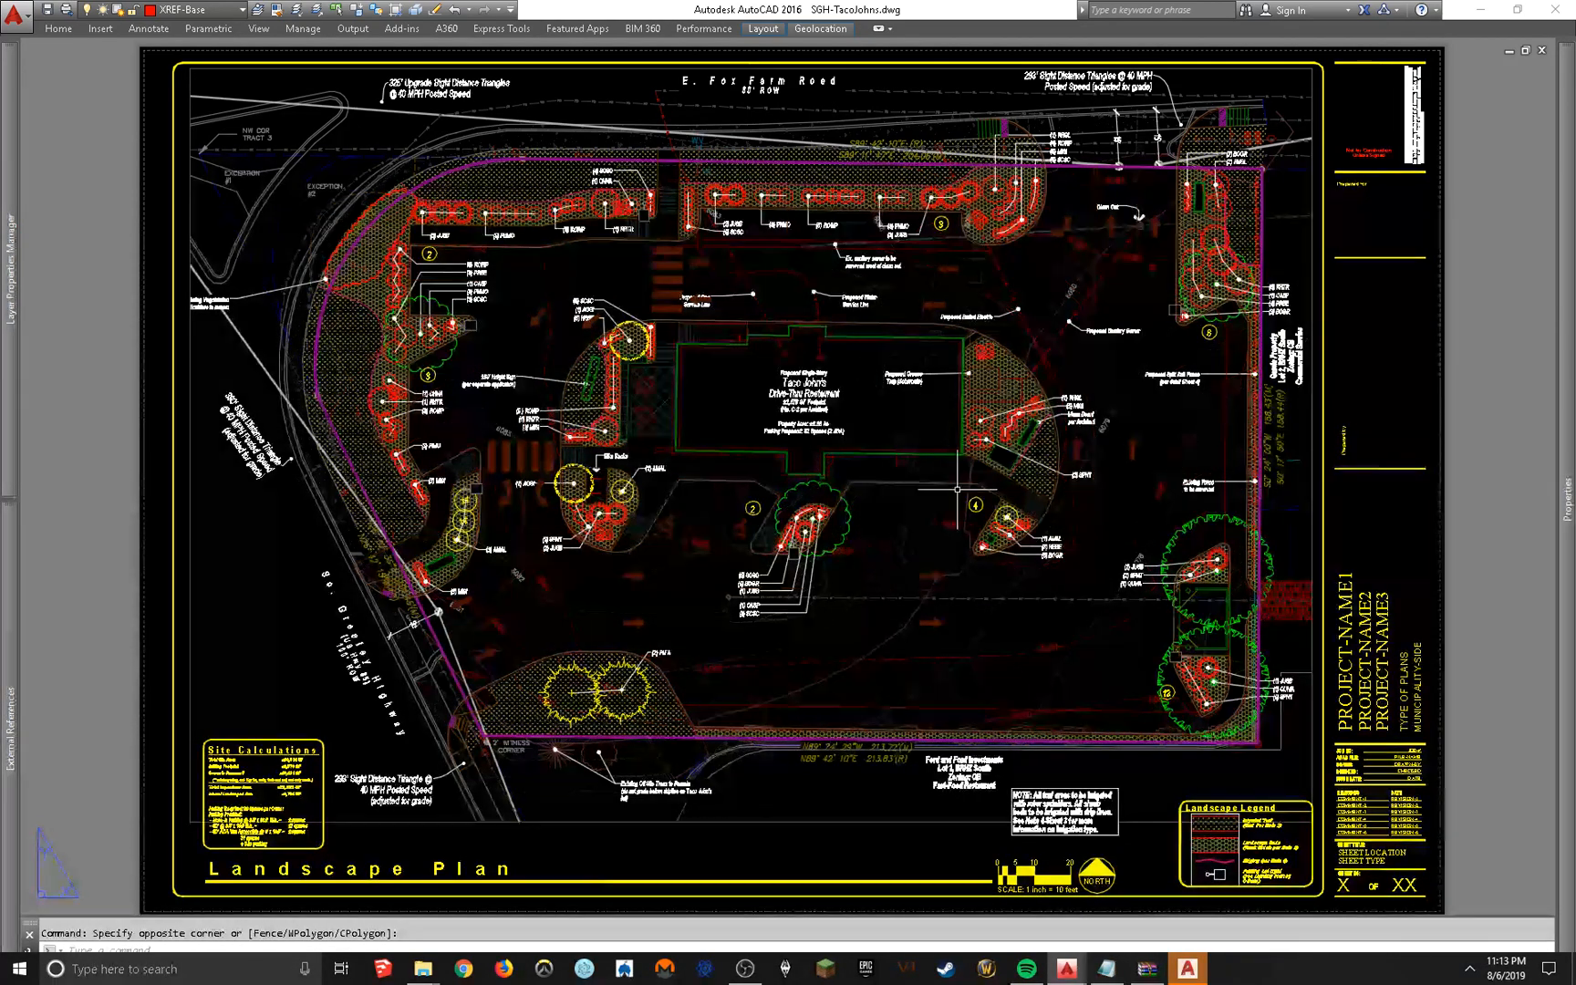
mouse_move(733, 440)
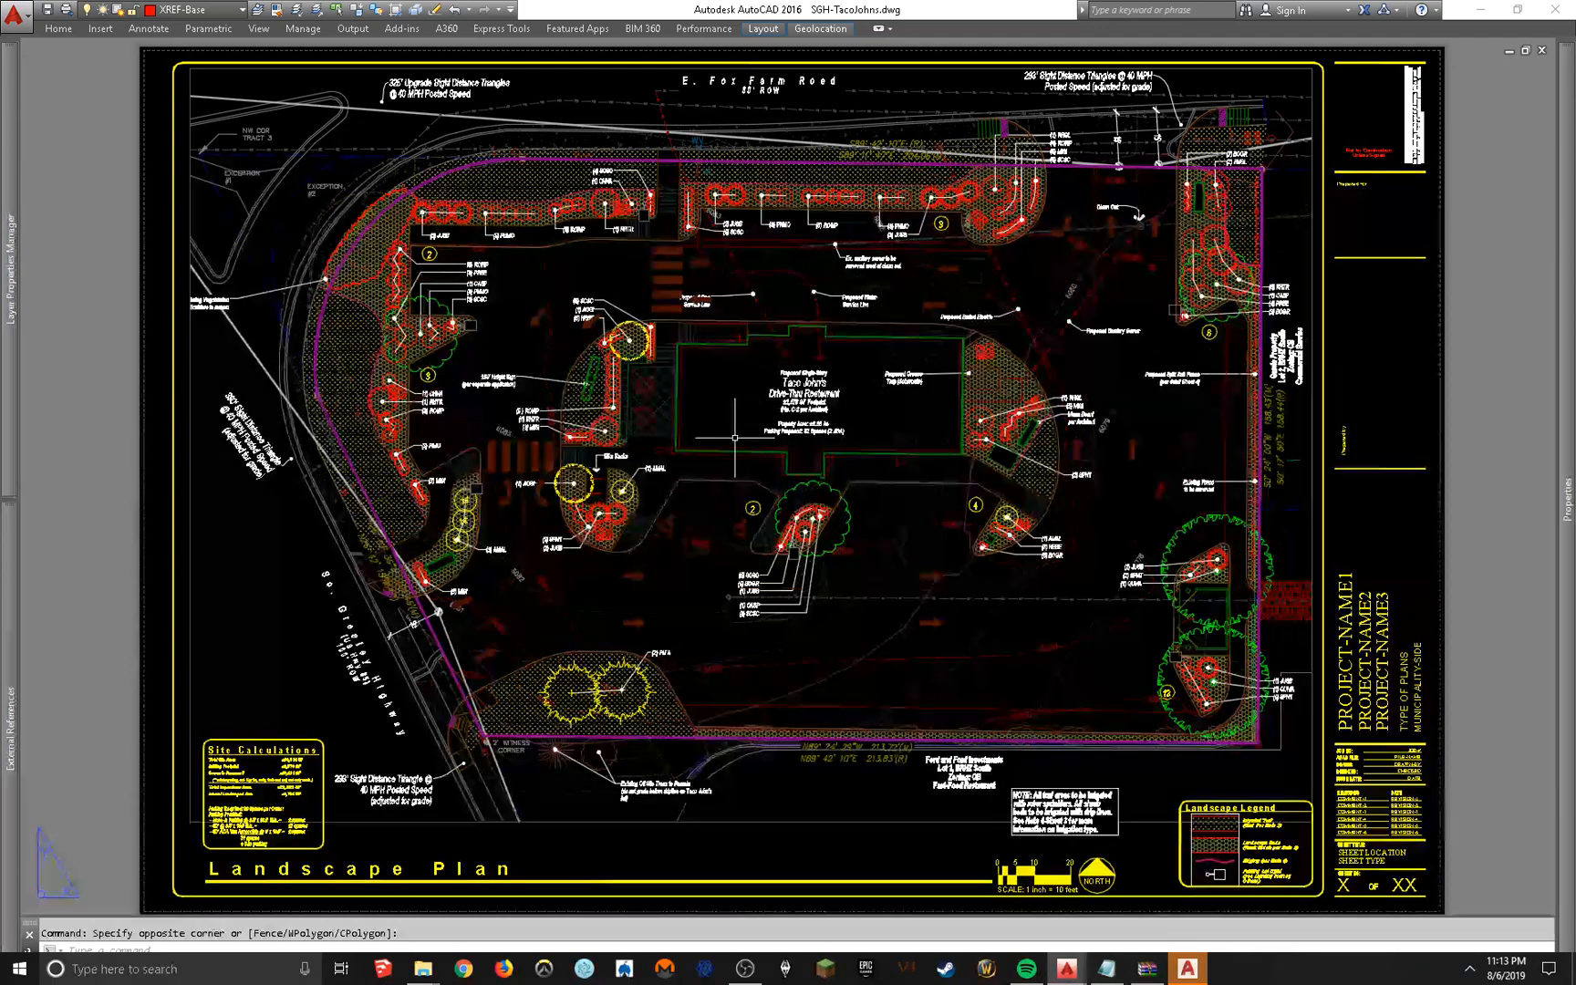